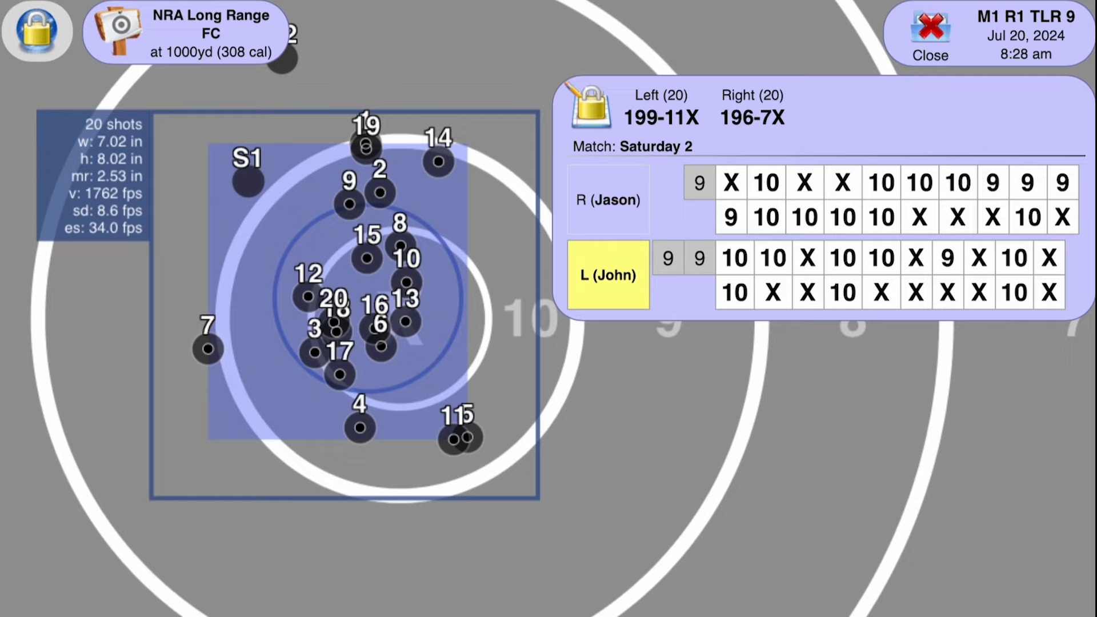
mouse_move(355, 306)
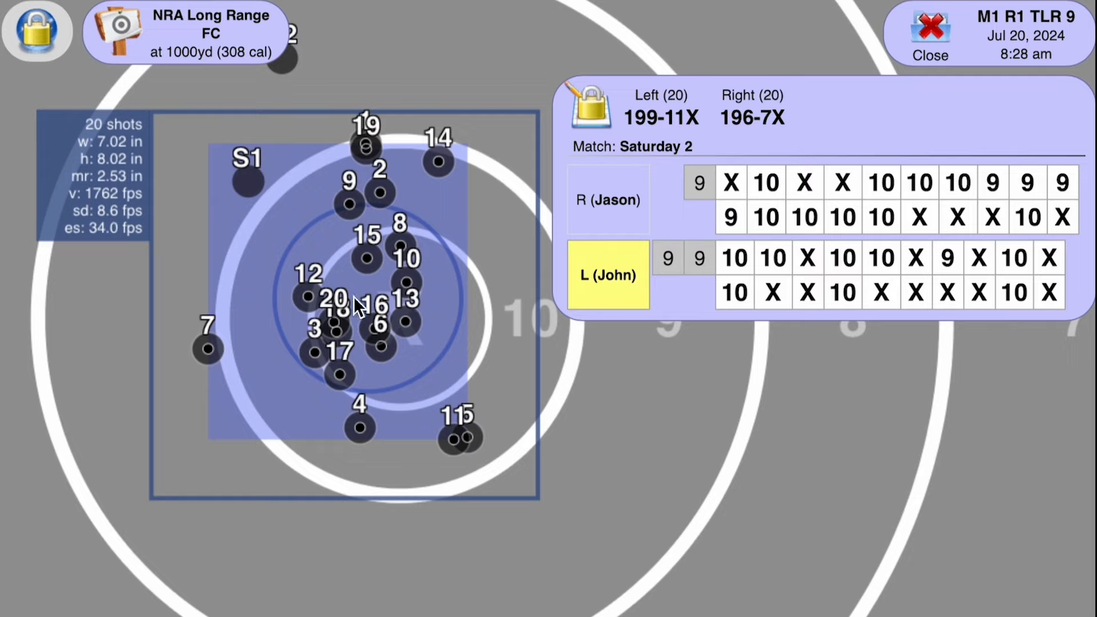
mouse_move(465, 319)
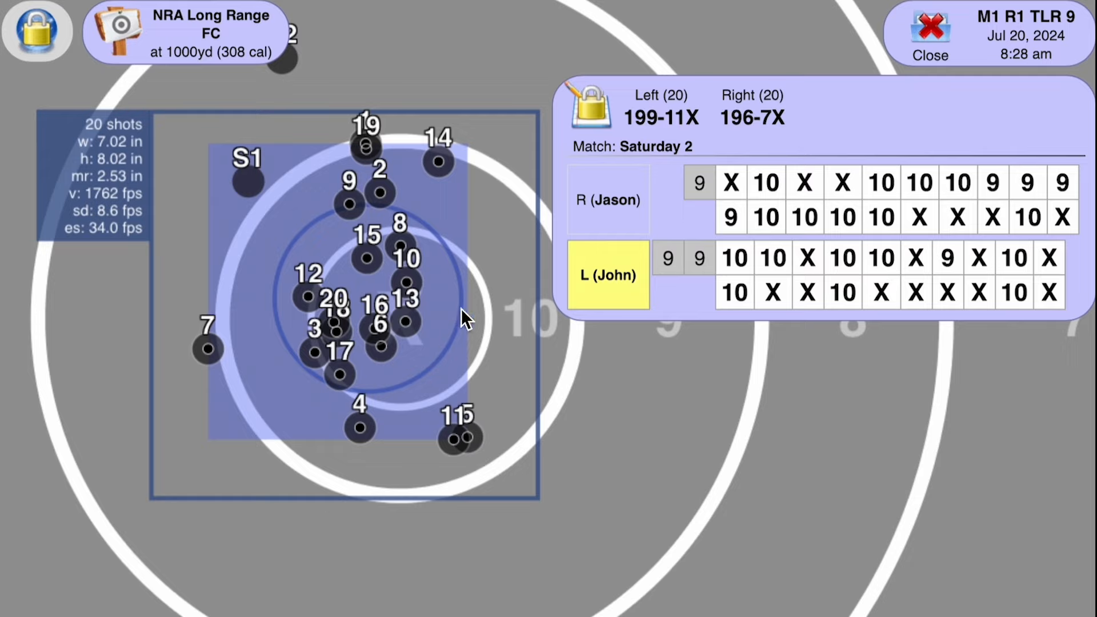
mouse_move(482, 322)
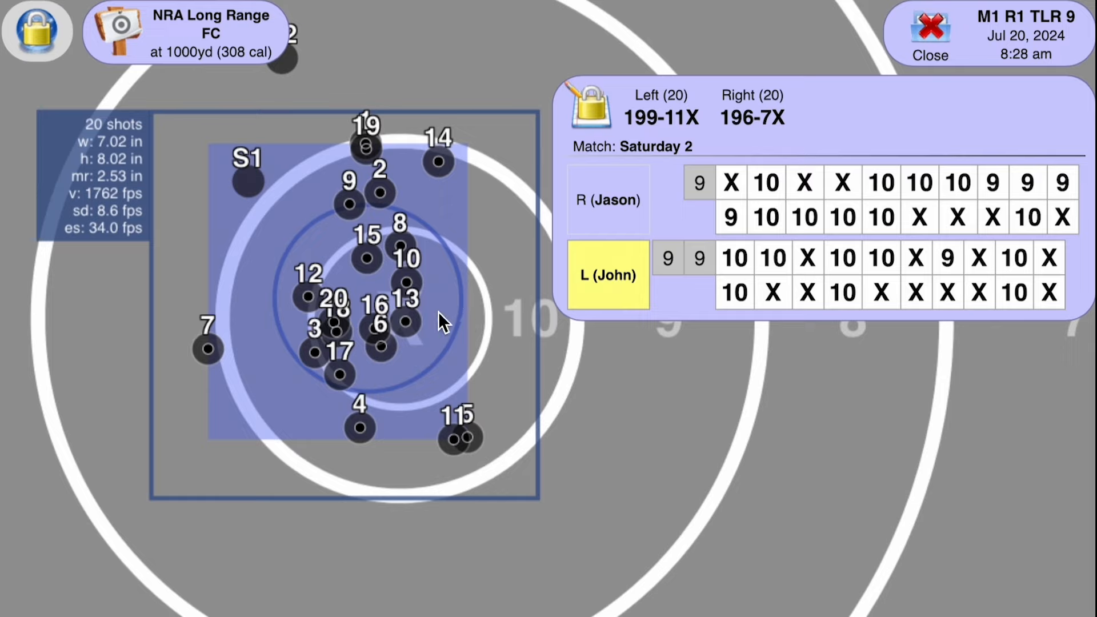
mouse_move(381, 234)
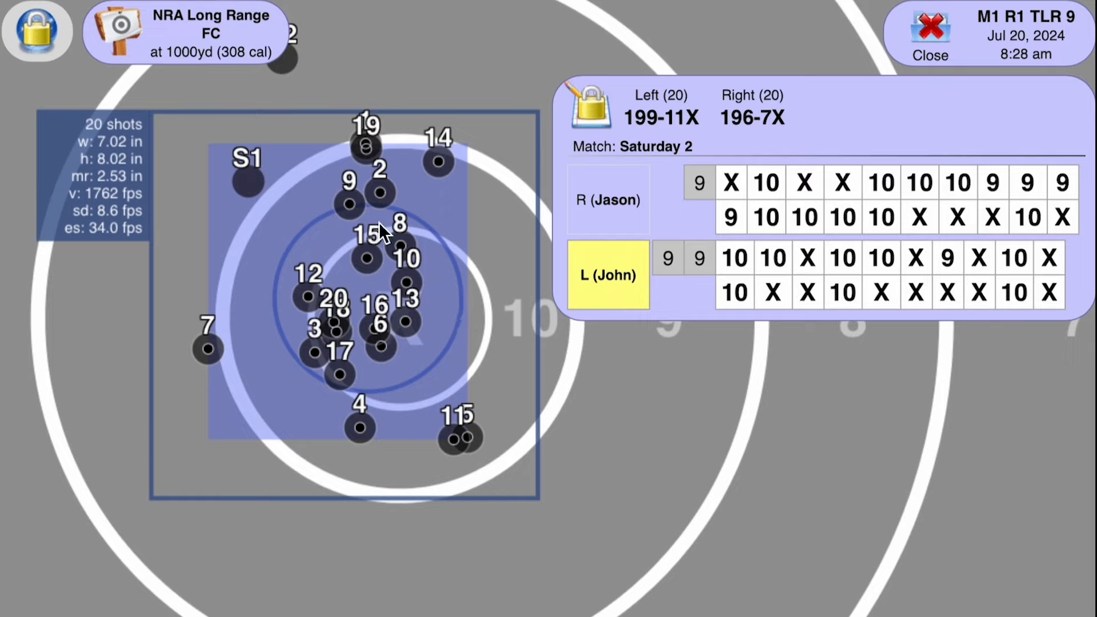
mouse_move(367, 165)
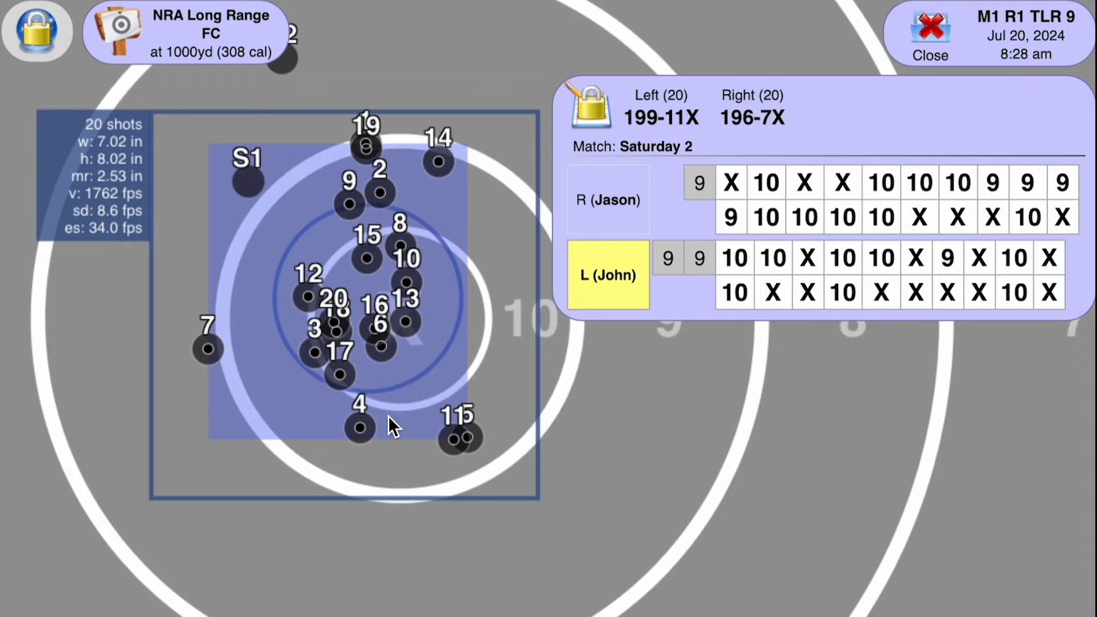
mouse_move(316, 300)
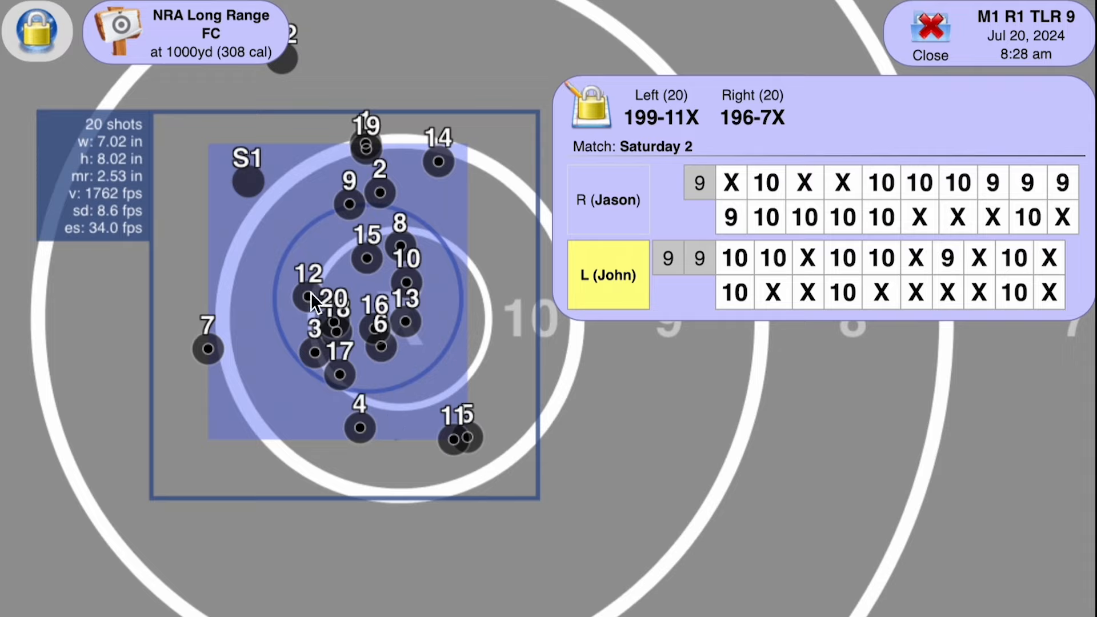
mouse_move(210, 367)
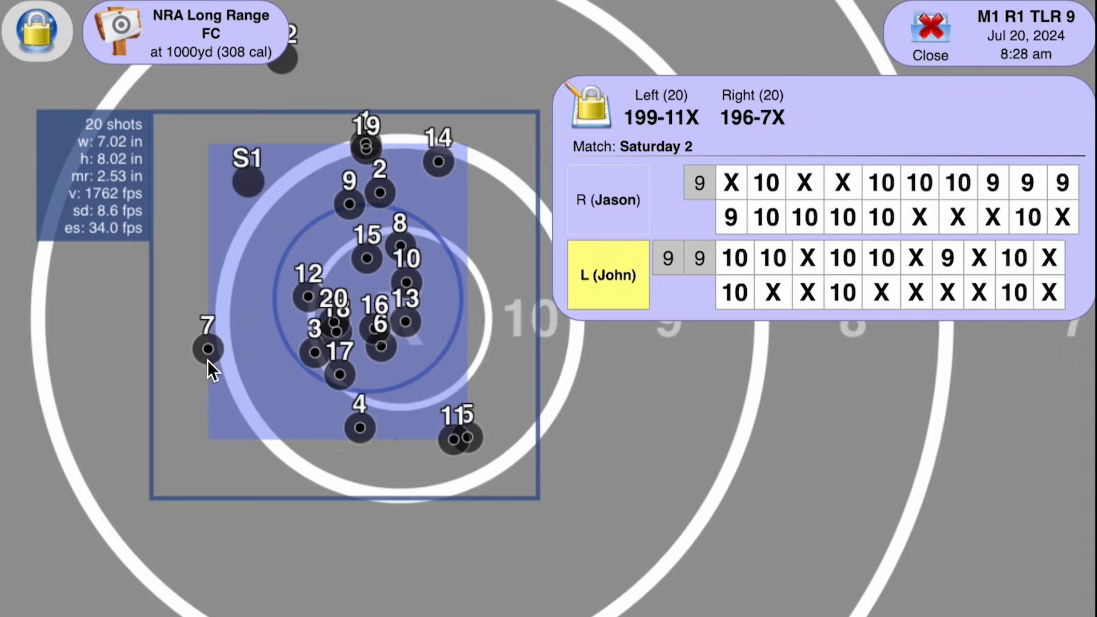
mouse_move(610, 231)
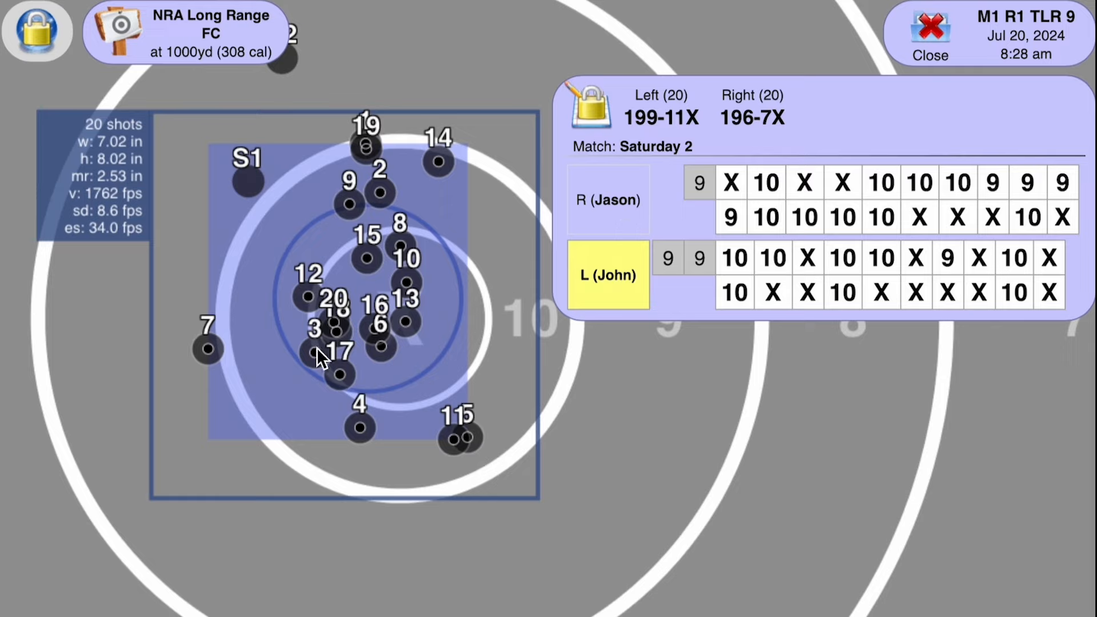
mouse_move(317, 352)
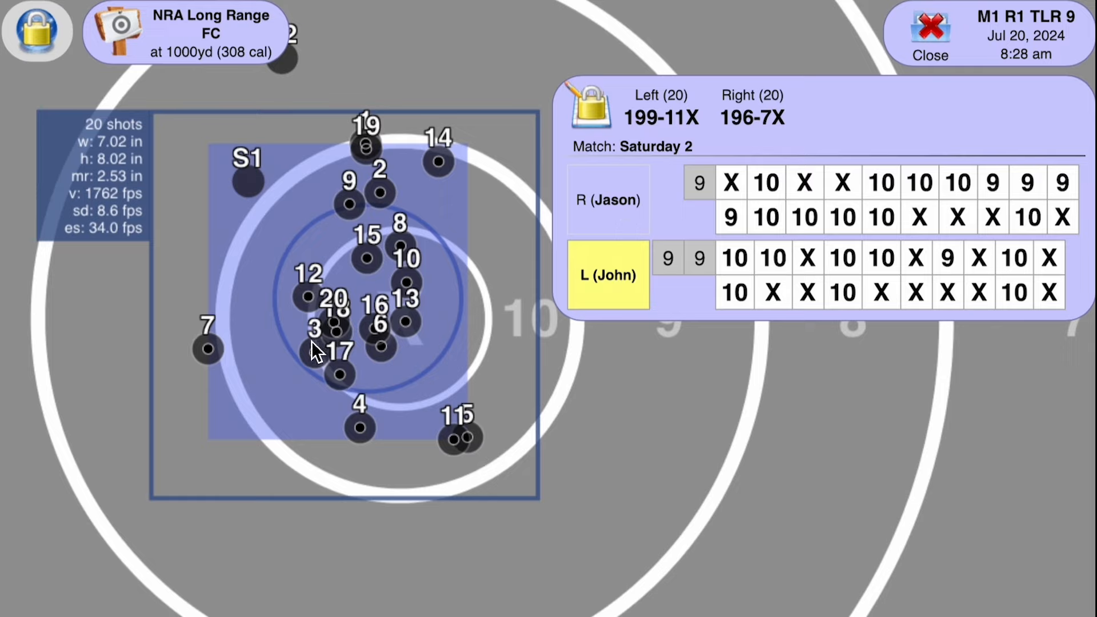
mouse_move(280, 388)
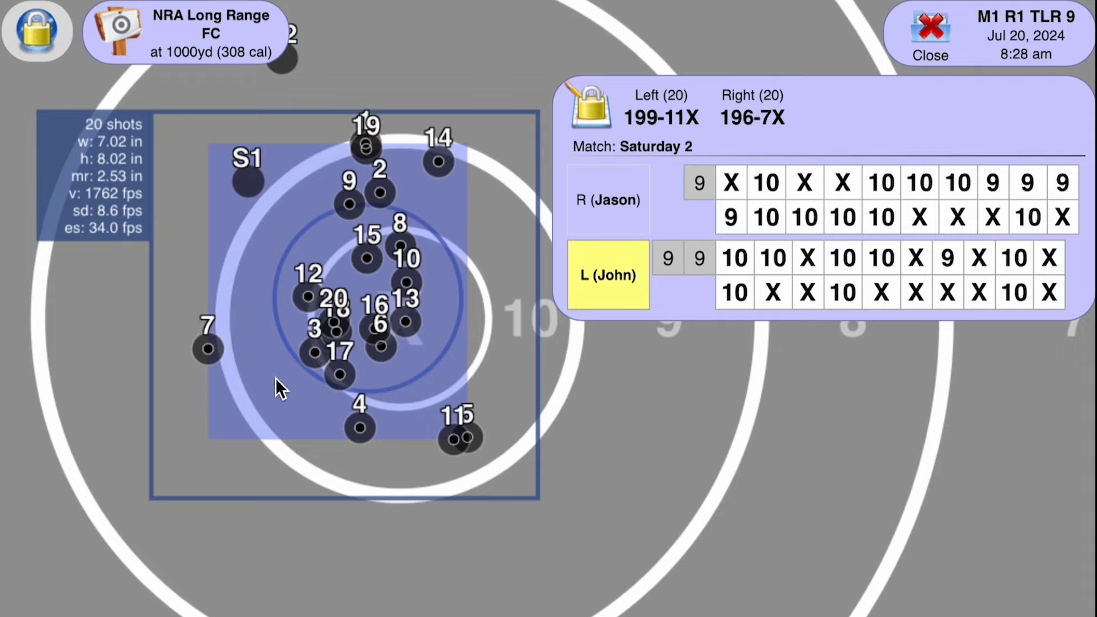
mouse_move(317, 257)
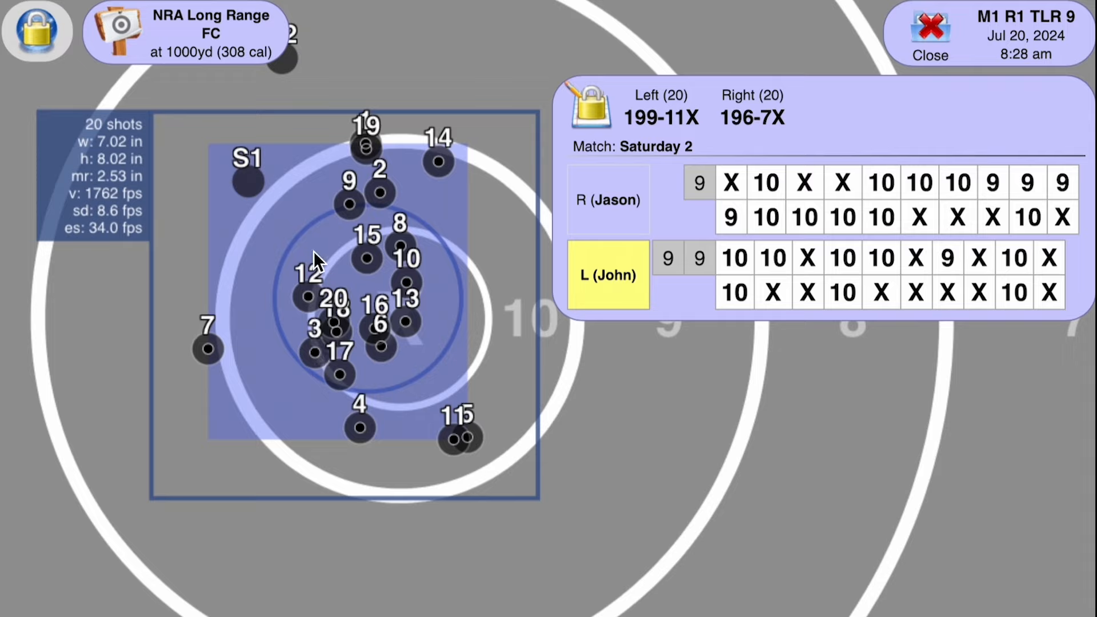
mouse_move(467, 135)
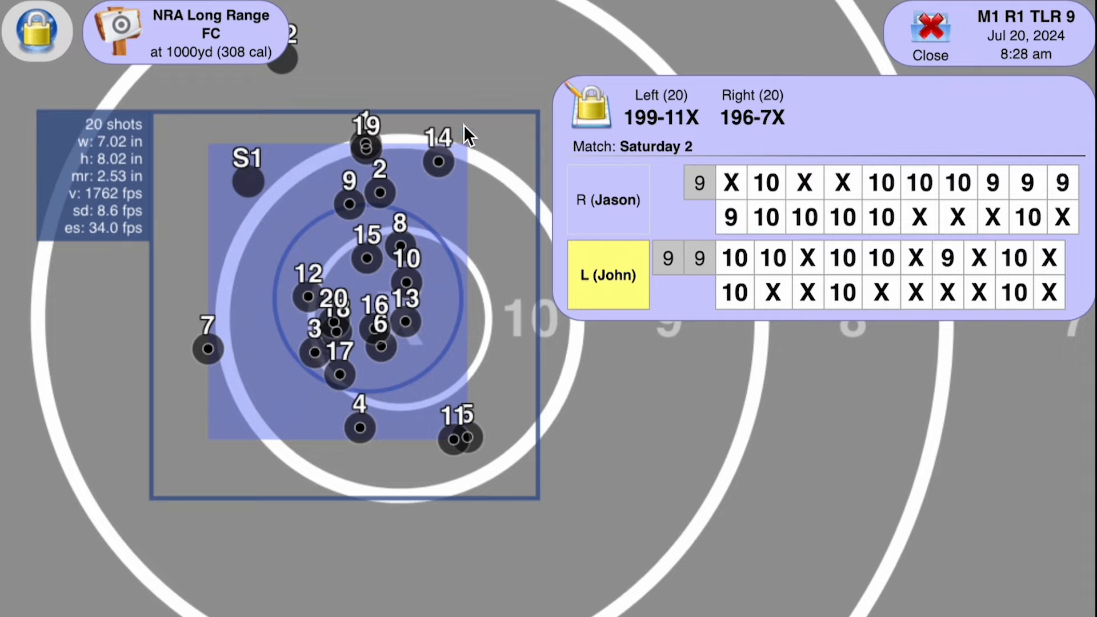
mouse_move(458, 165)
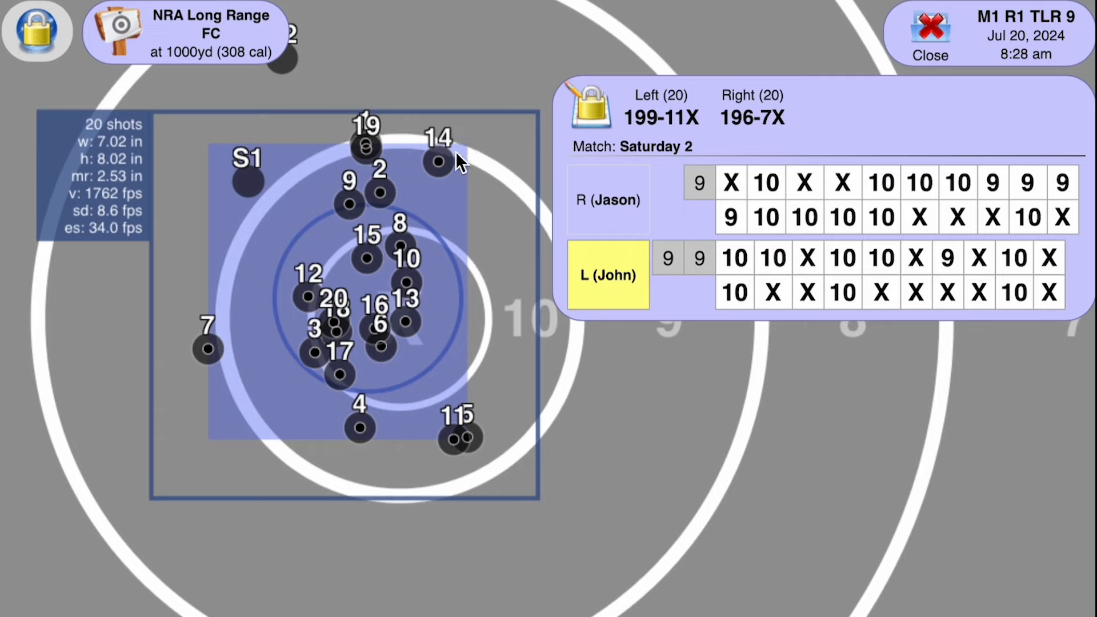
mouse_move(329, 326)
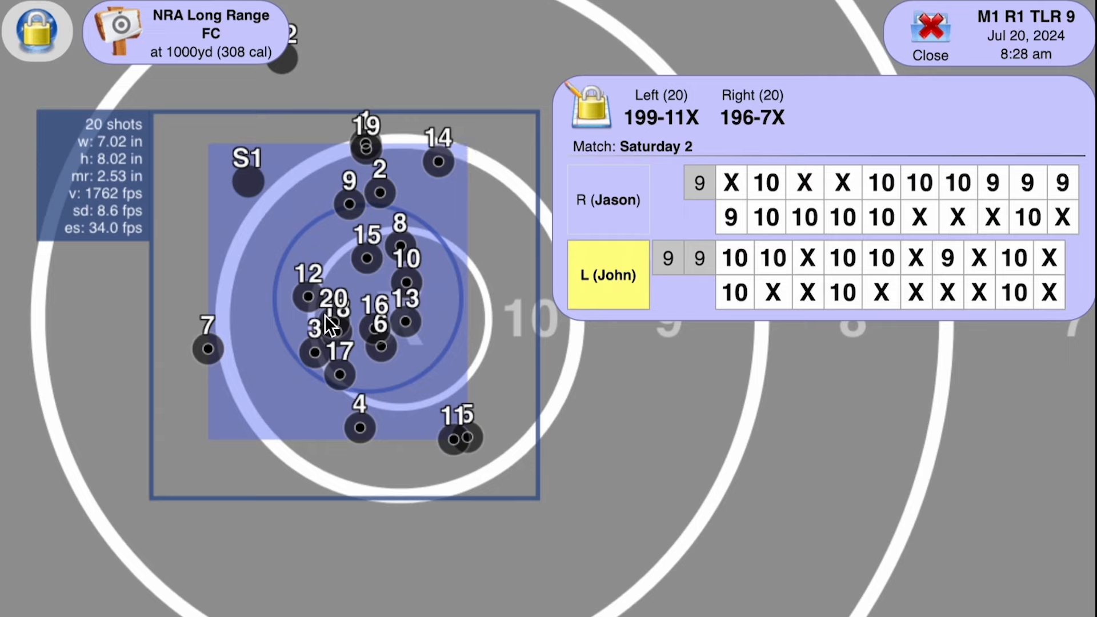
mouse_move(338, 159)
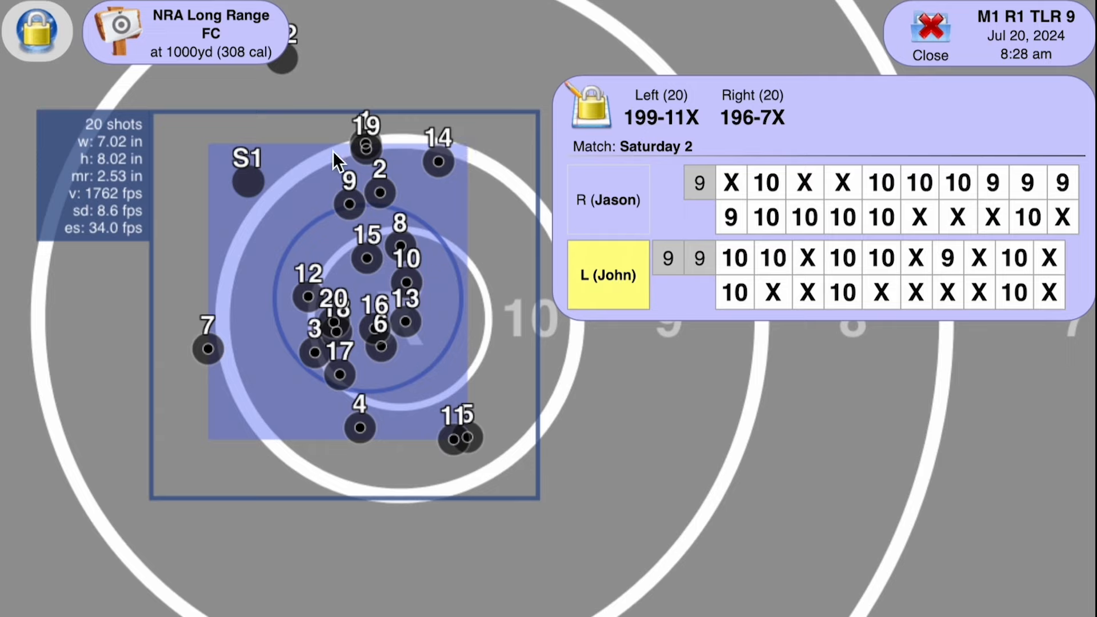
mouse_move(481, 387)
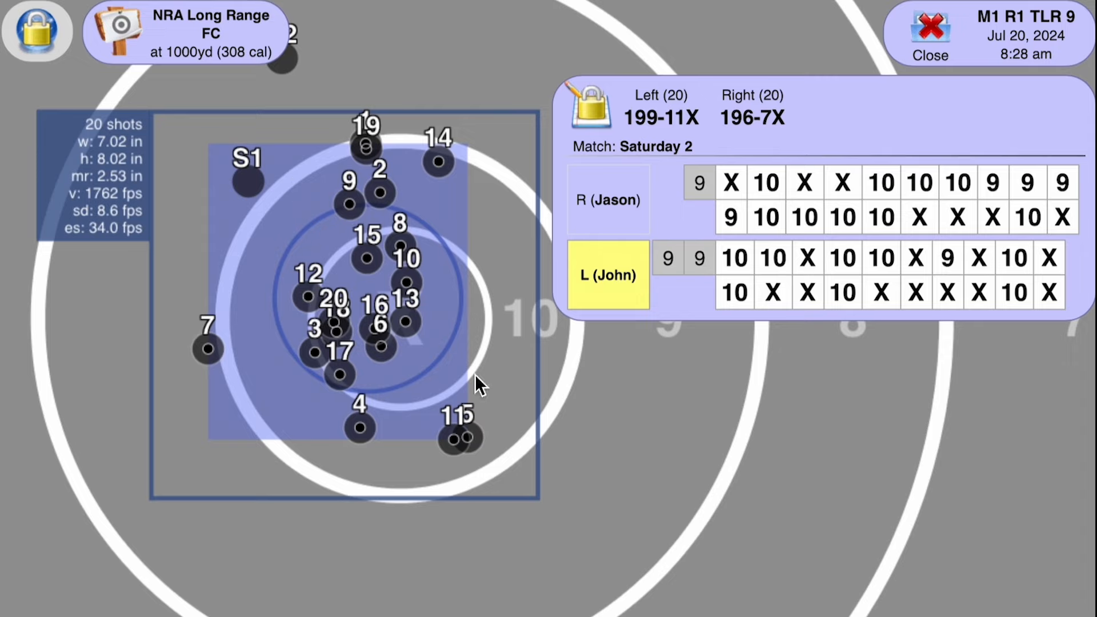
mouse_move(378, 316)
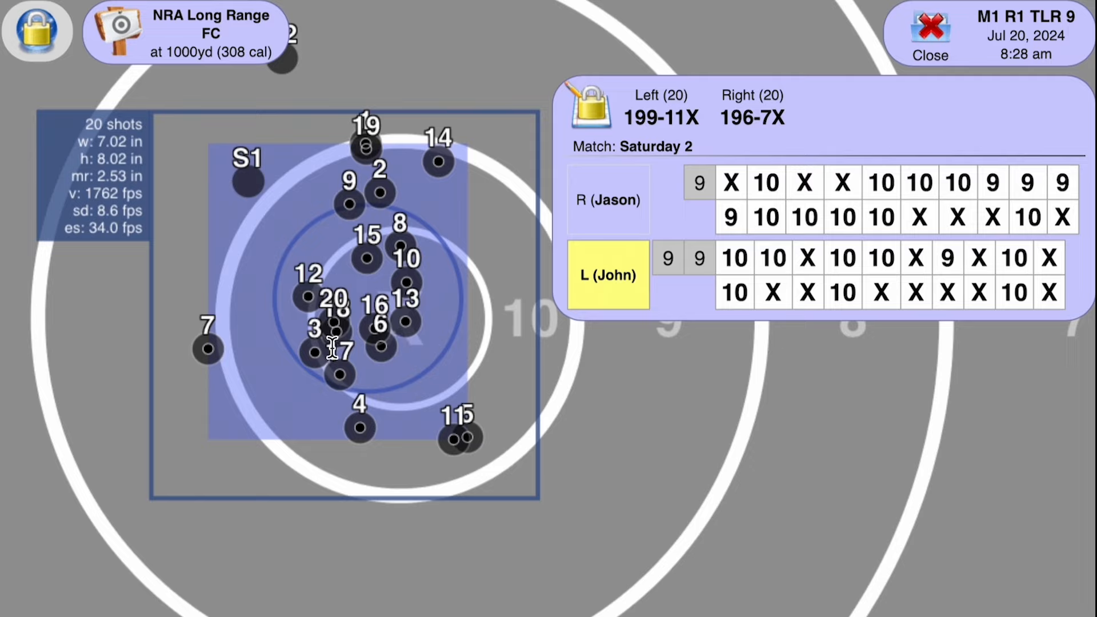
mouse_move(388, 367)
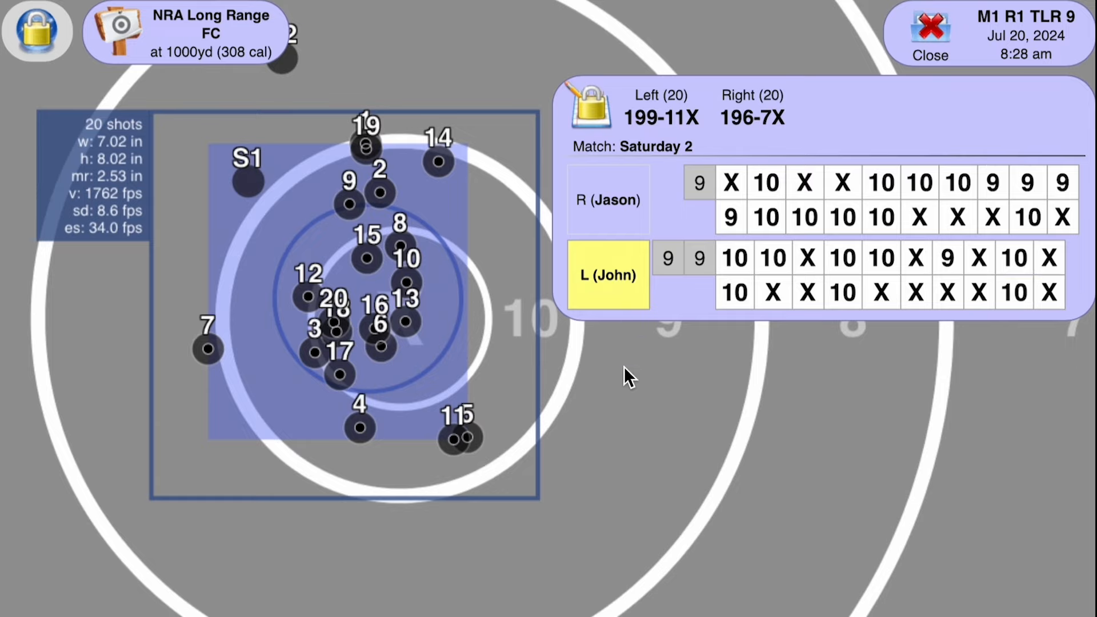
mouse_move(719, 330)
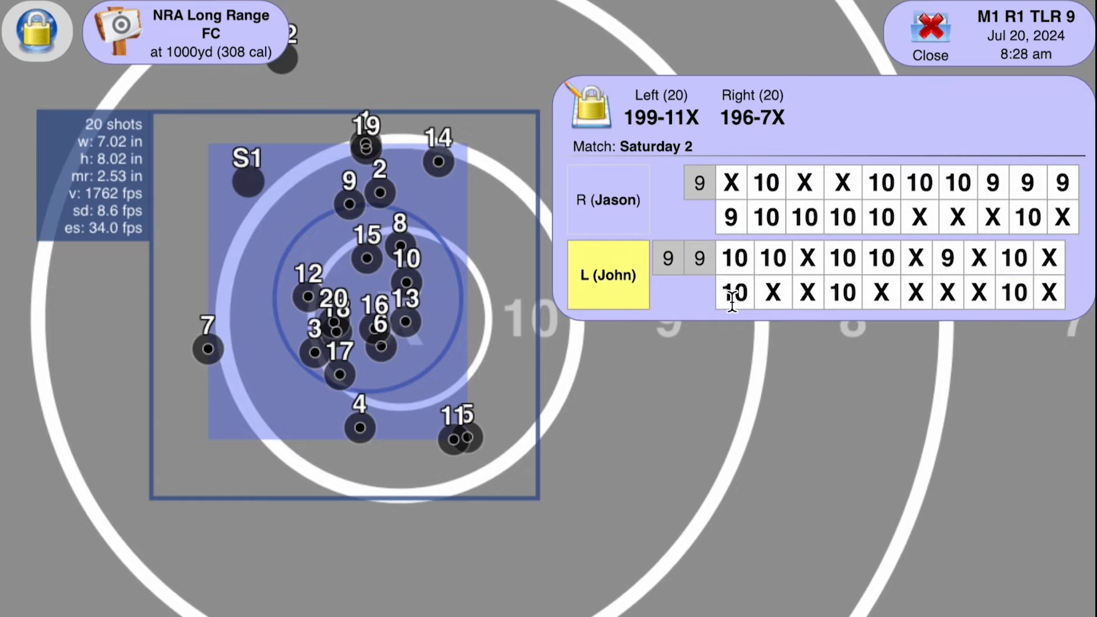
mouse_move(426, 241)
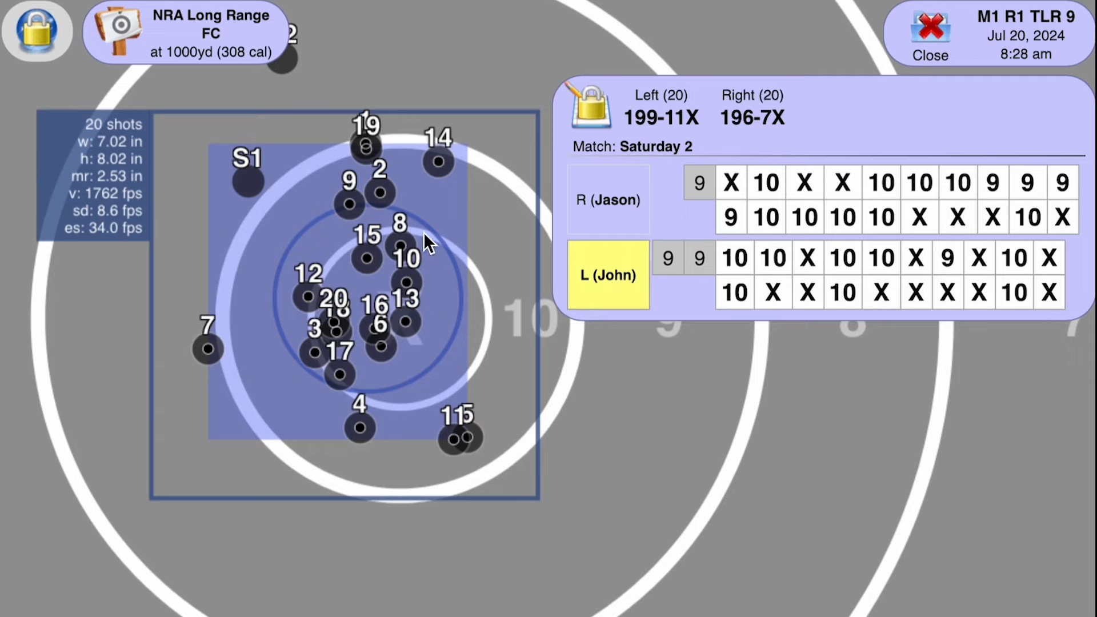
mouse_move(504, 297)
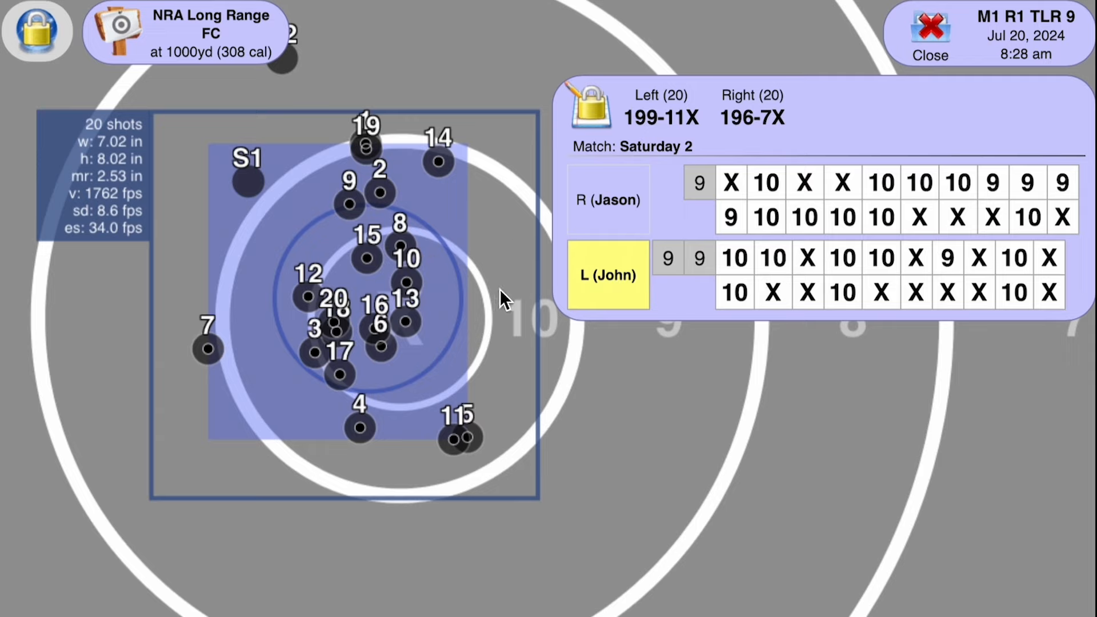
mouse_move(735, 333)
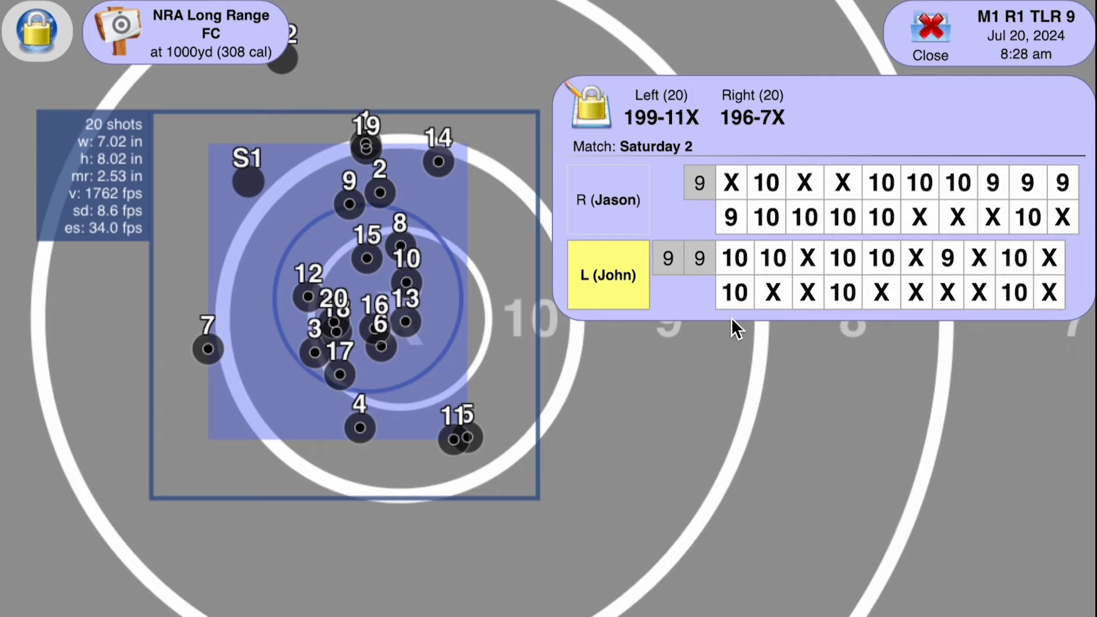
mouse_move(524, 322)
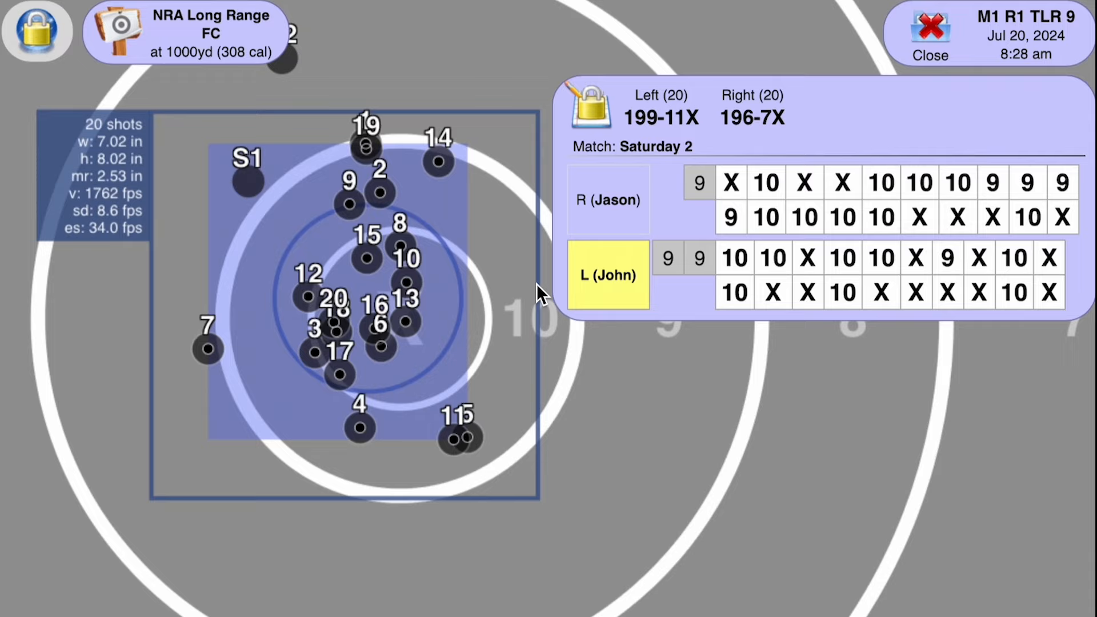
mouse_move(685, 329)
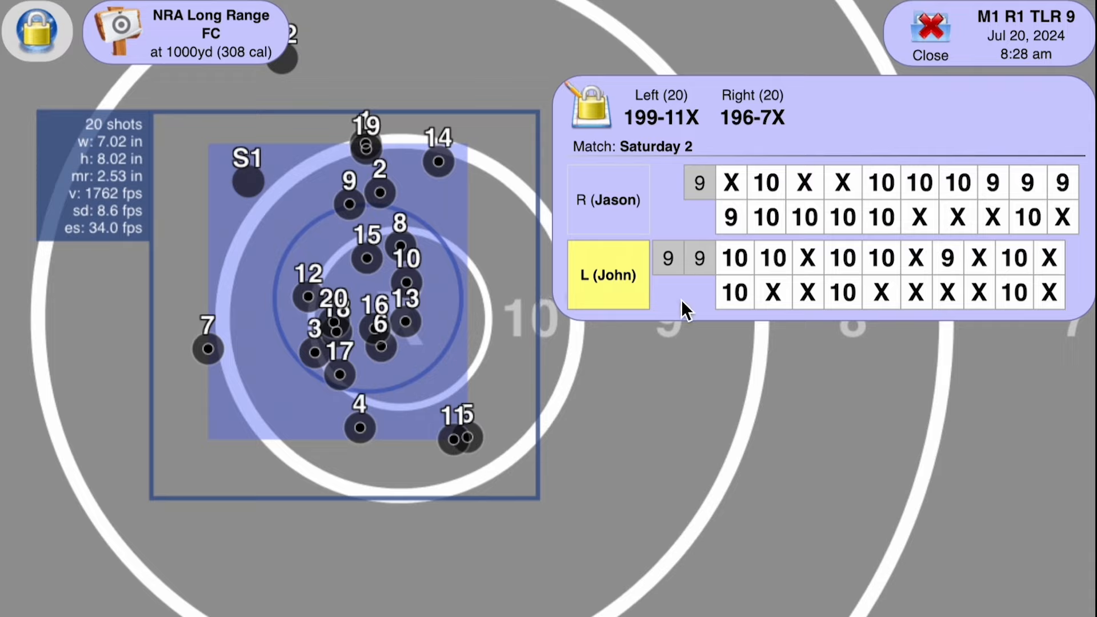
mouse_move(307, 319)
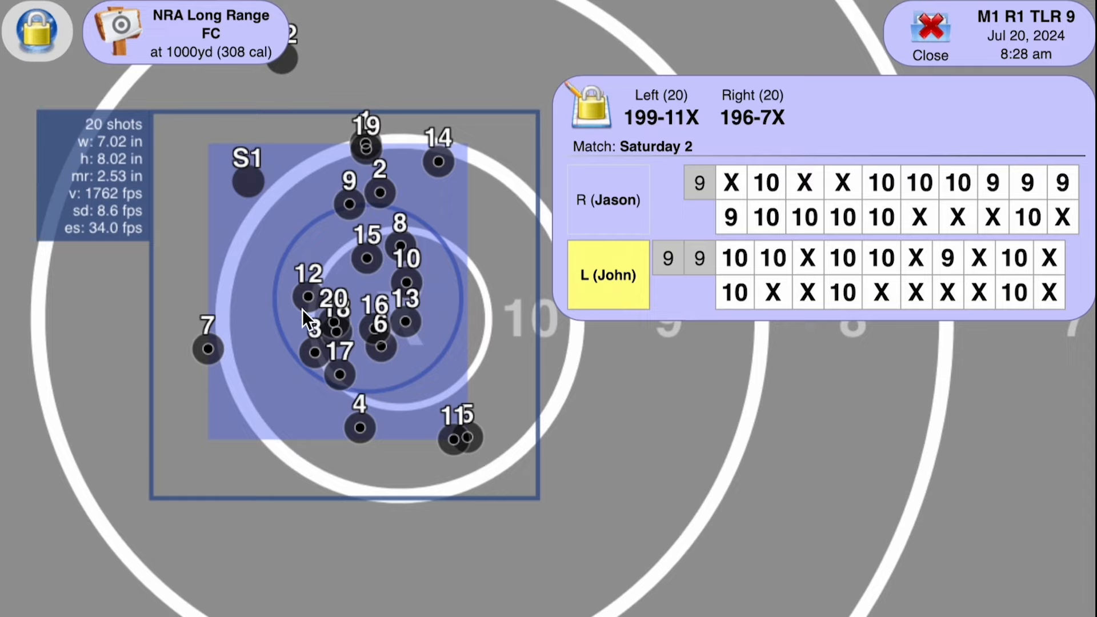
mouse_move(299, 338)
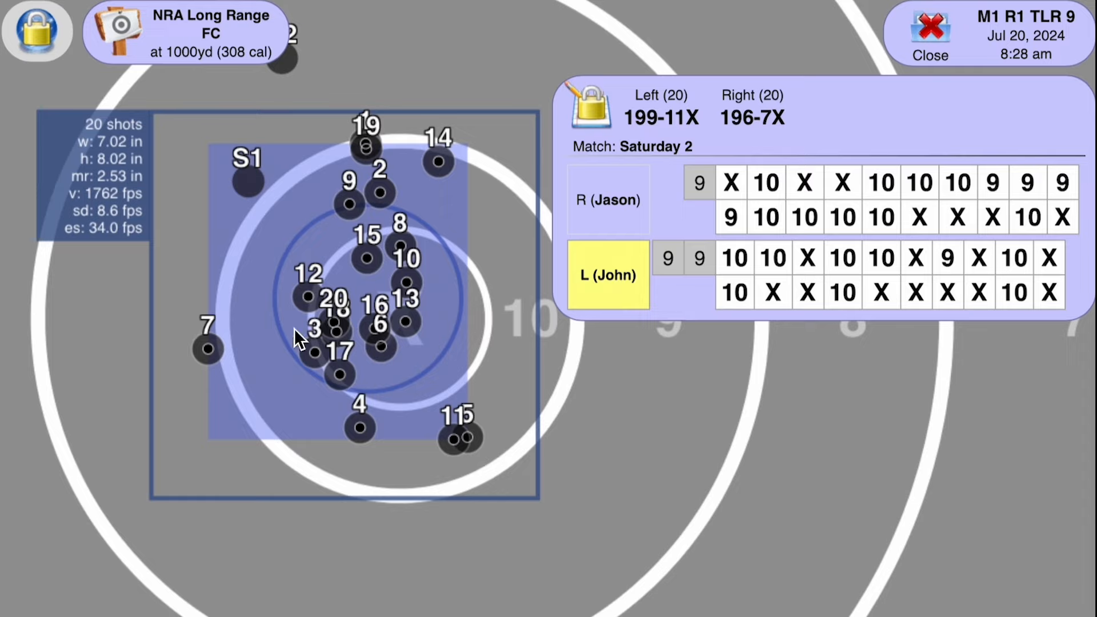
mouse_move(294, 310)
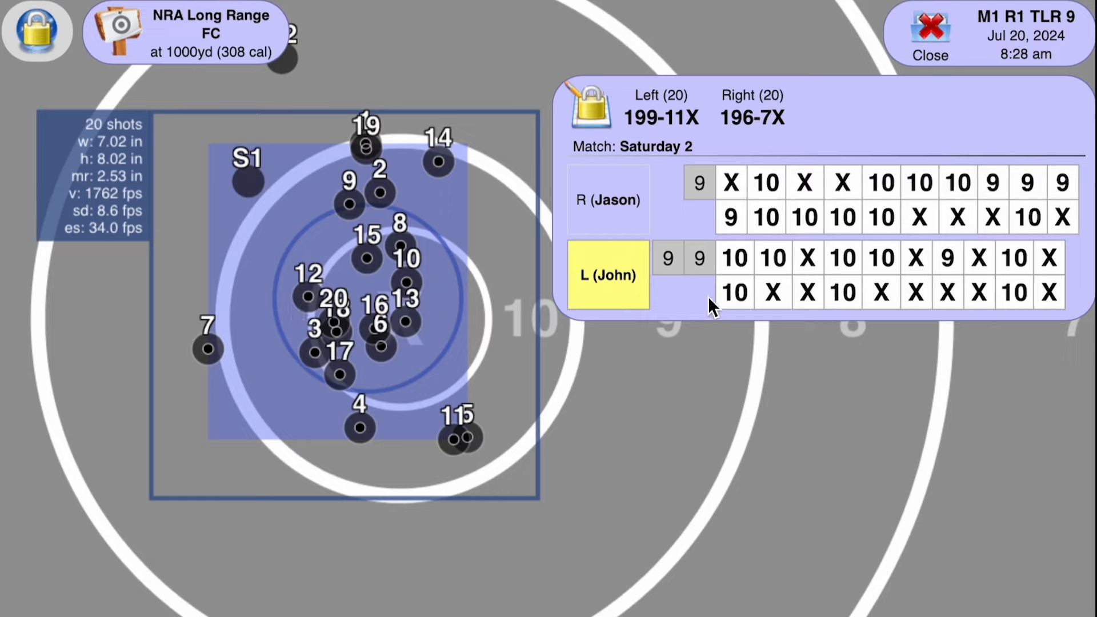
mouse_move(719, 320)
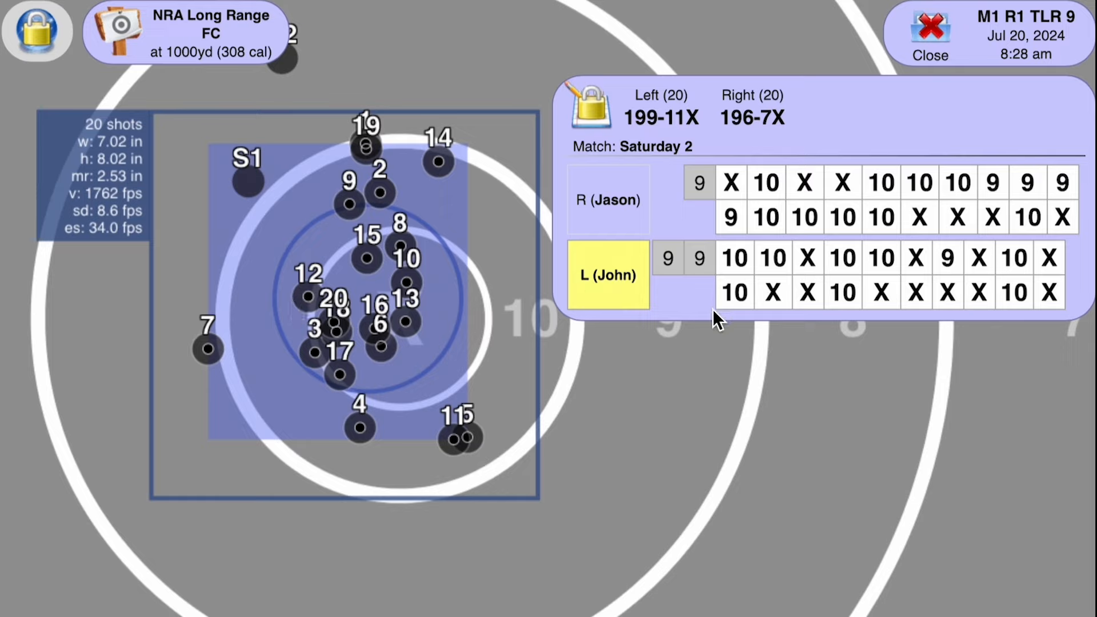
mouse_move(642, 313)
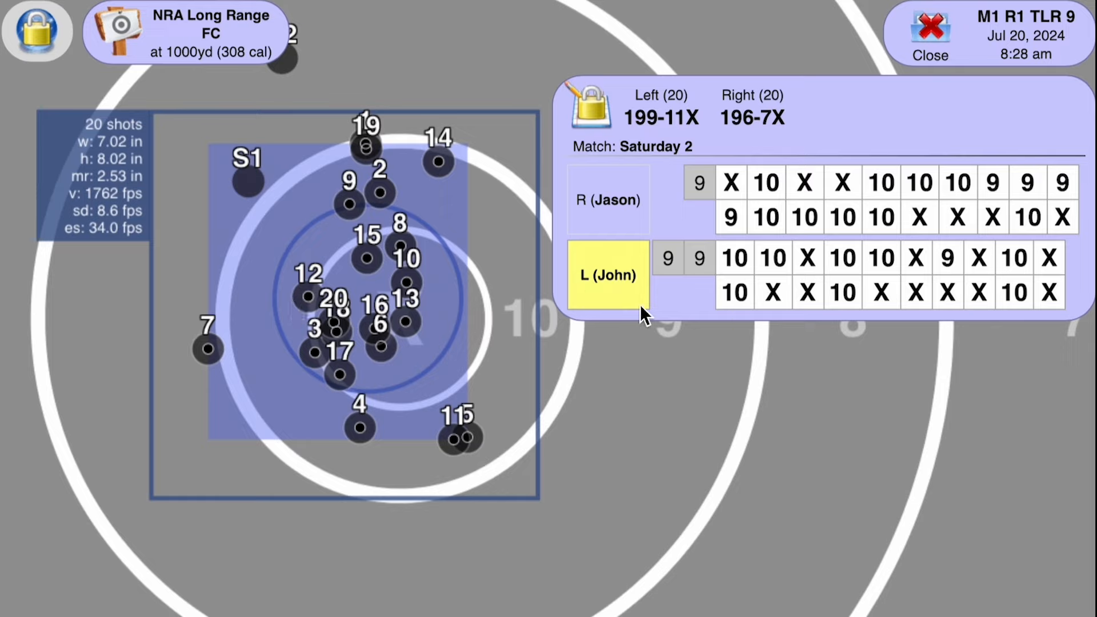
mouse_move(241, 310)
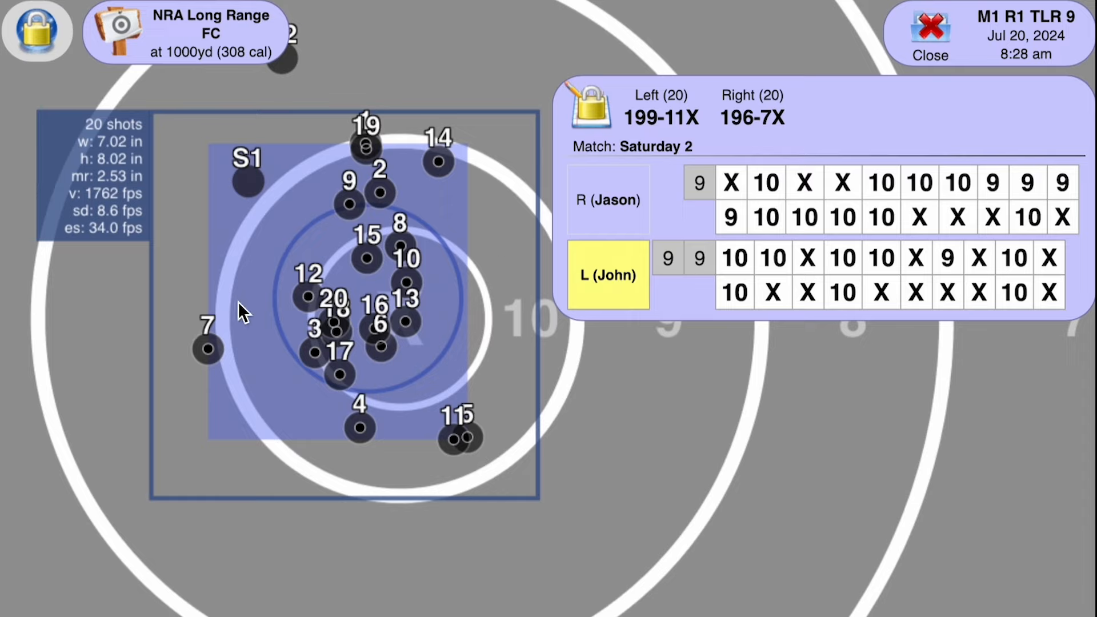
mouse_move(213, 376)
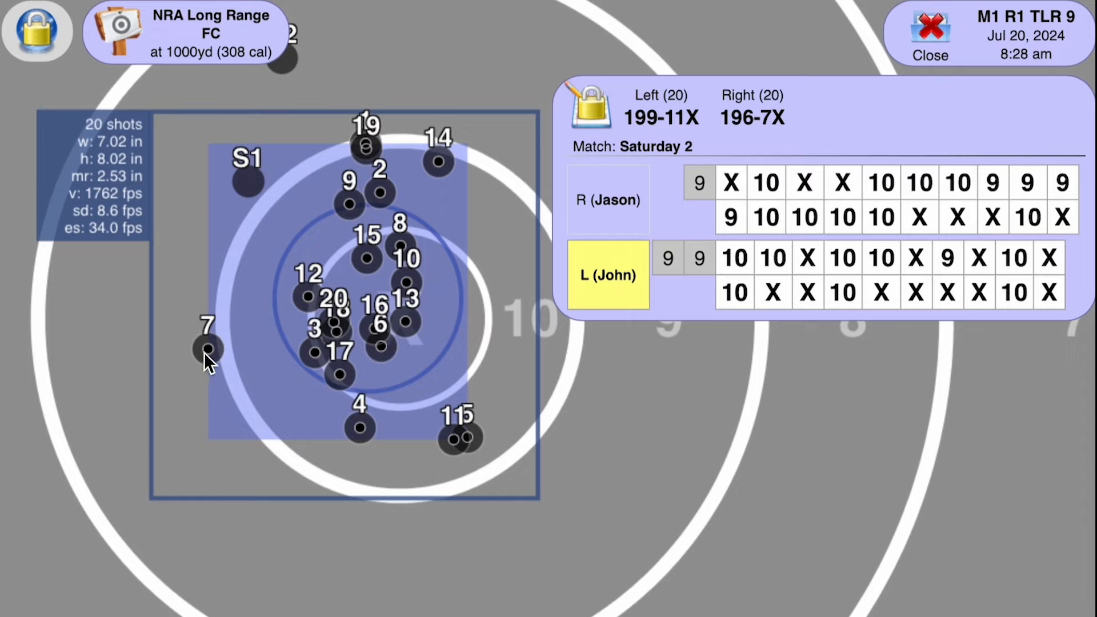
mouse_move(384, 349)
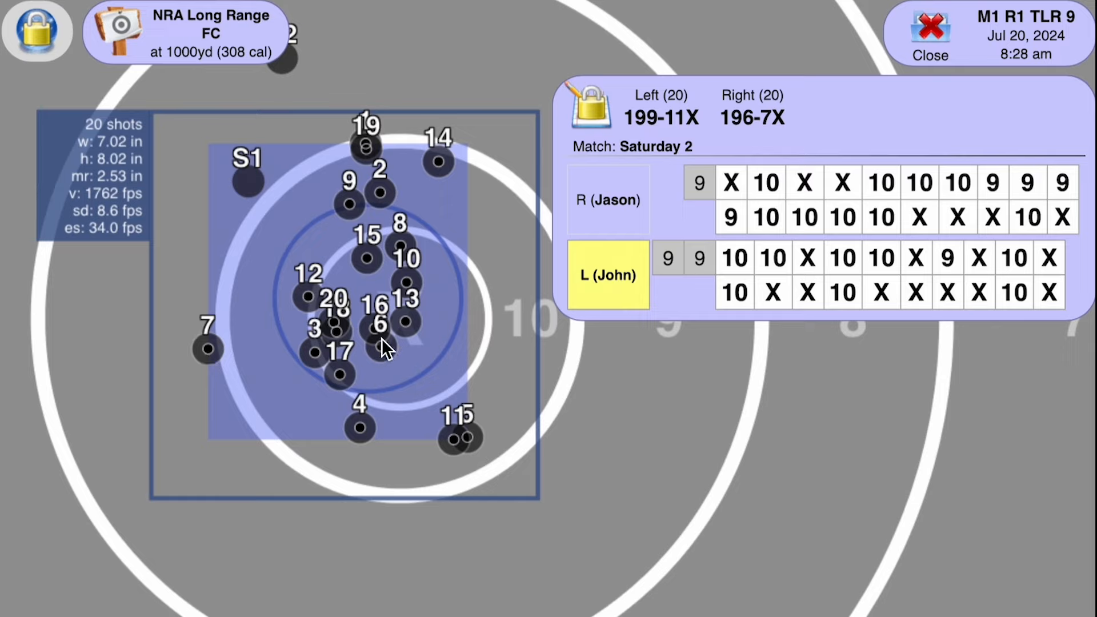
mouse_move(316, 333)
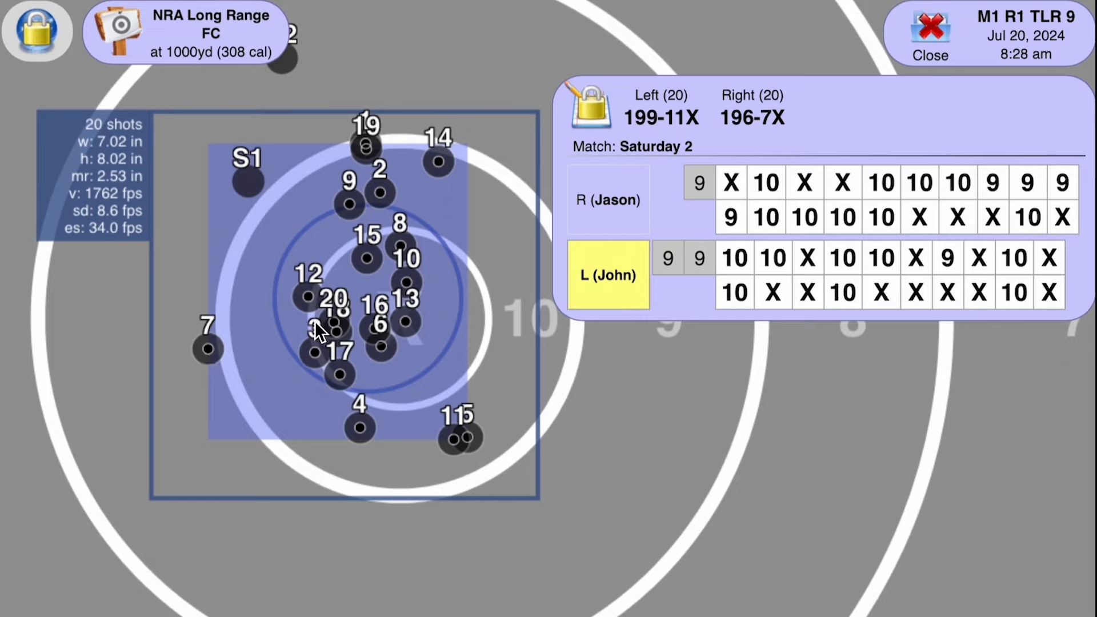
mouse_move(389, 245)
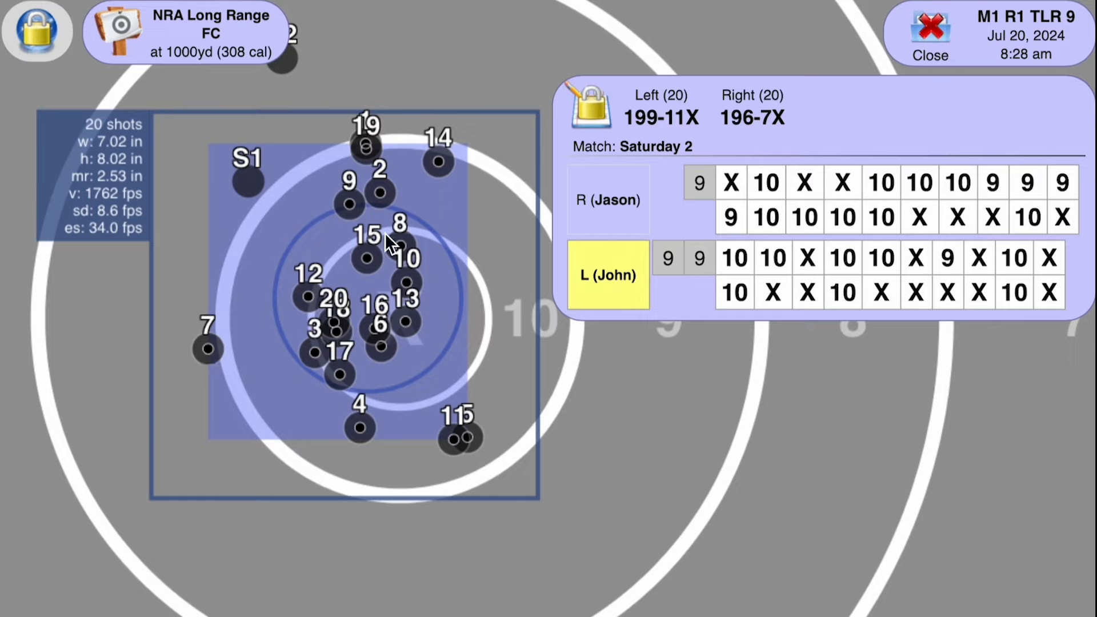
mouse_move(216, 340)
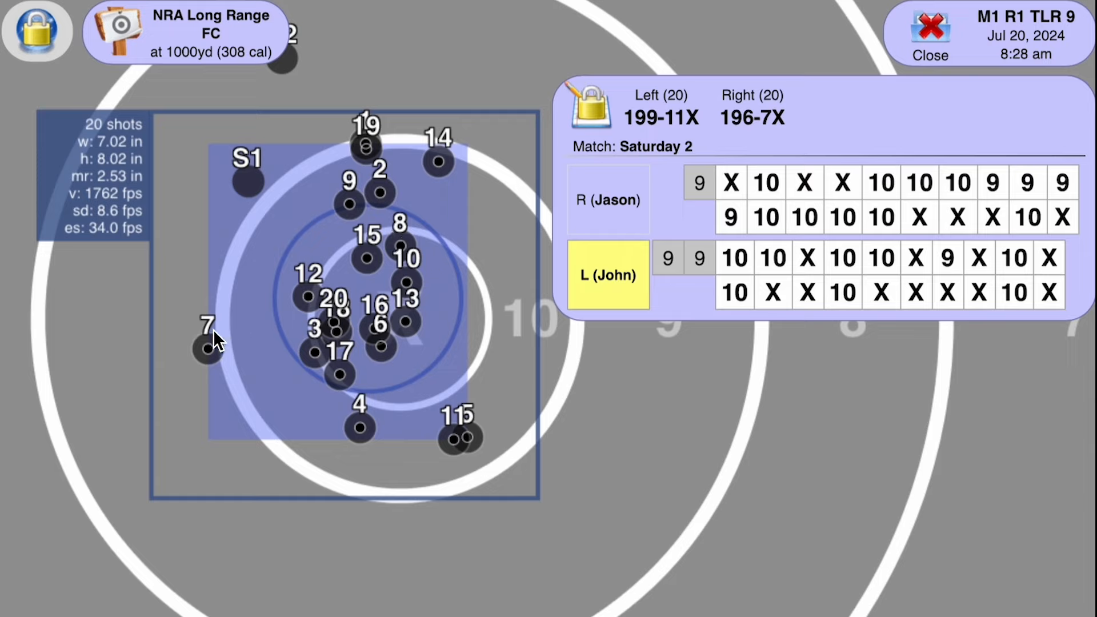
mouse_move(375, 348)
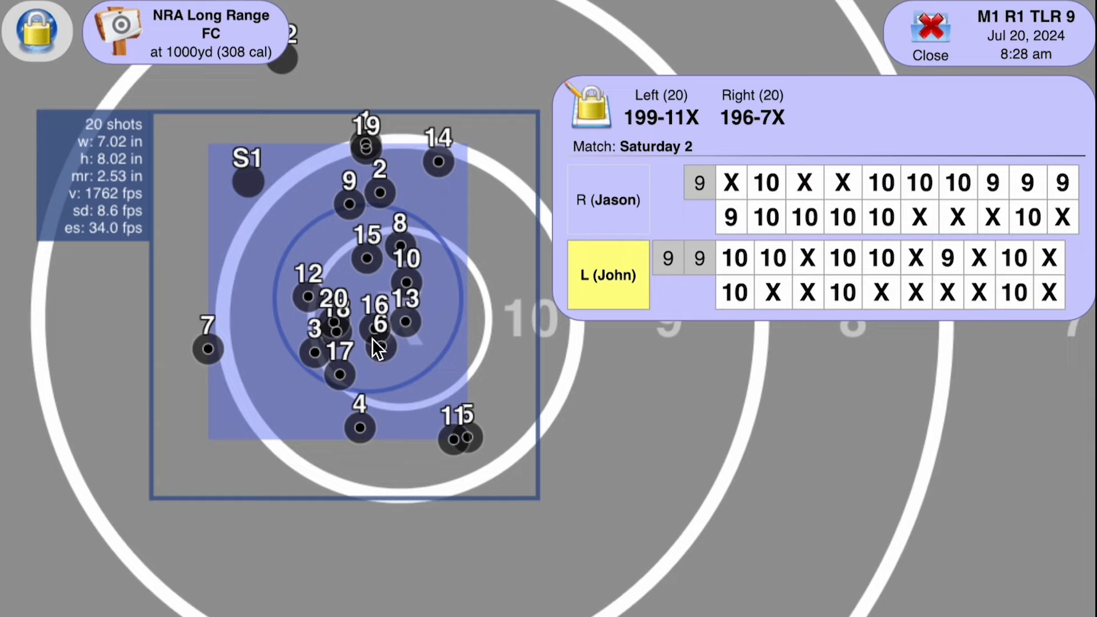
mouse_move(210, 353)
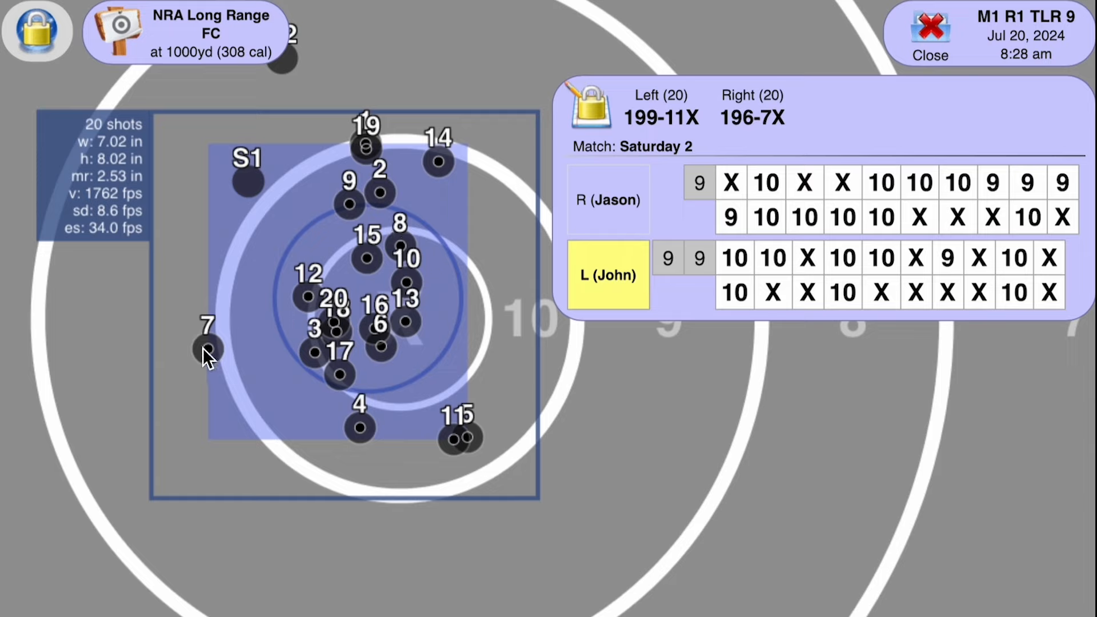
mouse_move(409, 241)
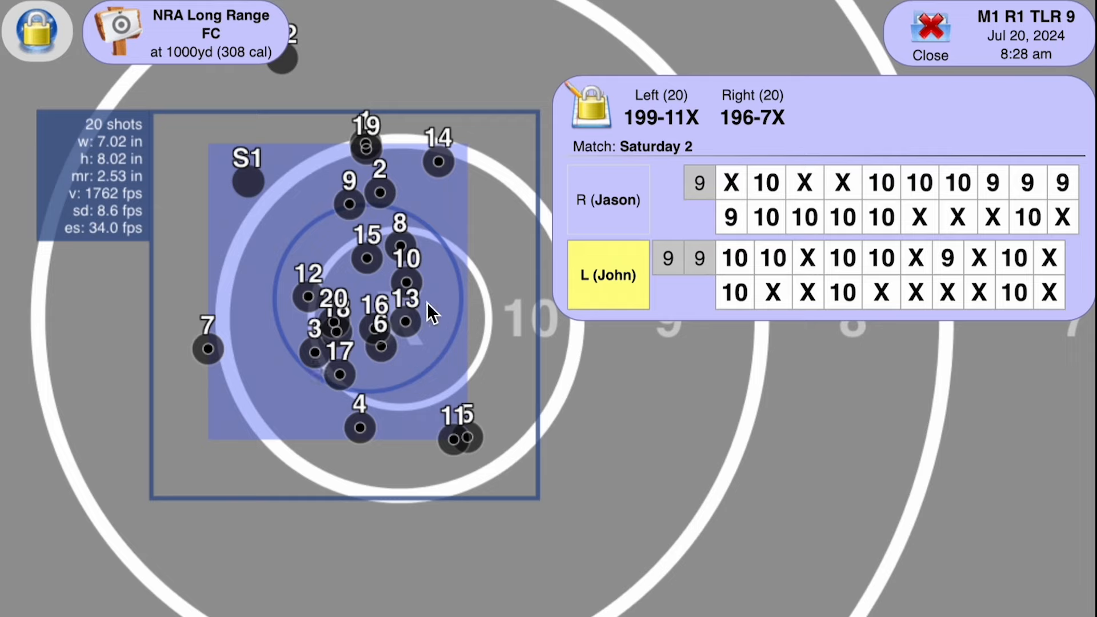
mouse_move(358, 331)
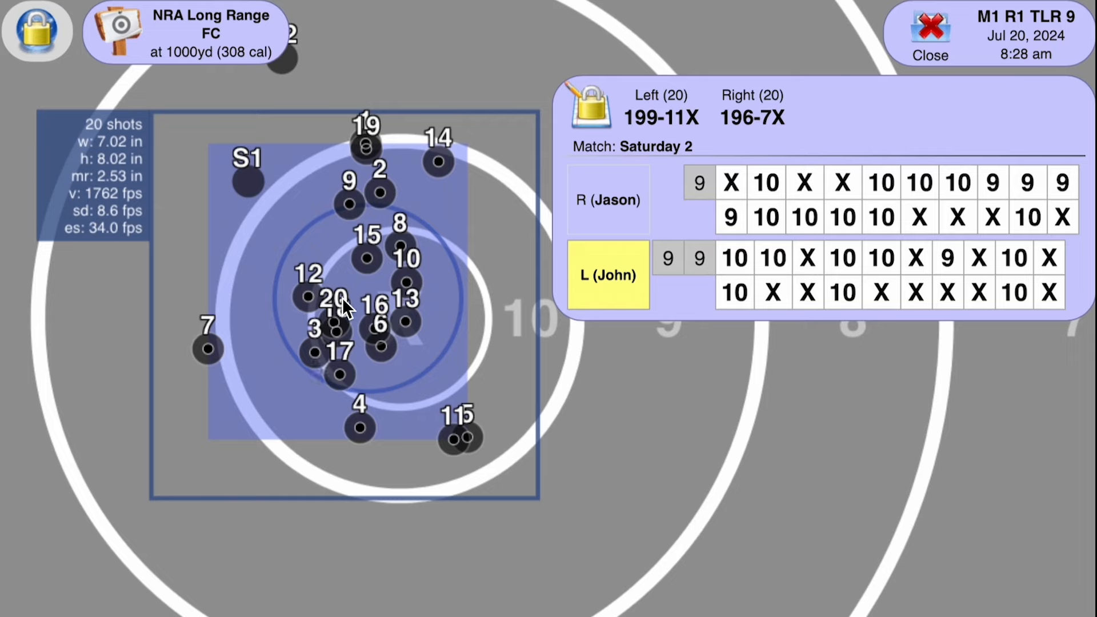
mouse_move(214, 392)
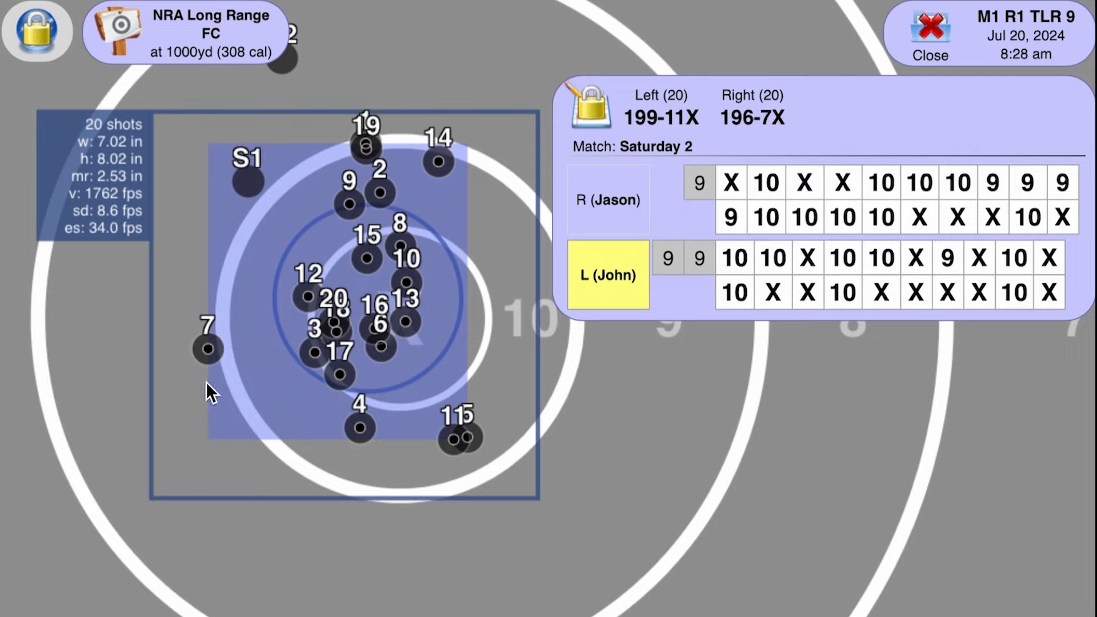
mouse_move(343, 204)
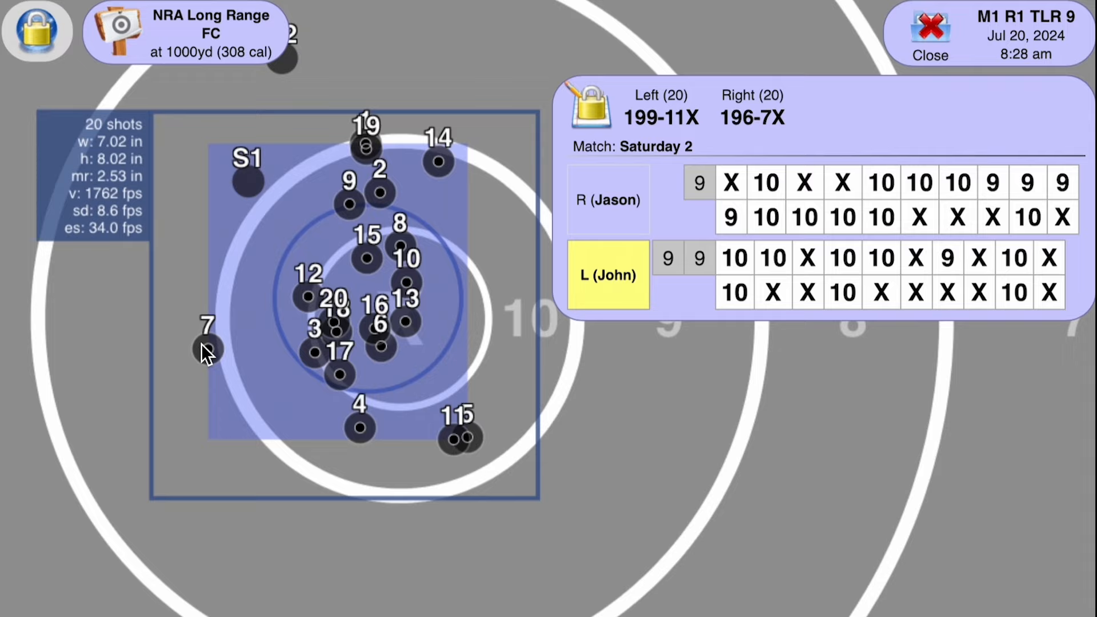
mouse_move(408, 445)
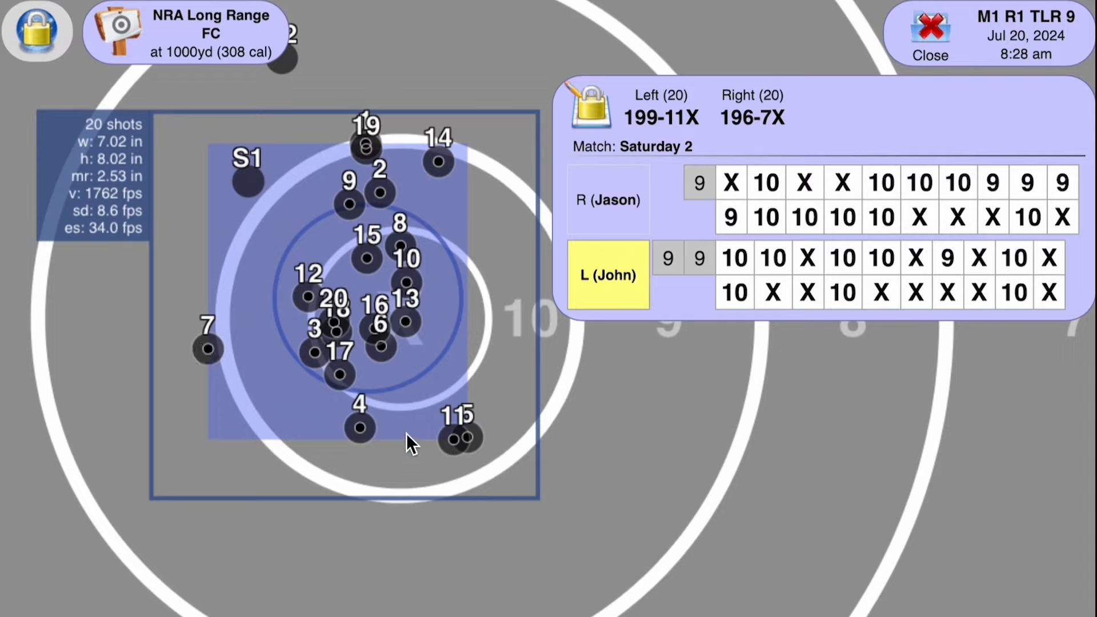
mouse_move(378, 455)
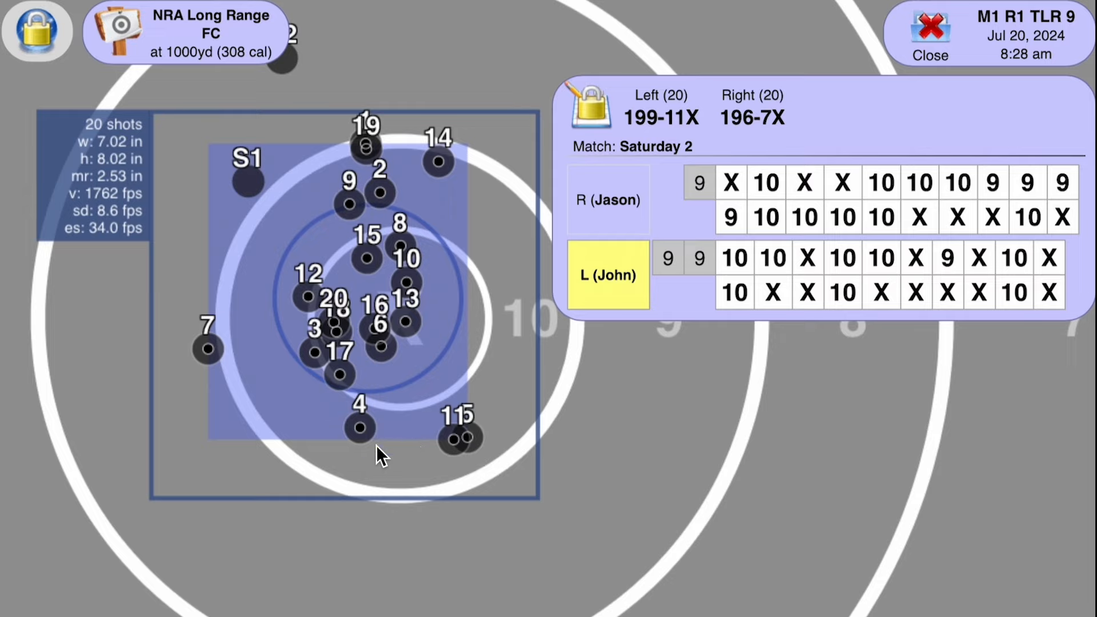
mouse_move(435, 301)
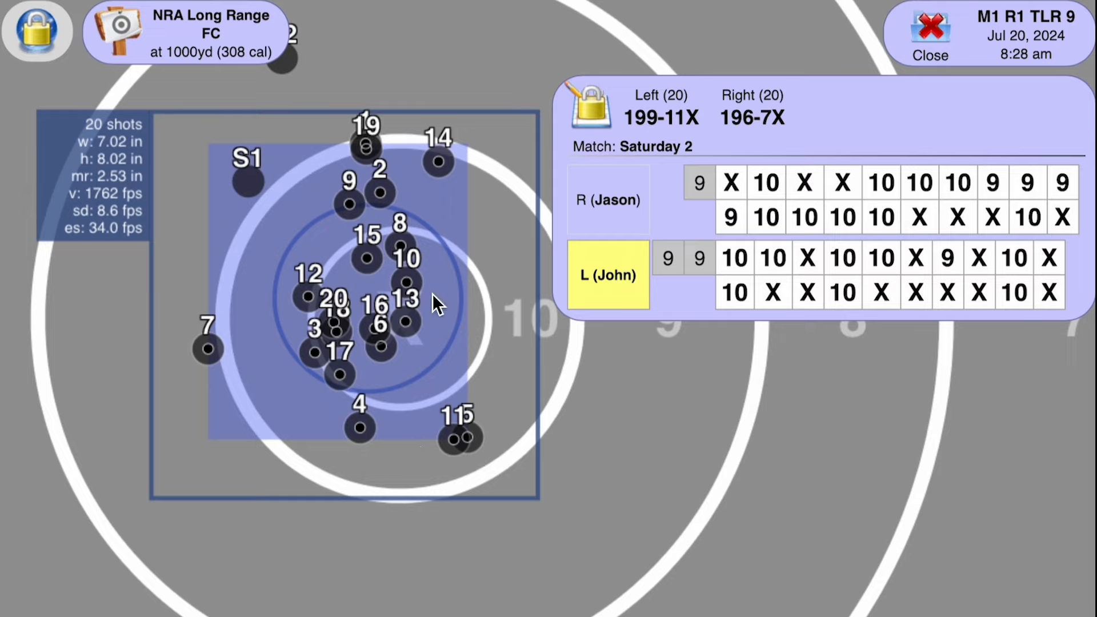
mouse_move(412, 329)
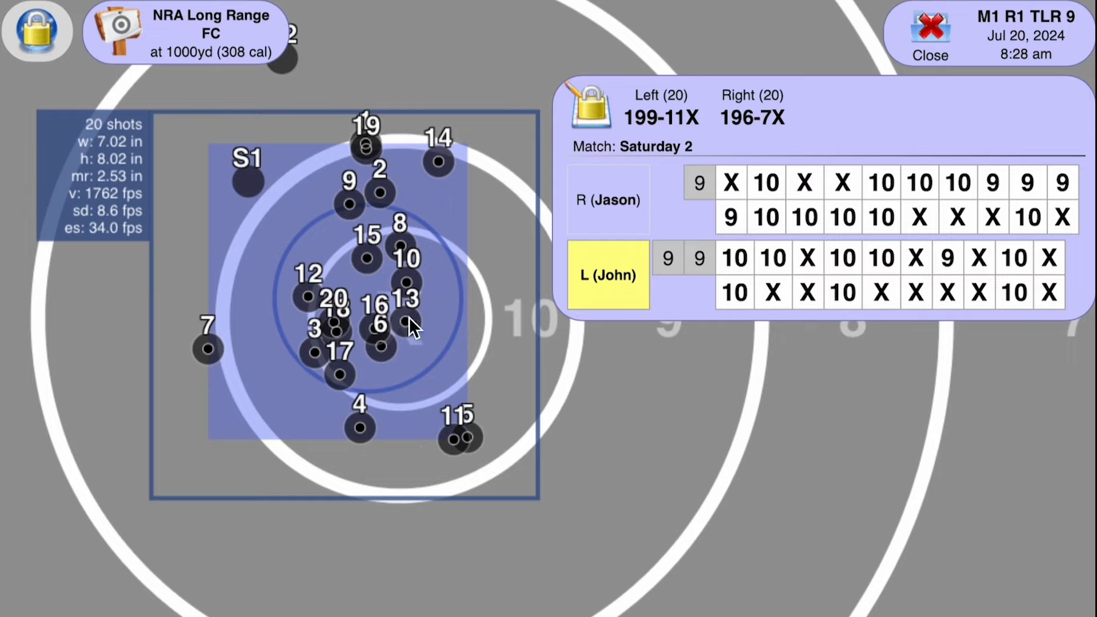
mouse_move(448, 431)
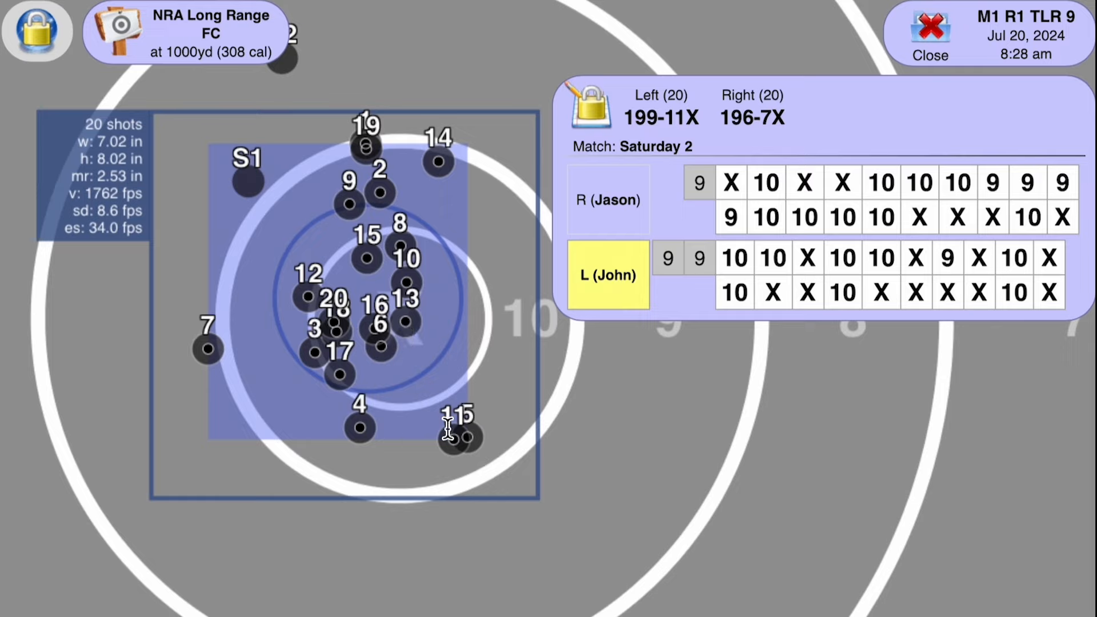
mouse_move(389, 462)
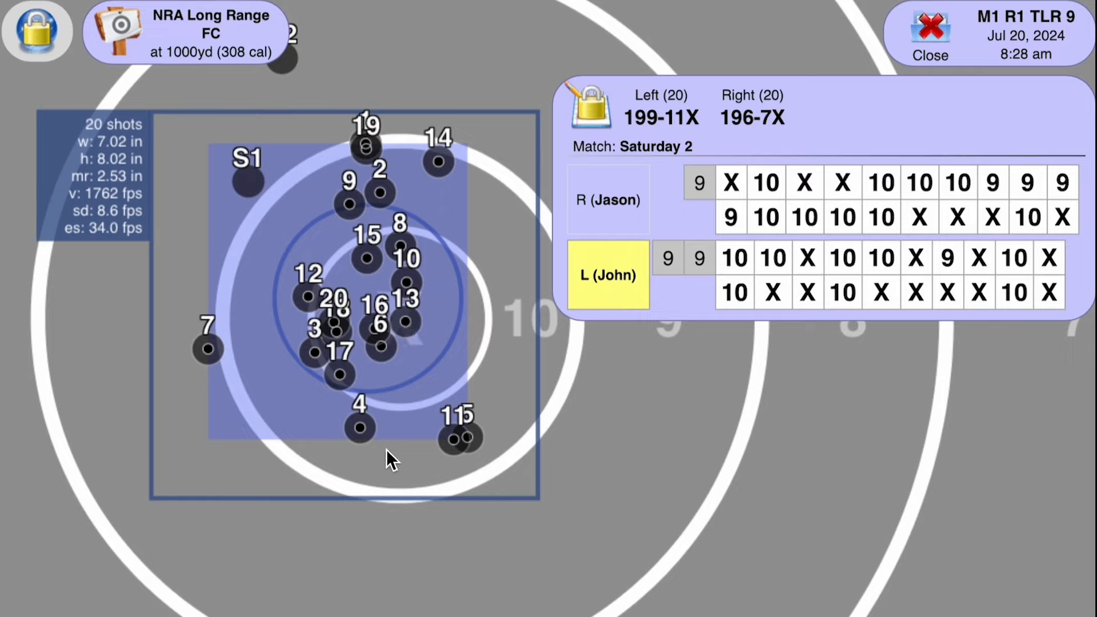
mouse_move(363, 367)
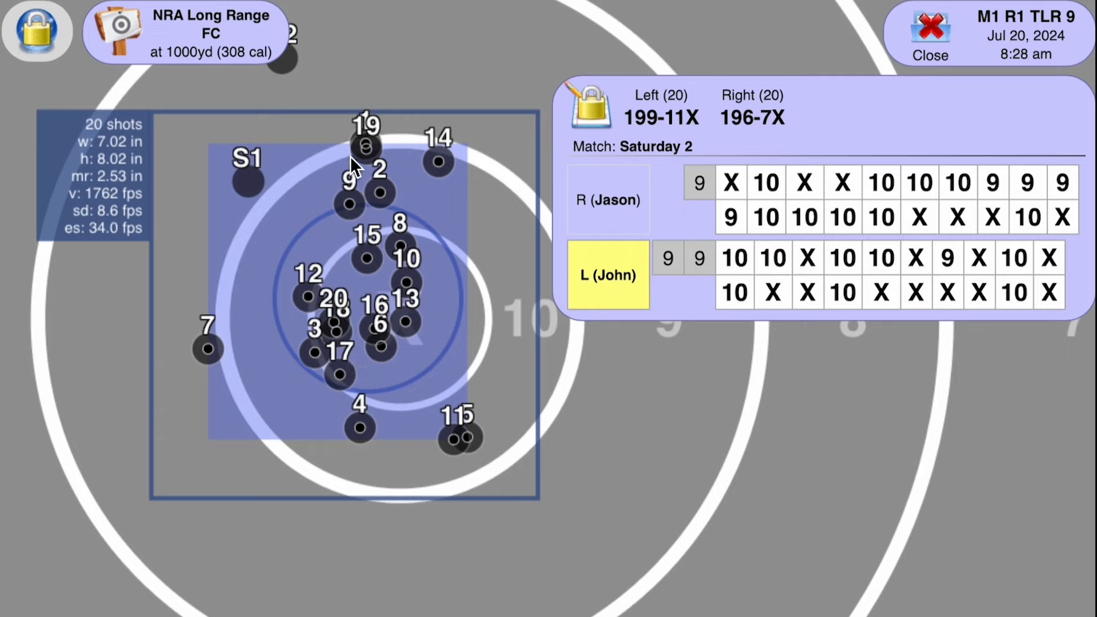
mouse_move(360, 370)
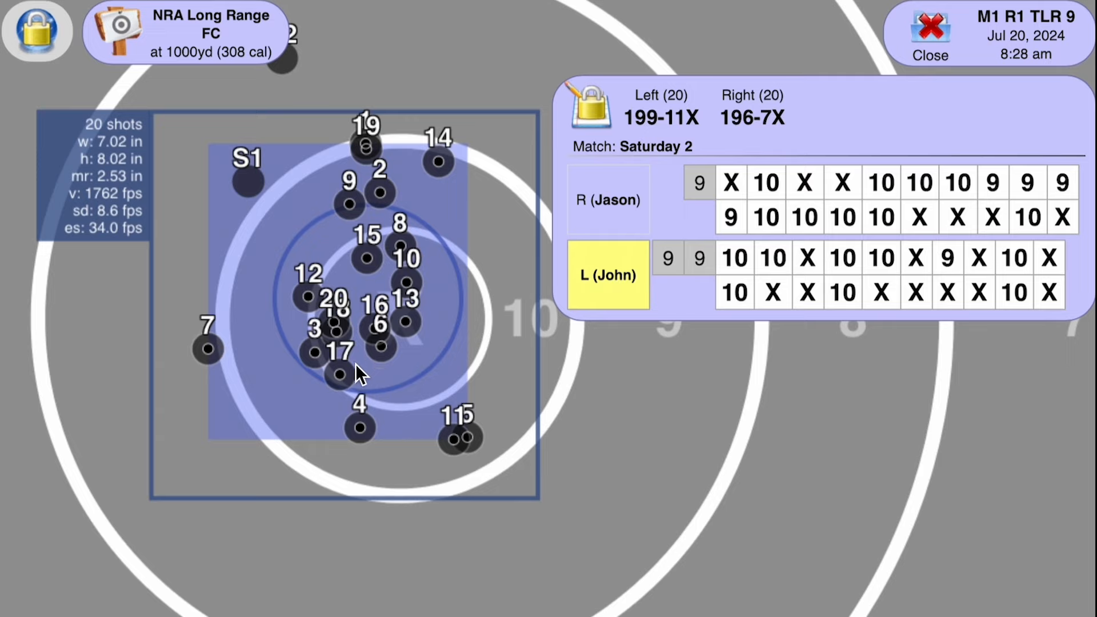
mouse_move(448, 458)
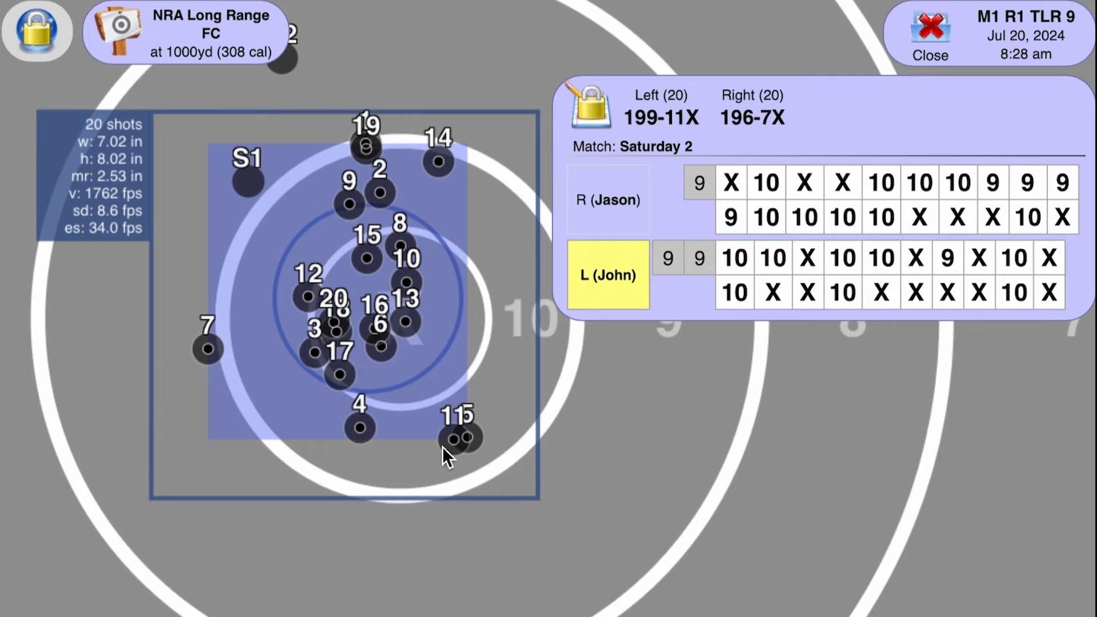
mouse_move(448, 234)
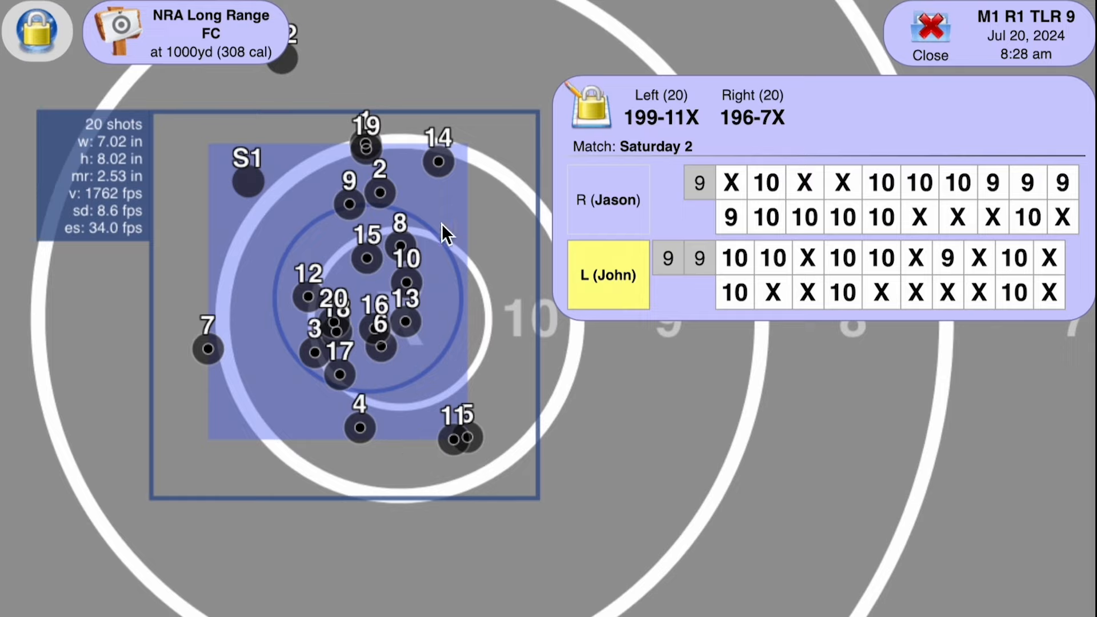
mouse_move(332, 199)
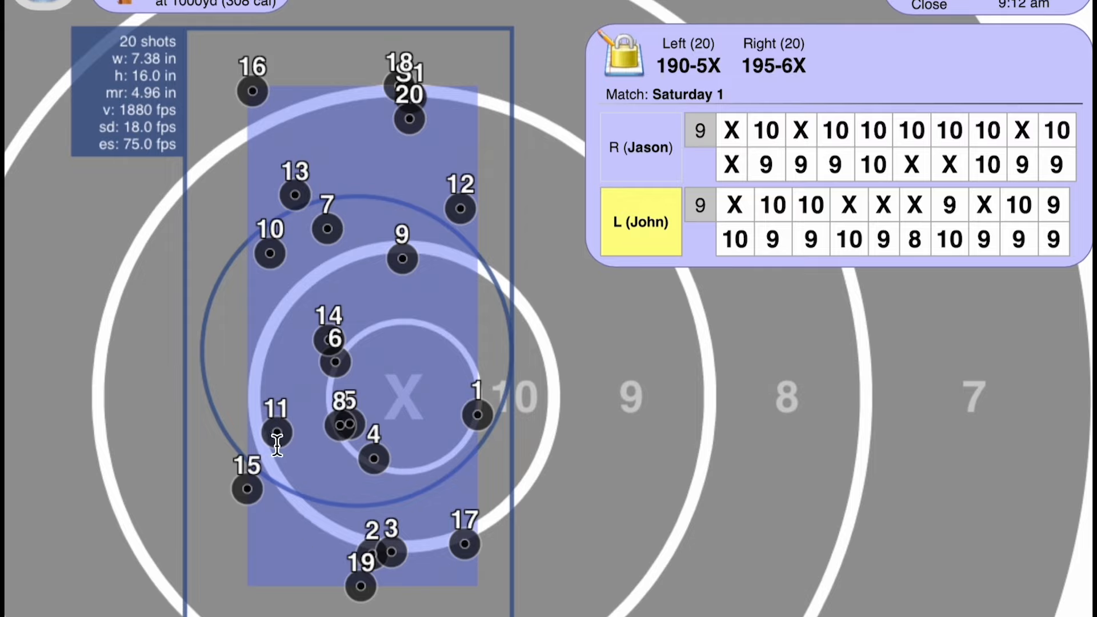
mouse_move(279, 297)
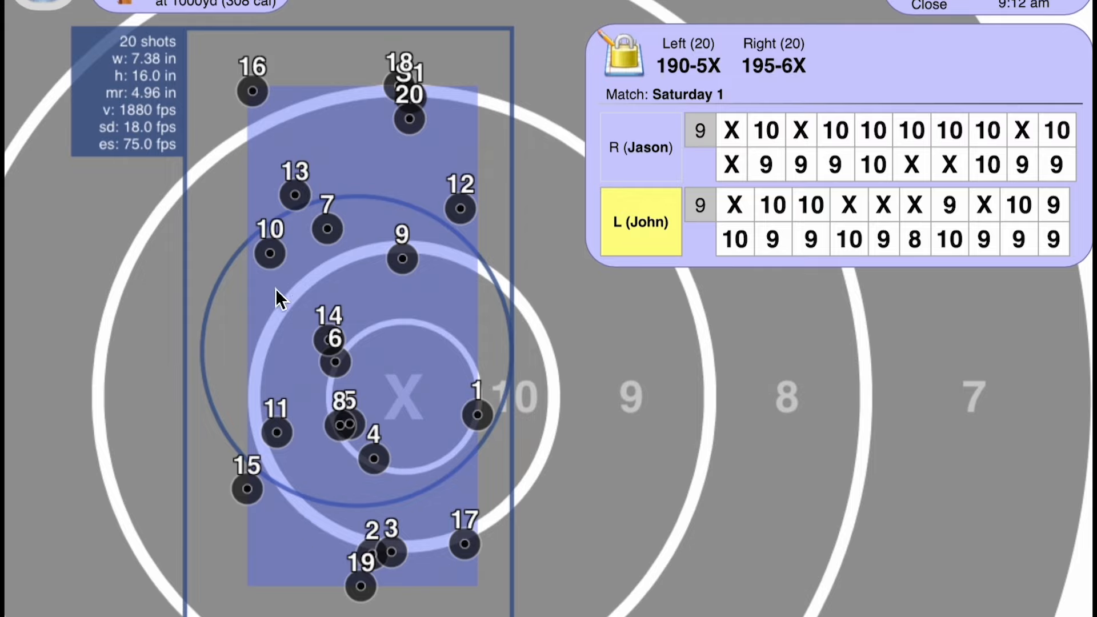
mouse_move(322, 329)
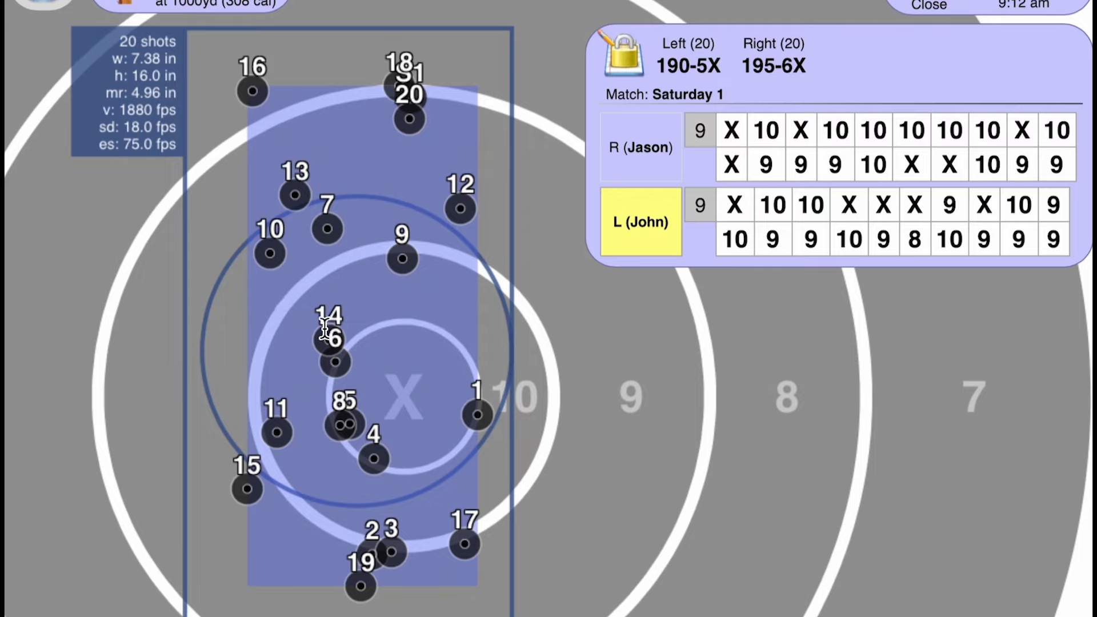
mouse_move(283, 185)
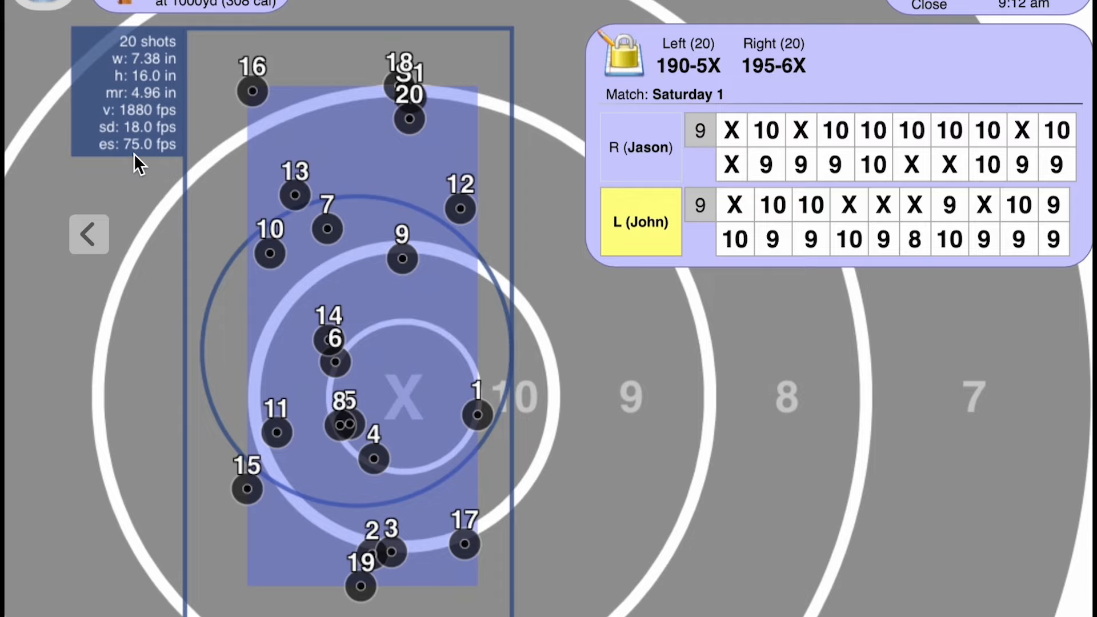
mouse_move(140, 168)
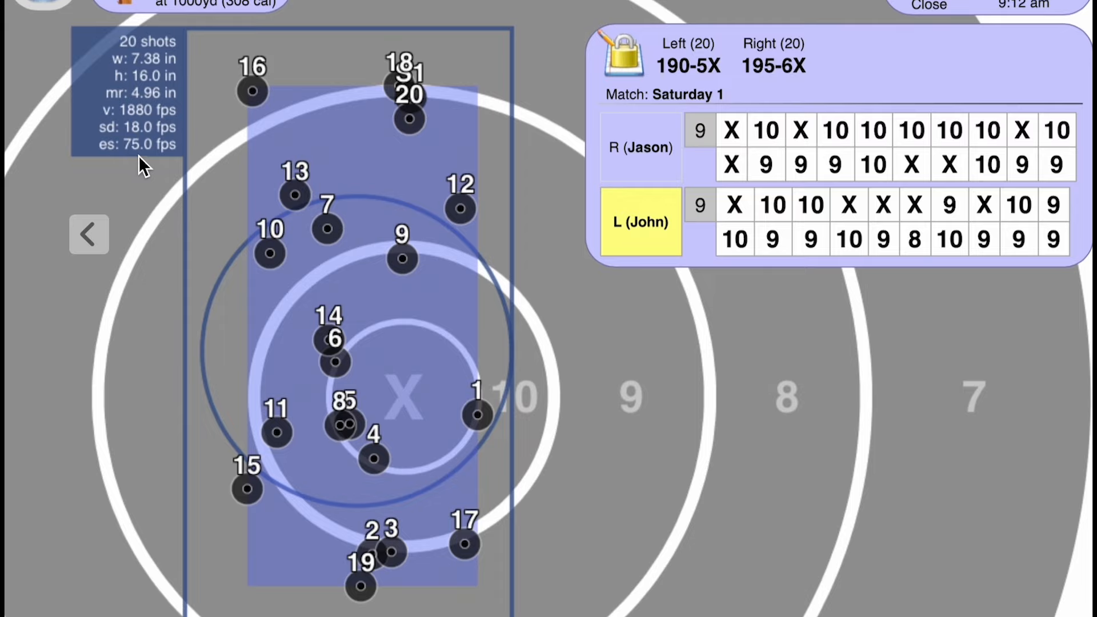
mouse_move(579, 263)
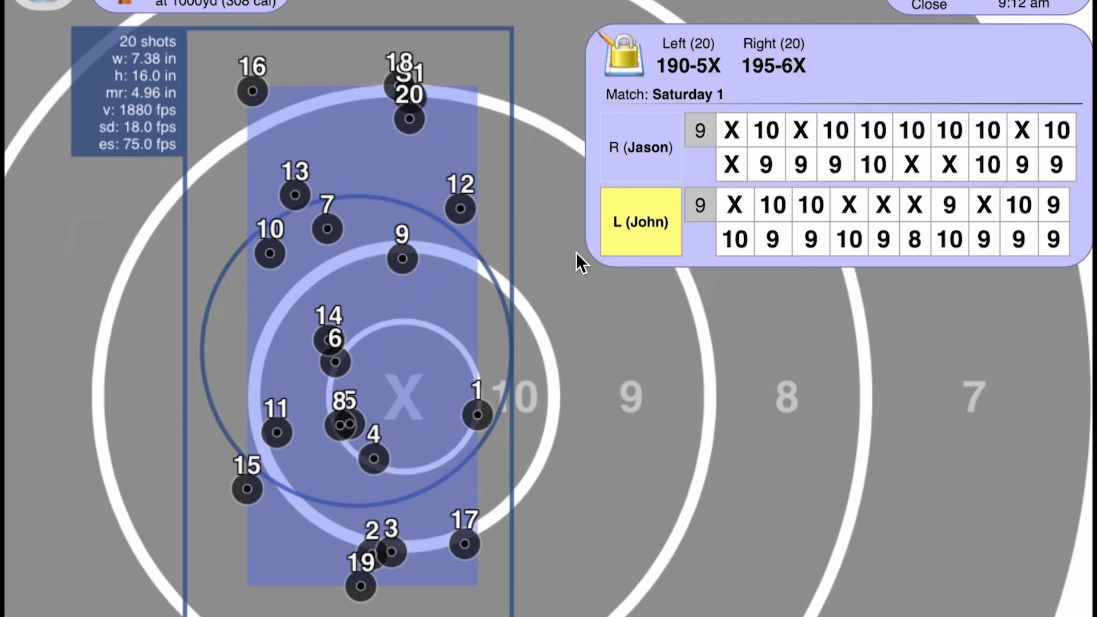
mouse_move(900, 197)
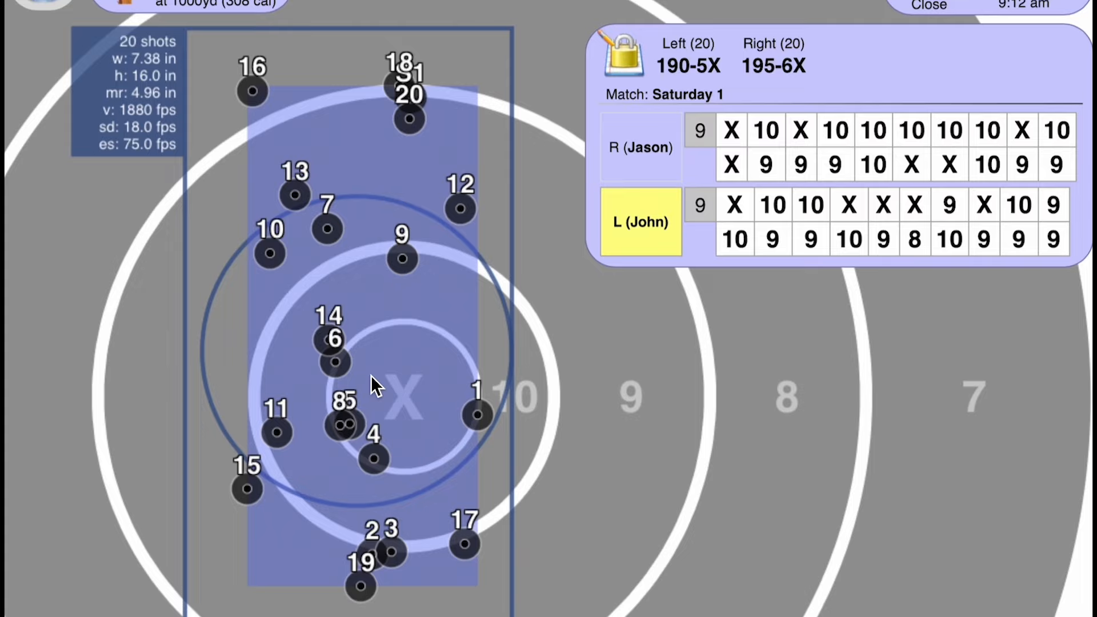
mouse_move(359, 369)
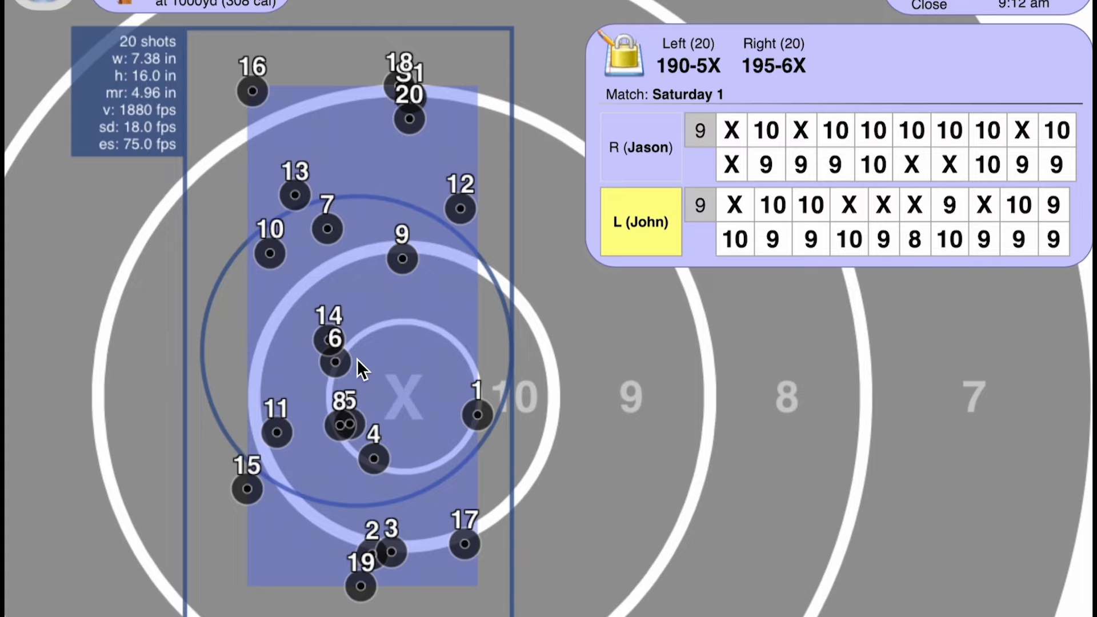
mouse_move(771, 238)
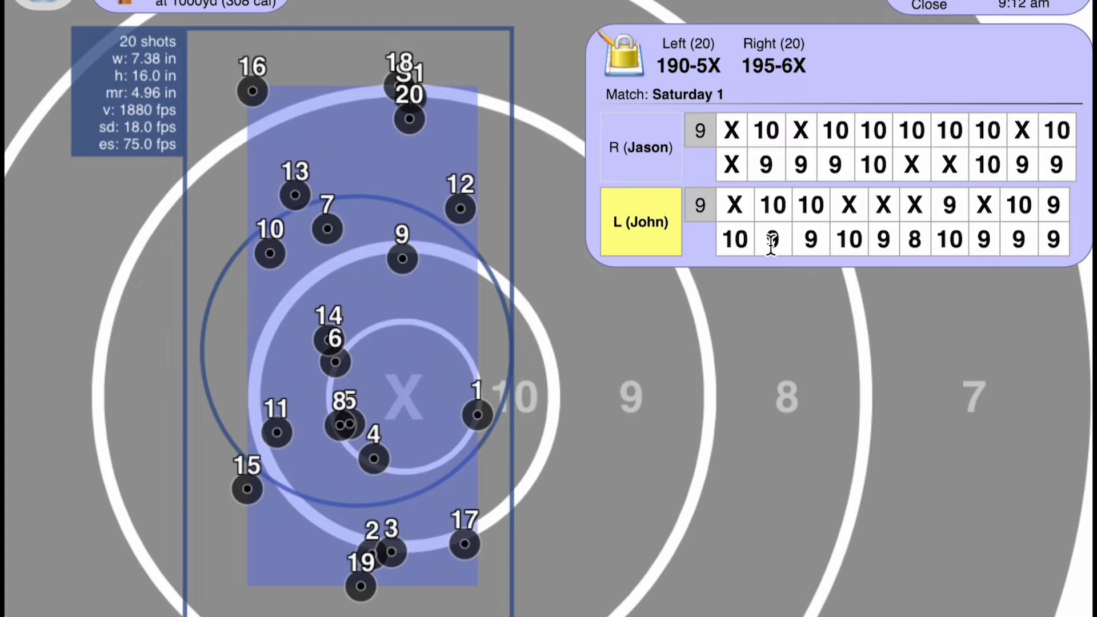
mouse_move(339, 357)
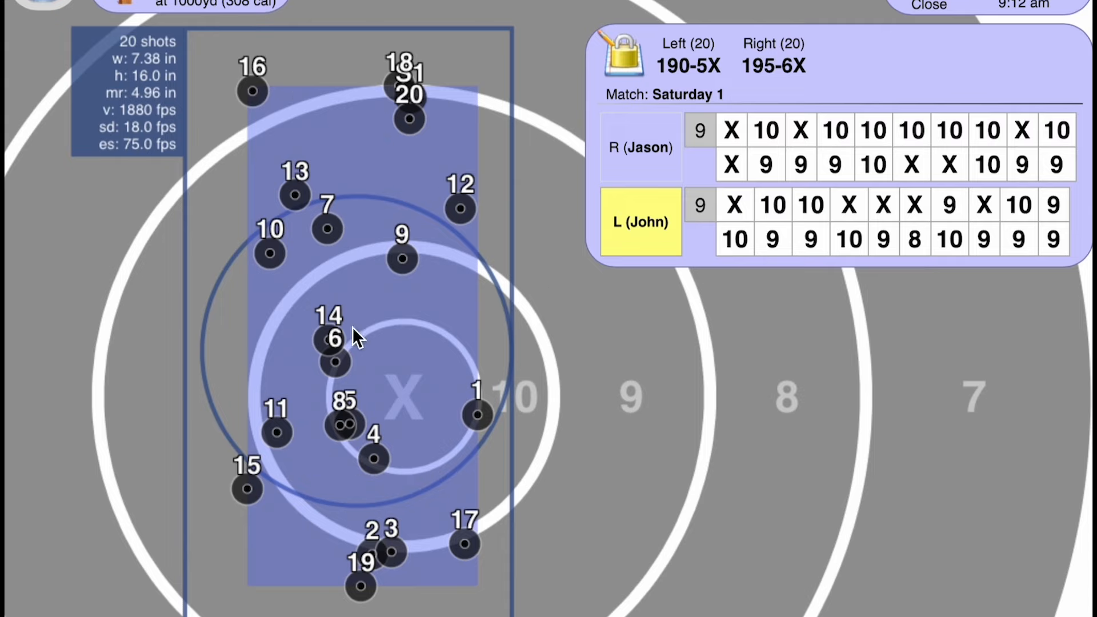
mouse_move(399, 451)
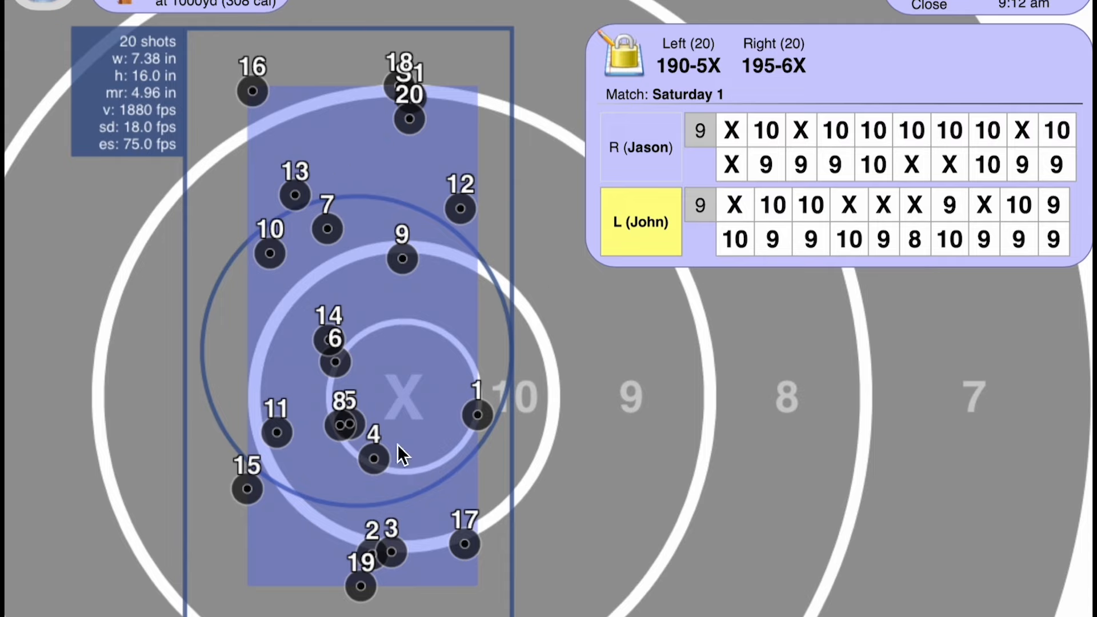
mouse_move(335, 356)
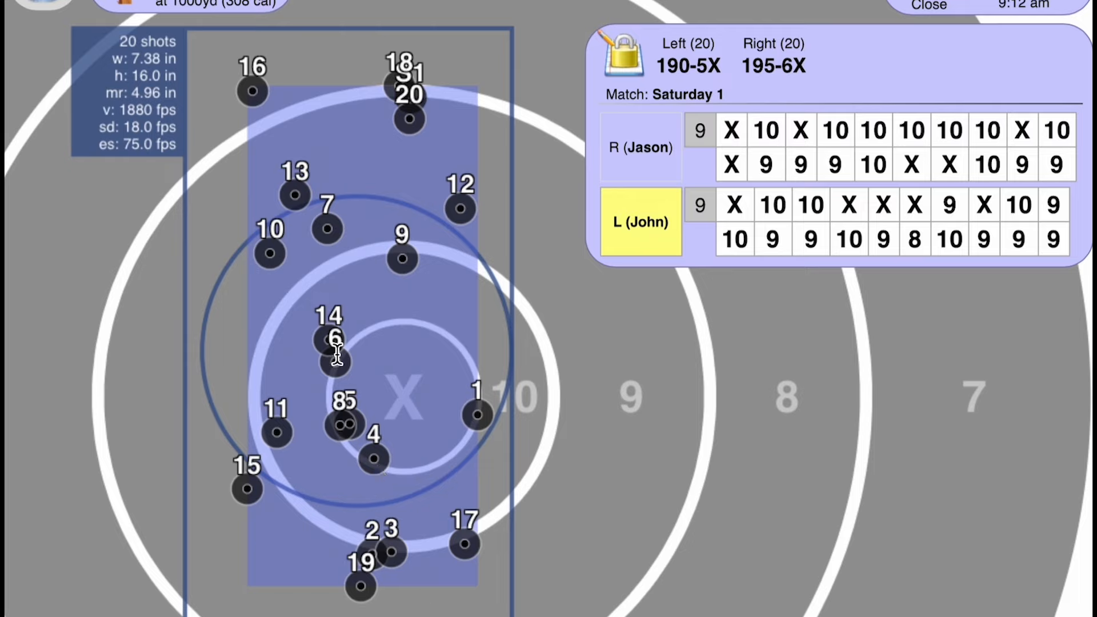
mouse_move(375, 360)
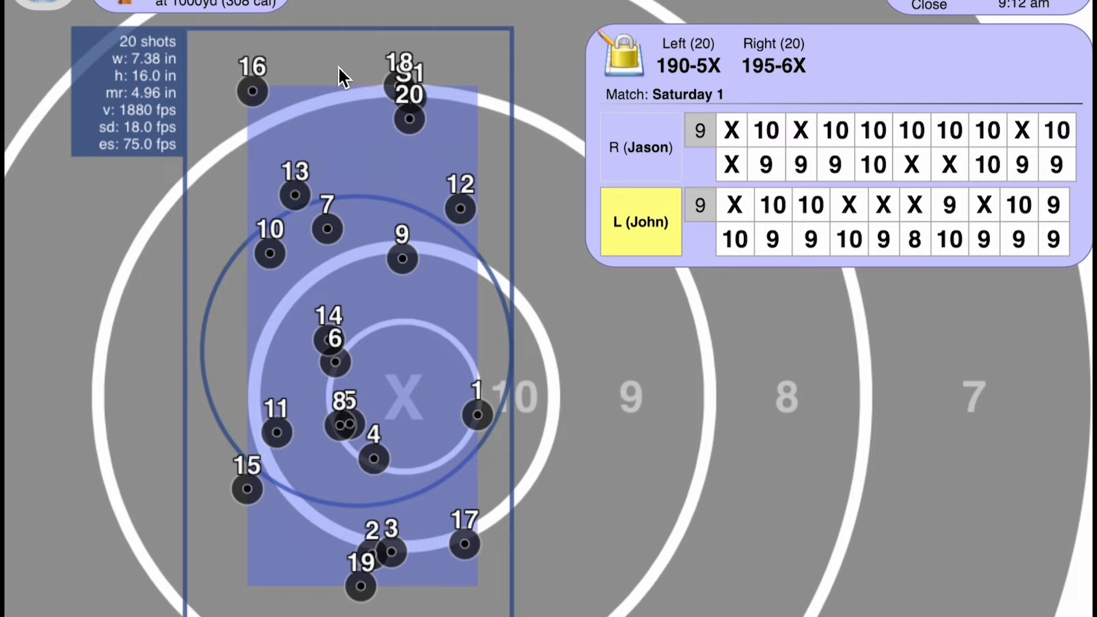
mouse_move(375, 168)
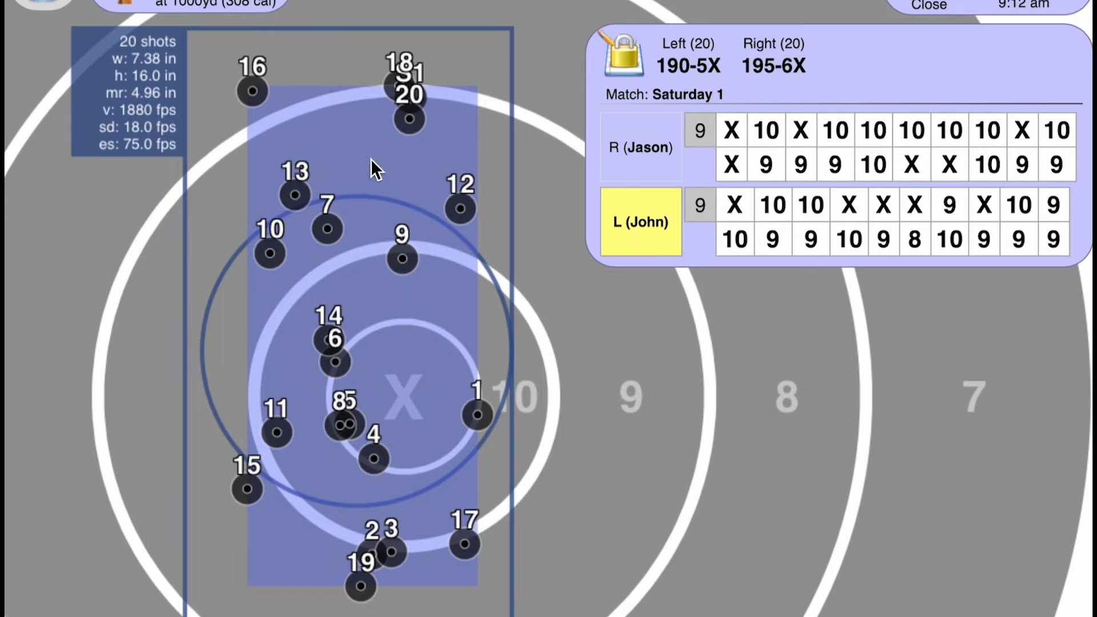
mouse_move(350, 113)
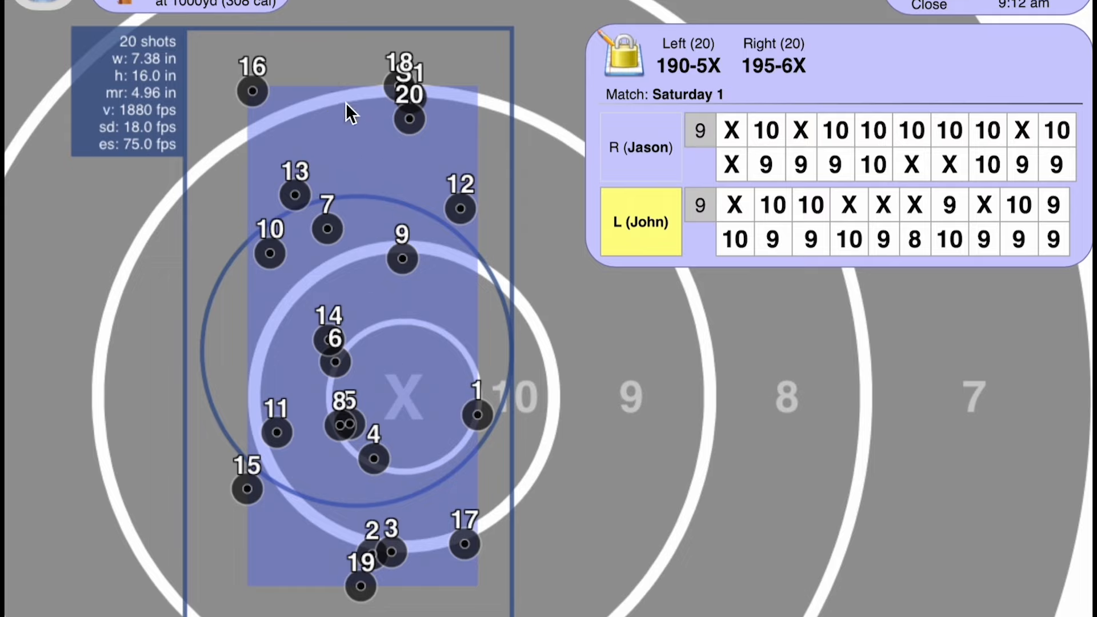
mouse_move(388, 359)
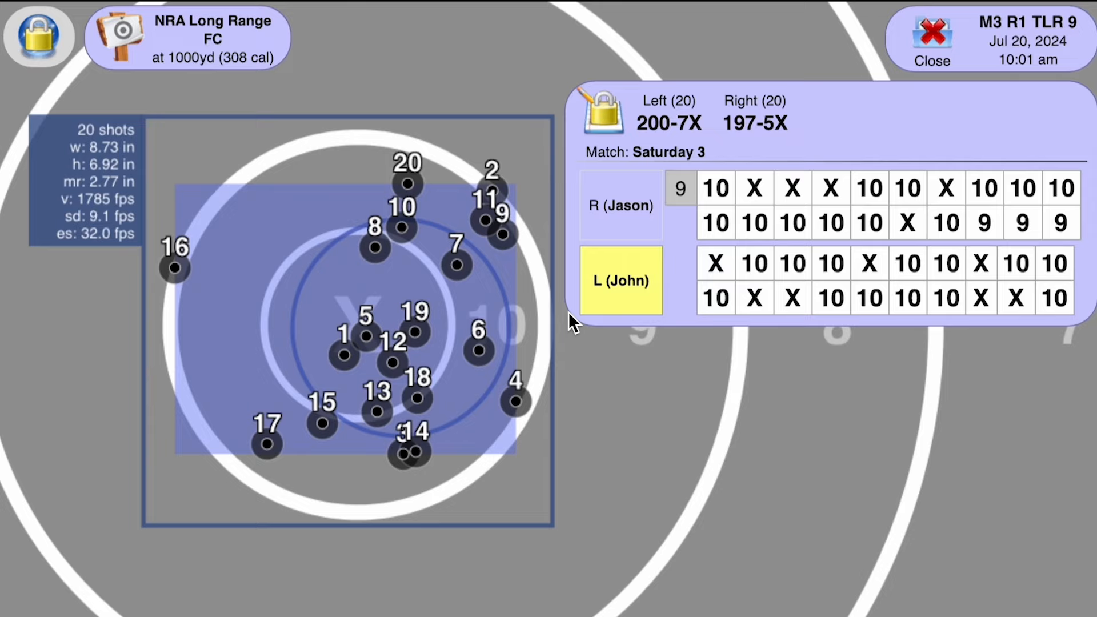
mouse_move(553, 297)
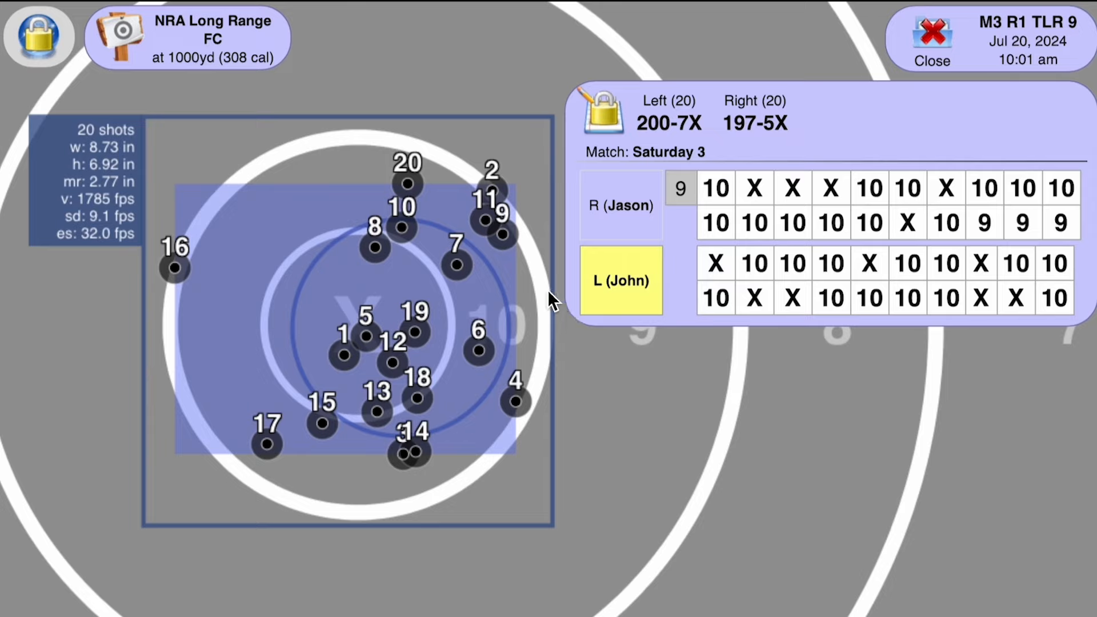
mouse_move(382, 362)
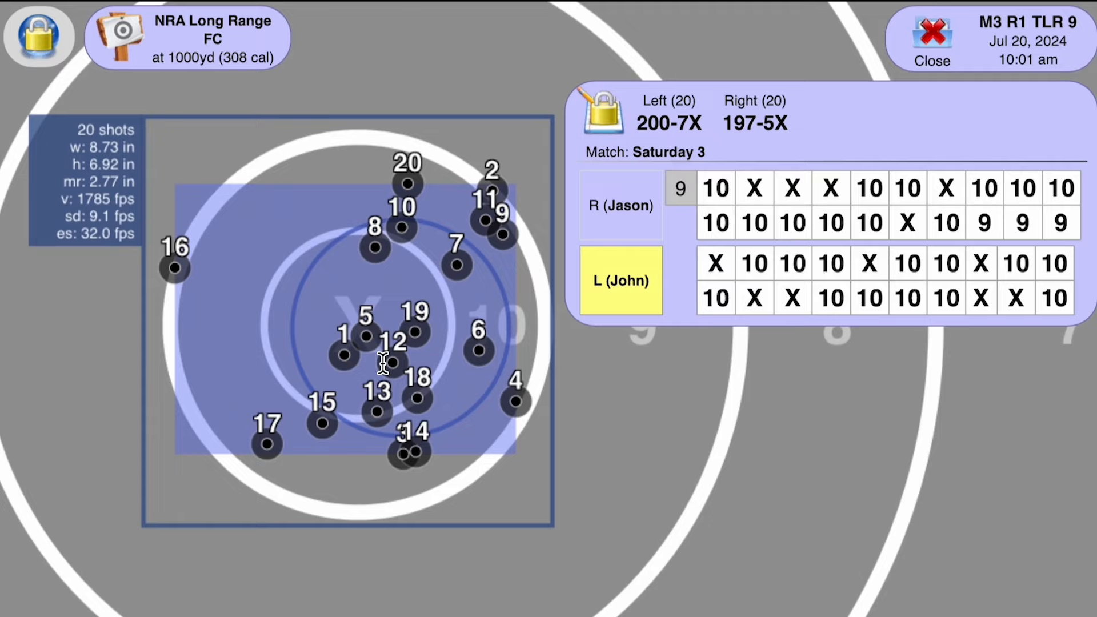
mouse_move(391, 203)
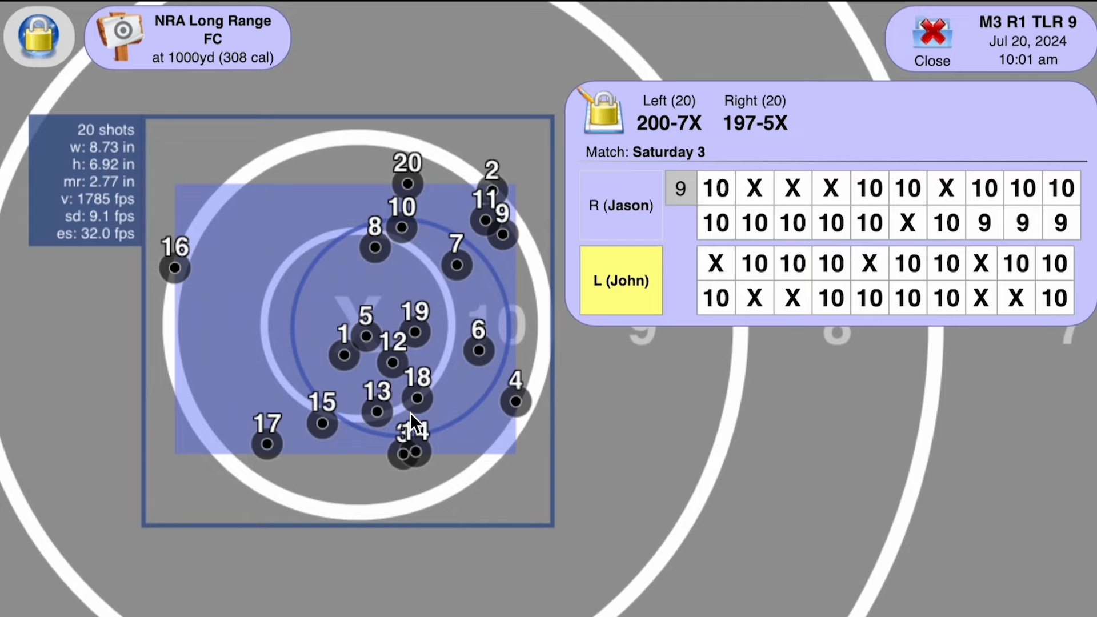
mouse_move(396, 203)
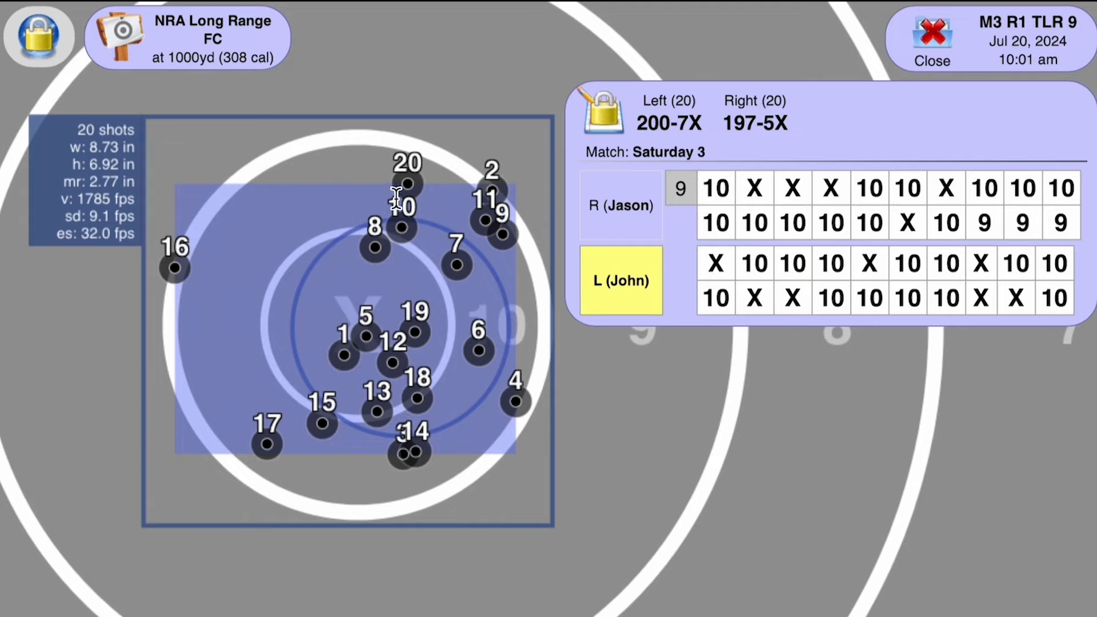
mouse_move(431, 353)
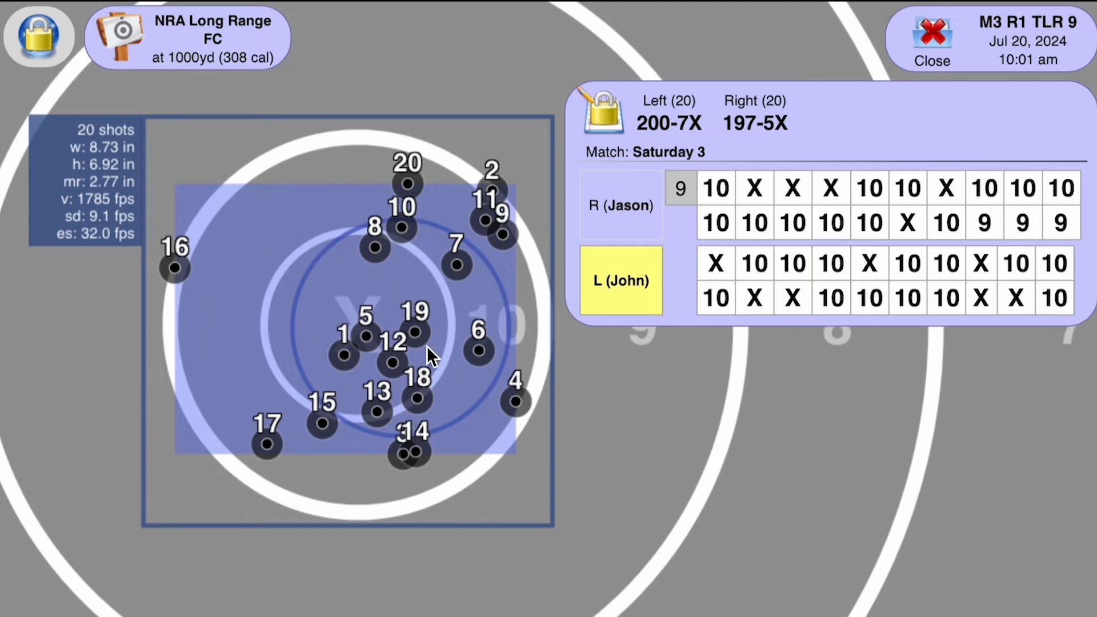
mouse_move(280, 217)
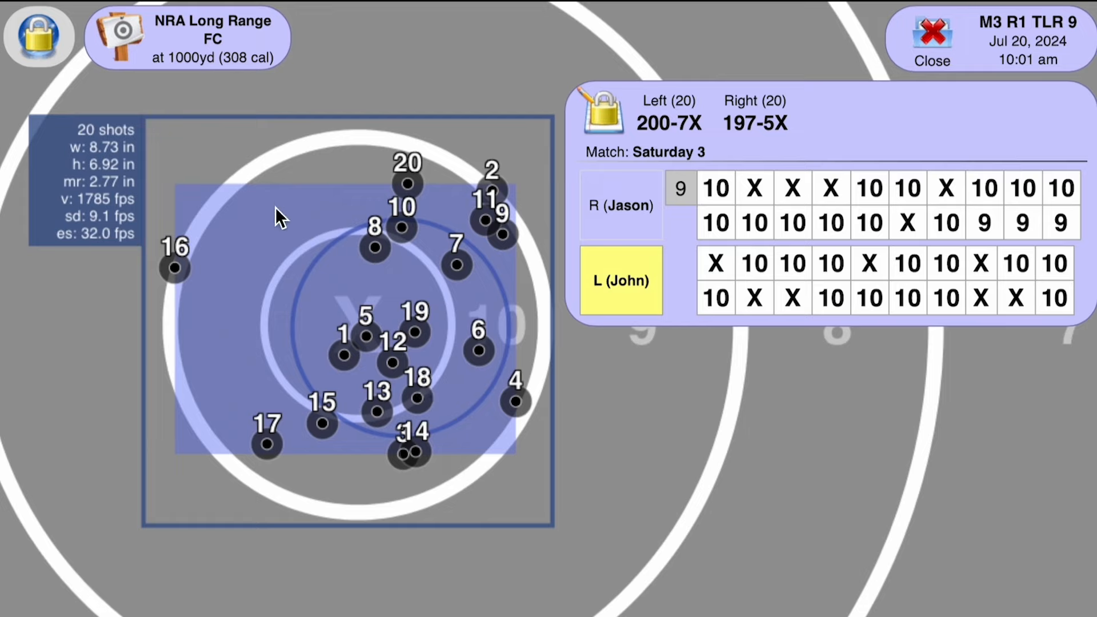
mouse_move(408, 304)
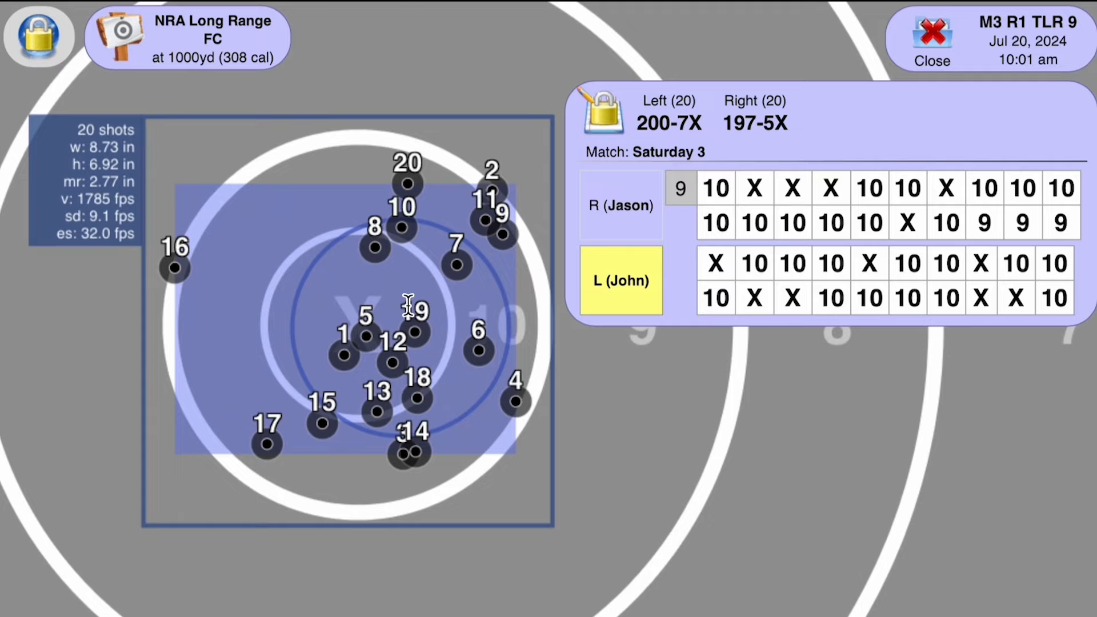
mouse_move(311, 283)
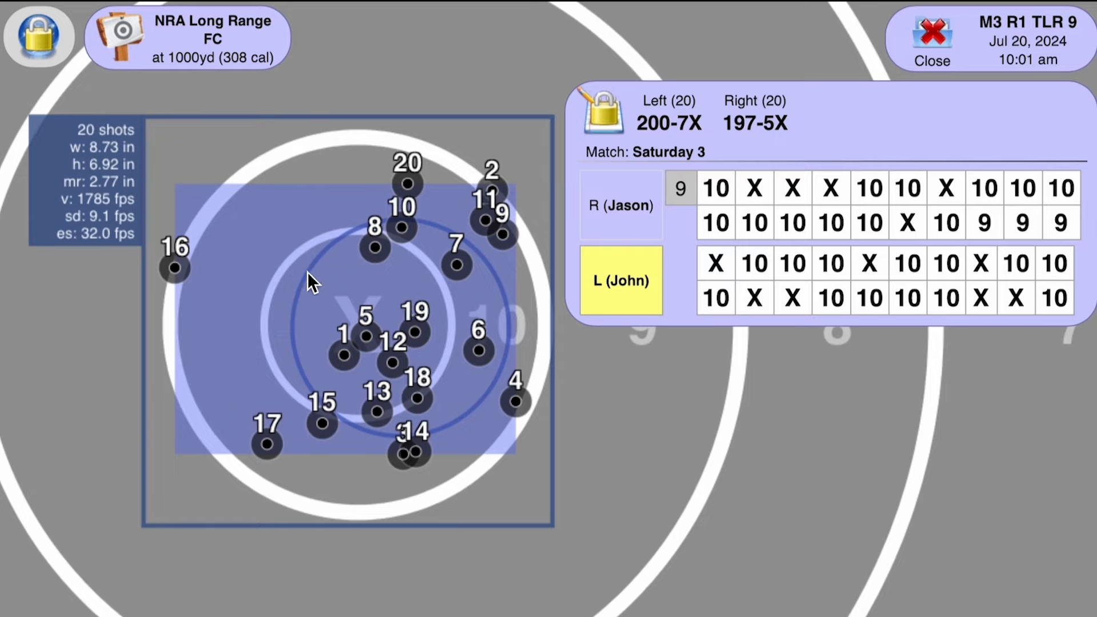
mouse_move(437, 280)
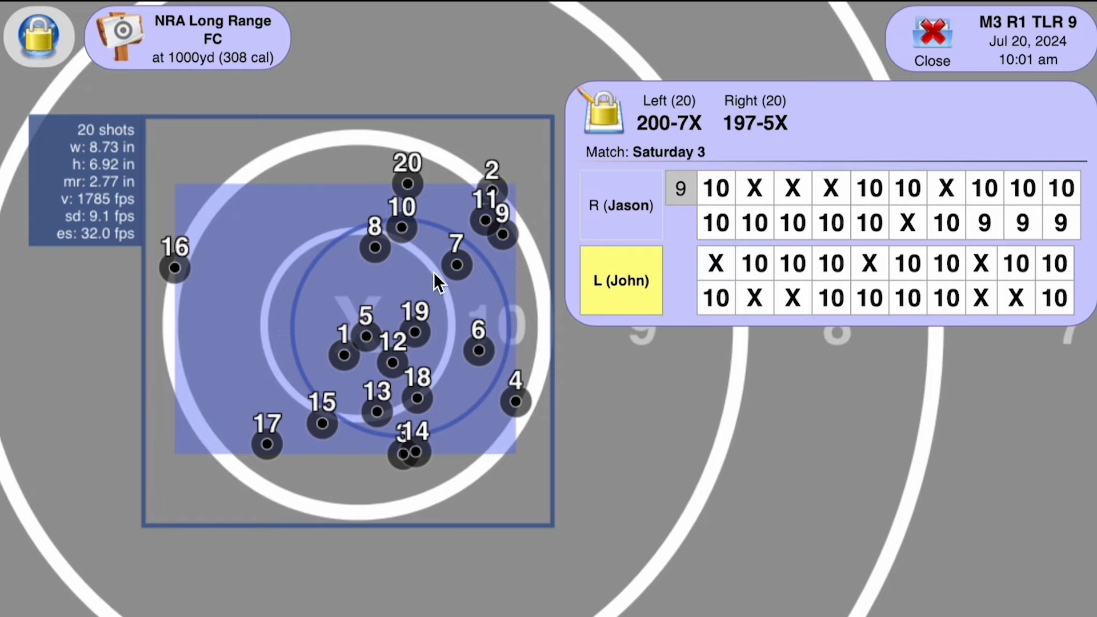
mouse_move(382, 234)
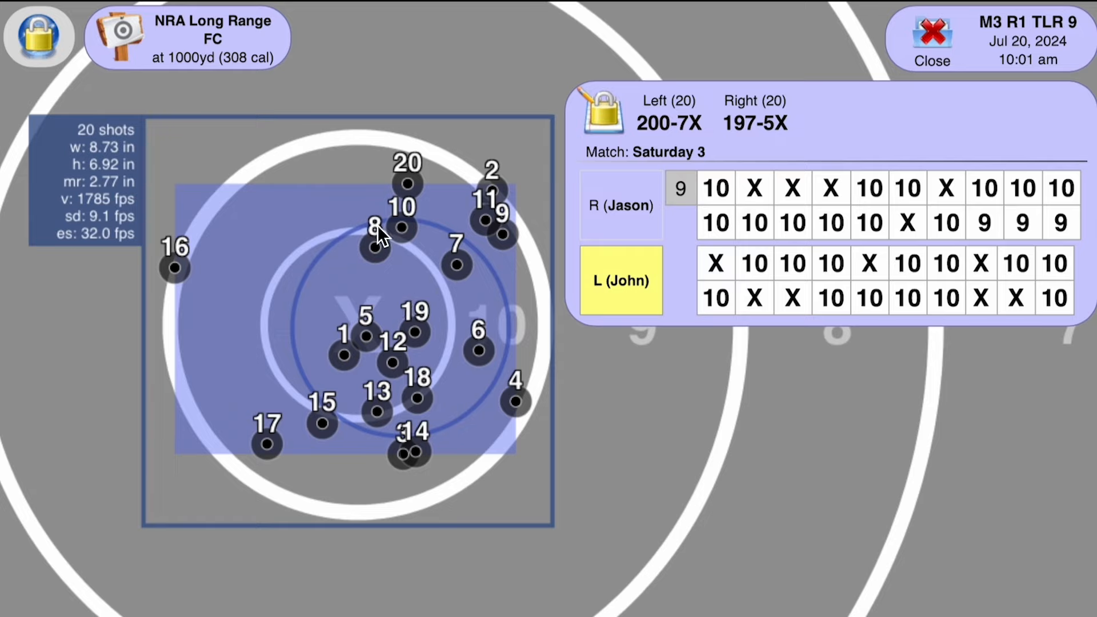
mouse_move(426, 422)
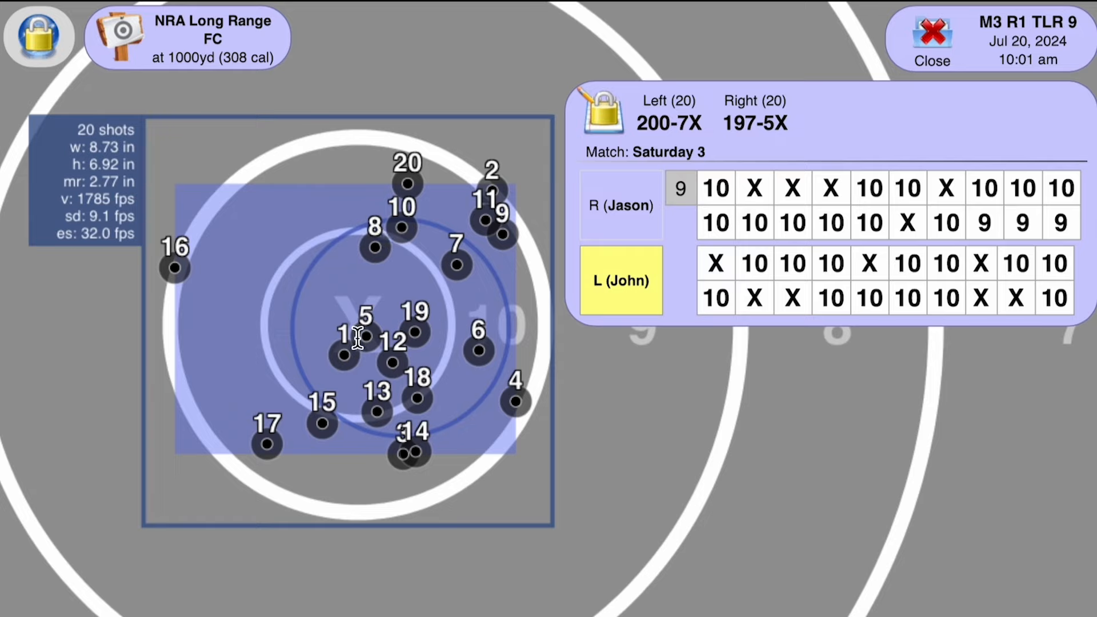
mouse_move(363, 284)
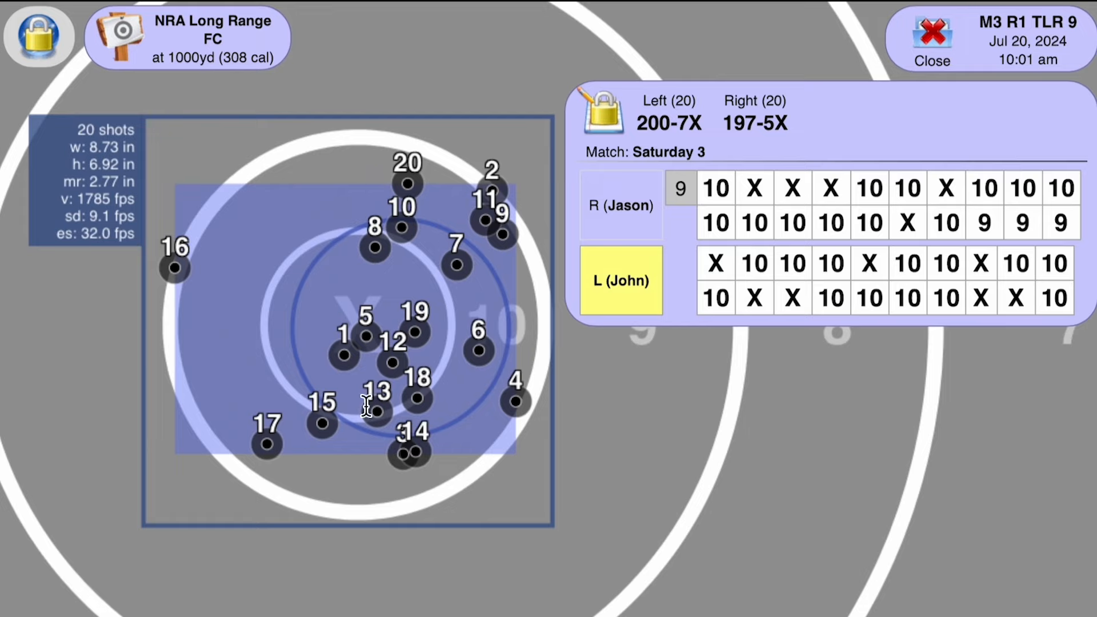
mouse_move(434, 292)
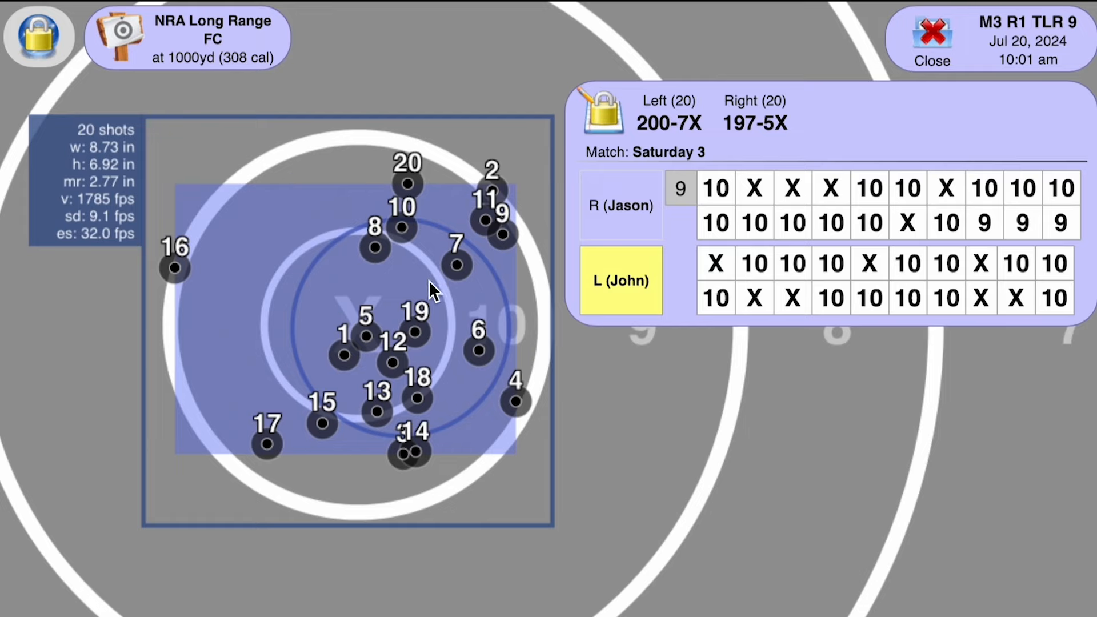
mouse_move(367, 382)
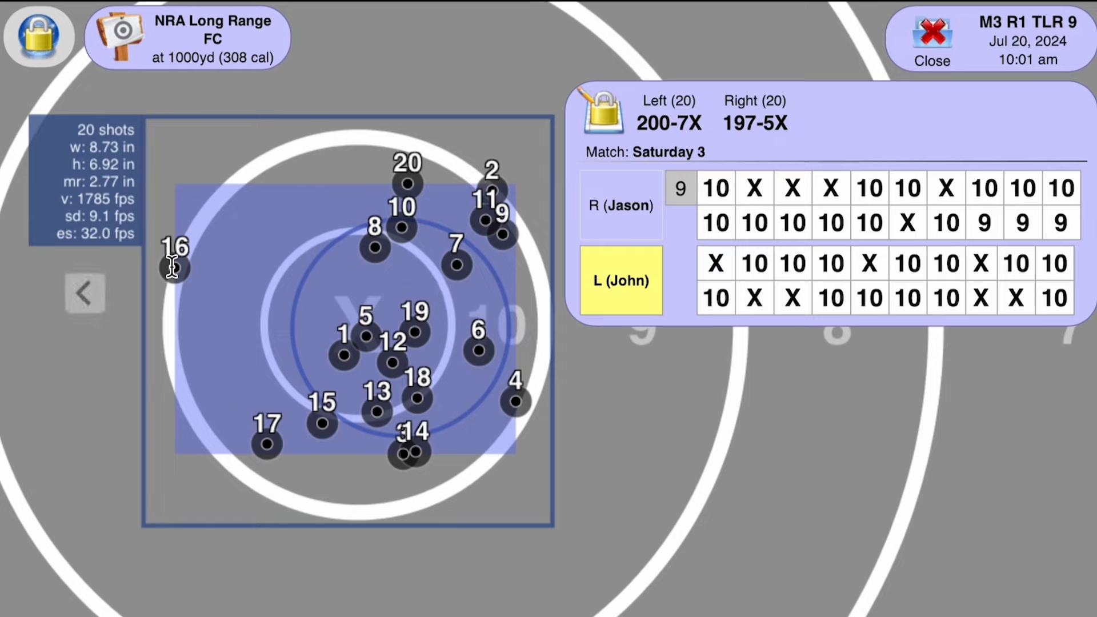
mouse_move(503, 360)
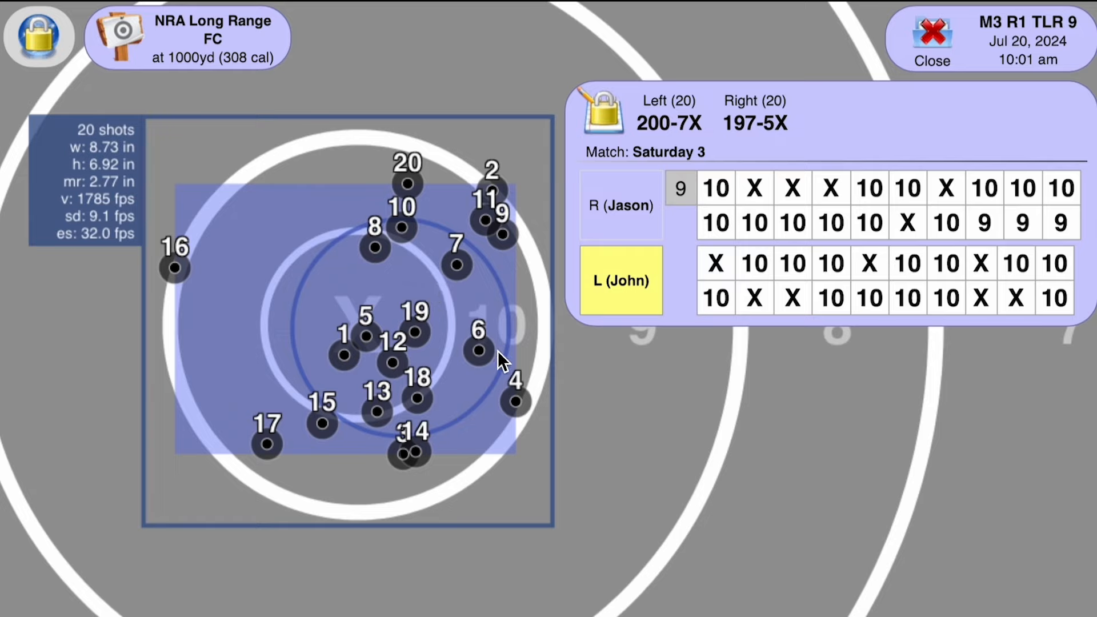
mouse_move(259, 329)
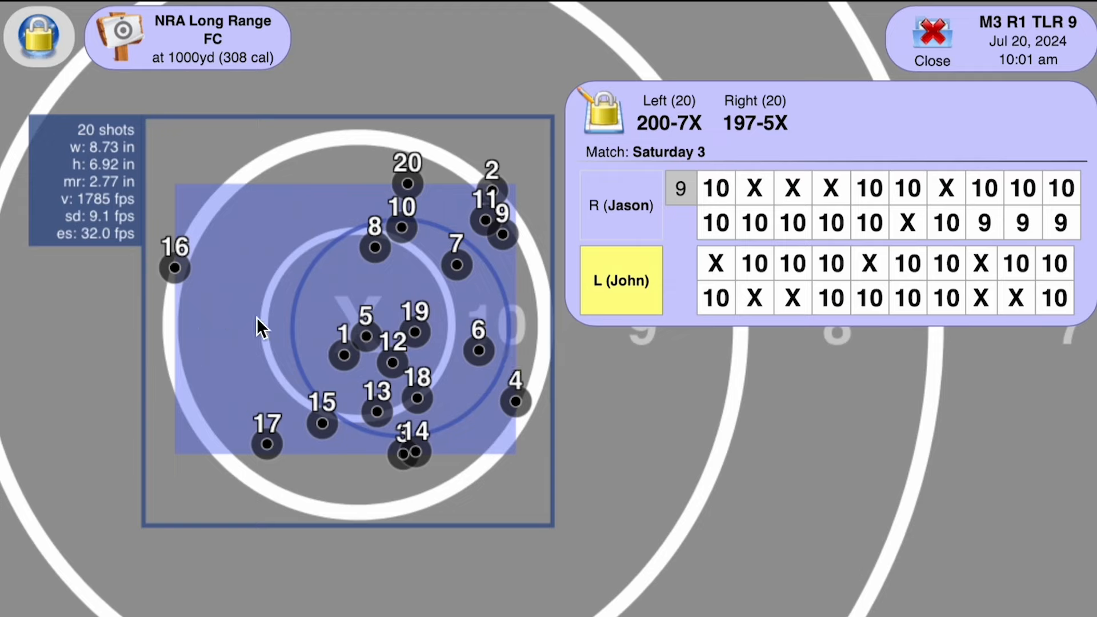
mouse_move(162, 304)
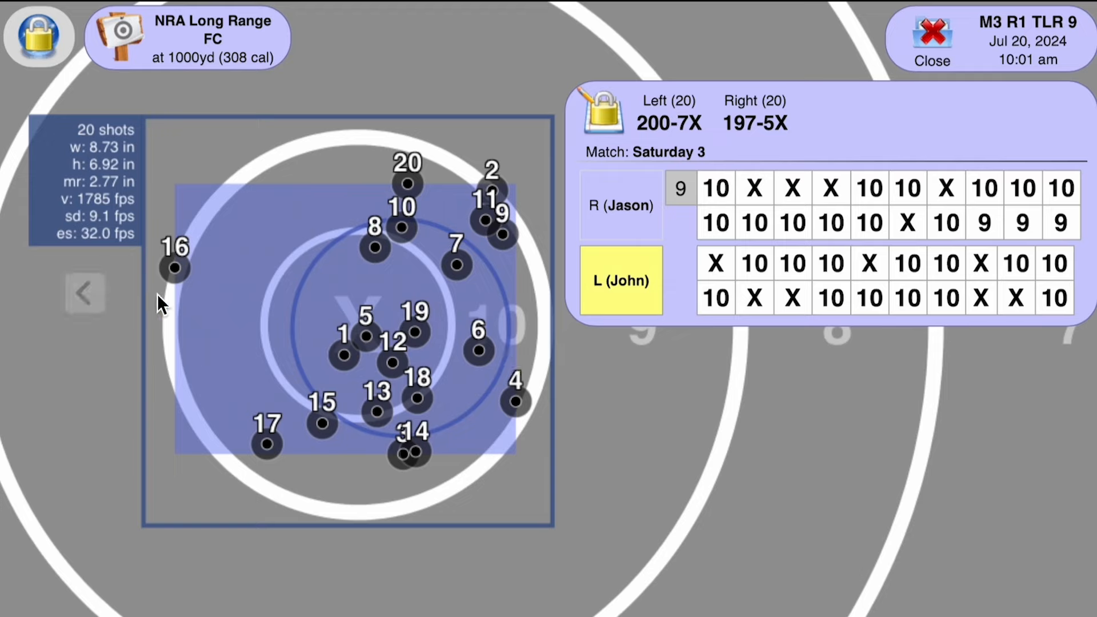
mouse_move(375, 322)
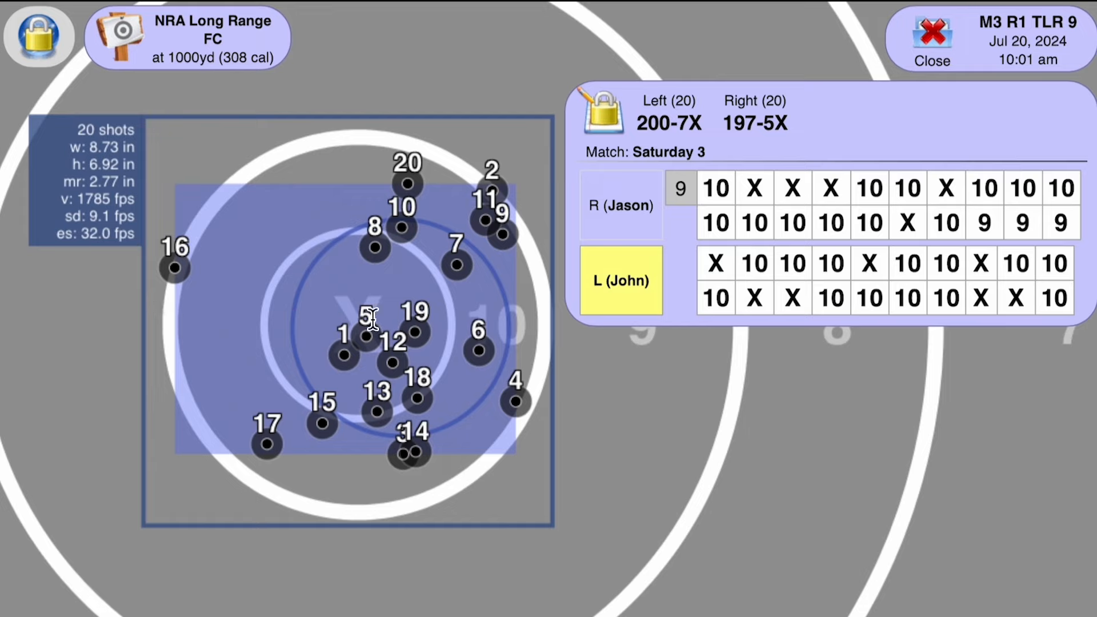
mouse_move(439, 204)
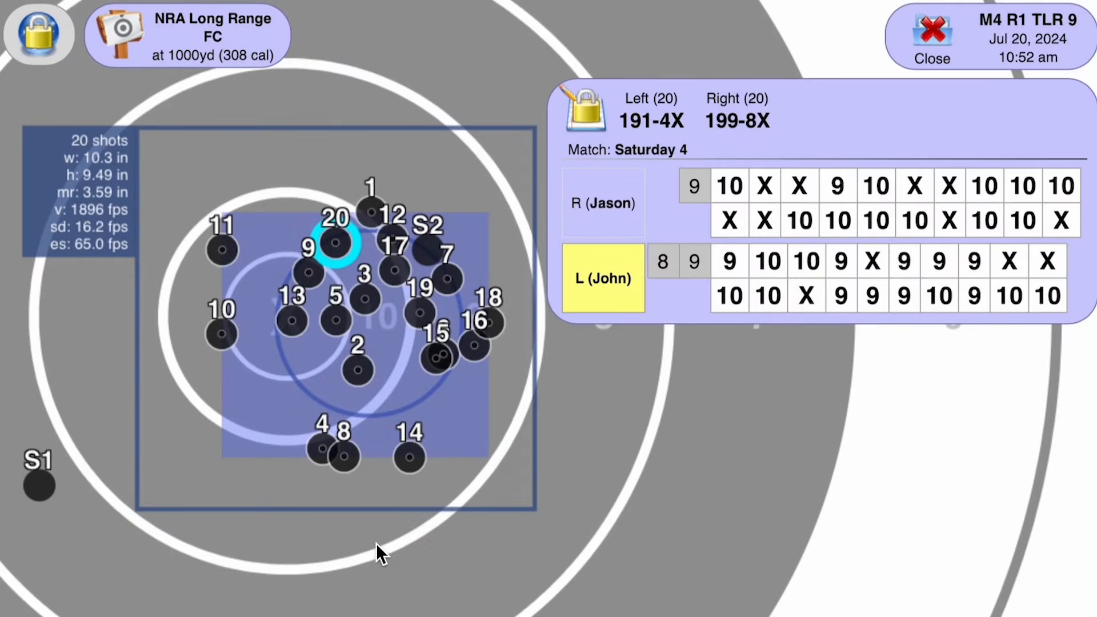
mouse_move(250, 149)
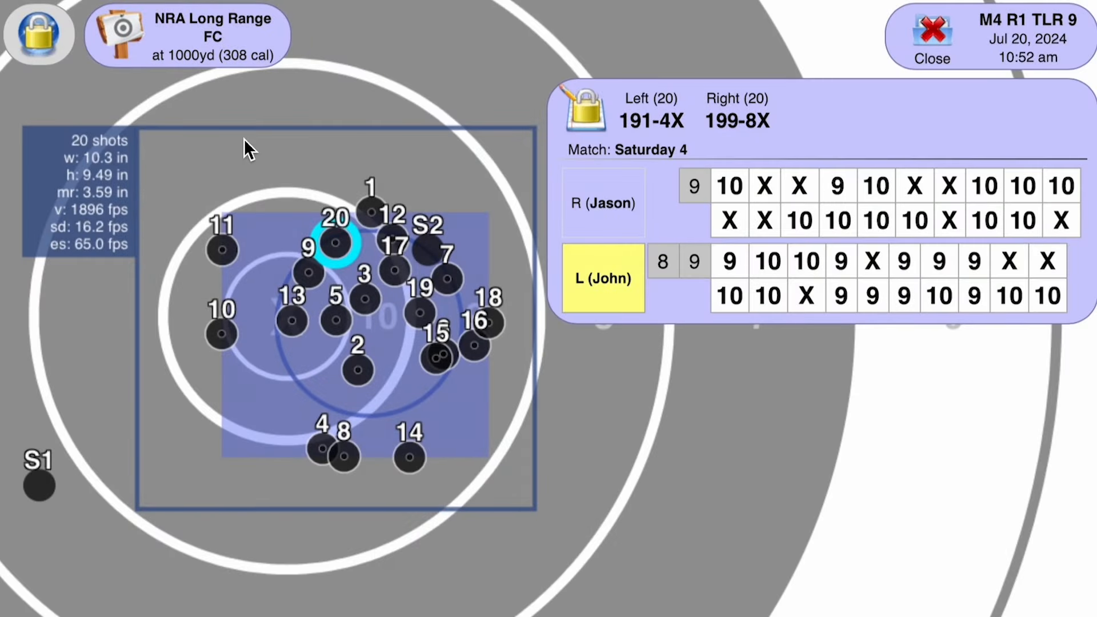
mouse_move(290, 42)
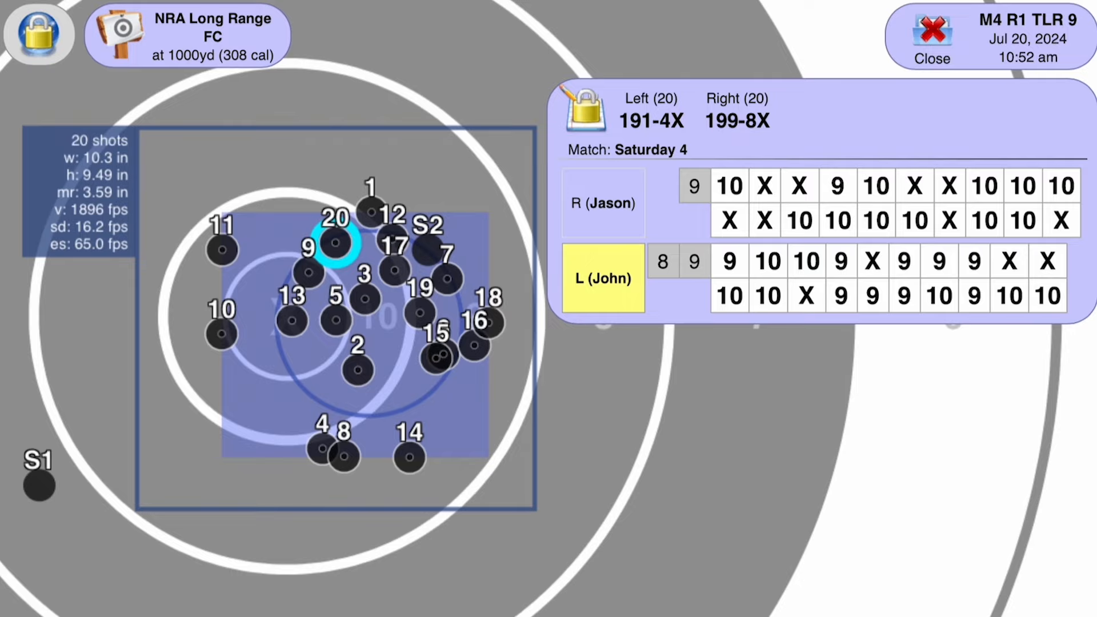
mouse_move(313, 304)
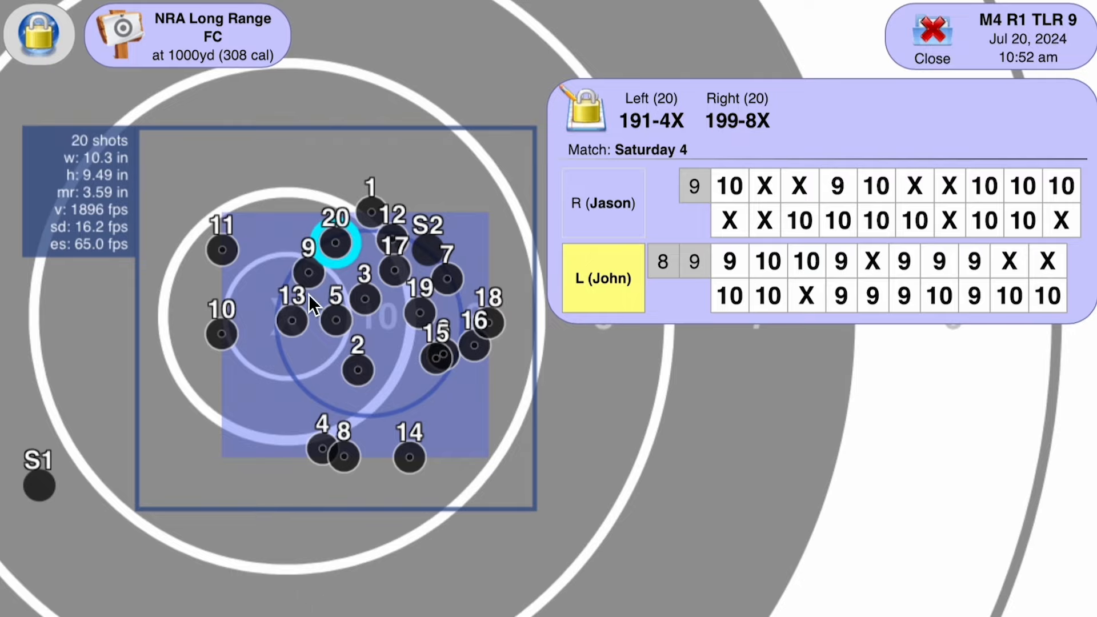
mouse_move(252, 319)
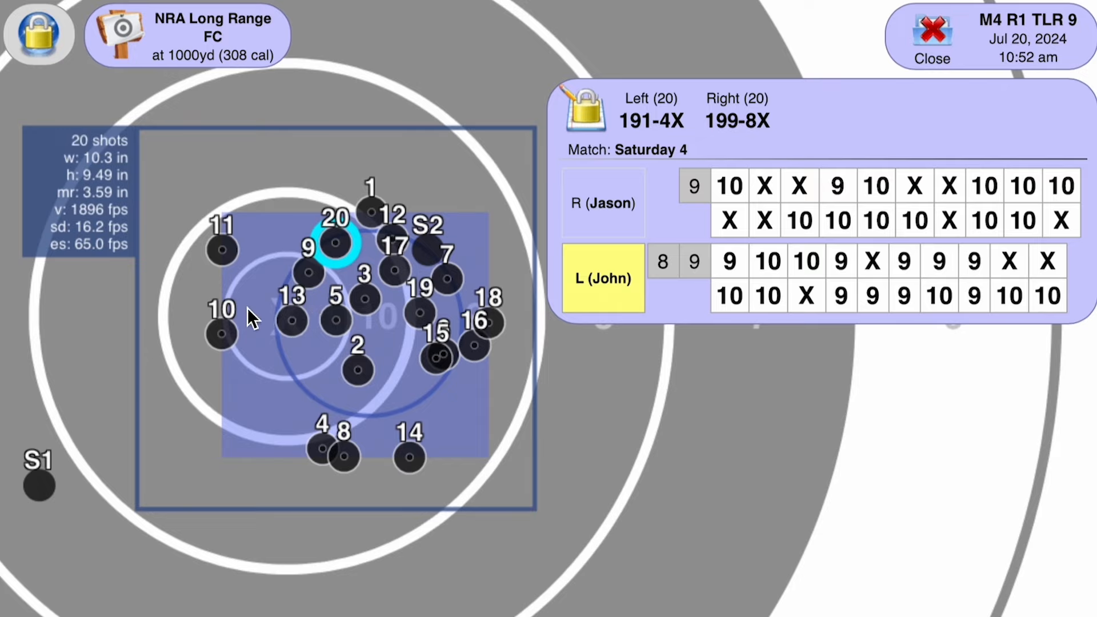
mouse_move(356, 280)
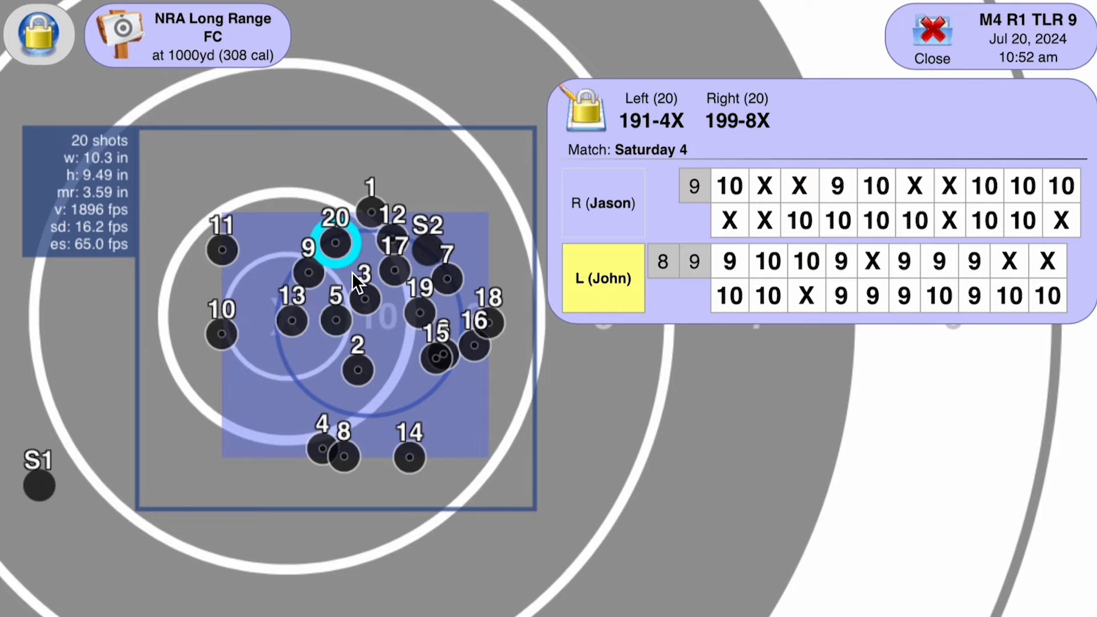
mouse_move(347, 287)
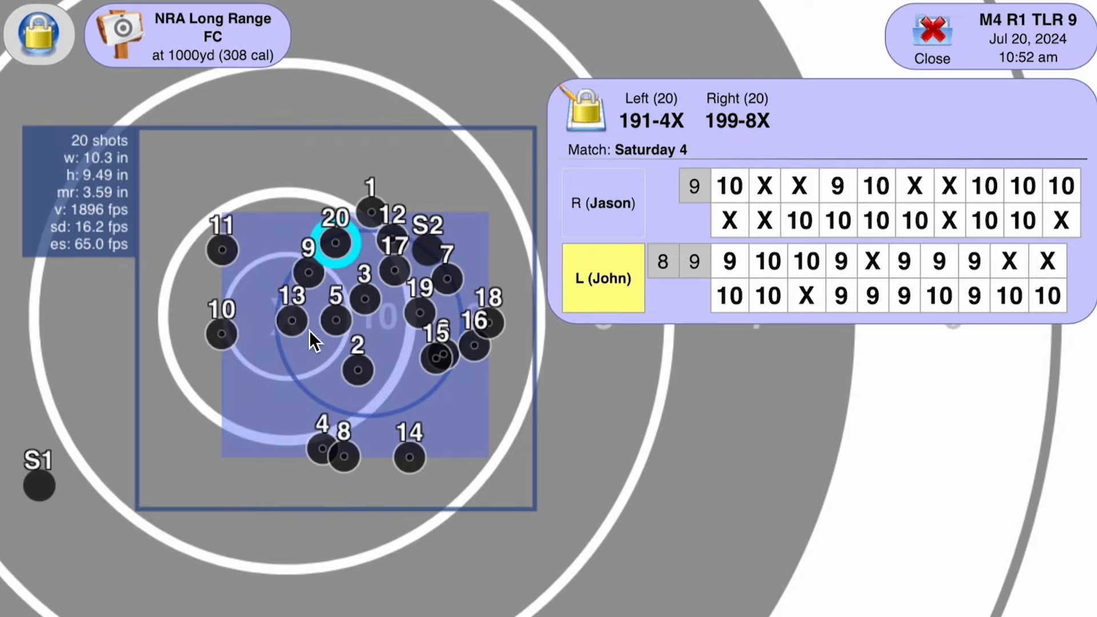
mouse_move(297, 360)
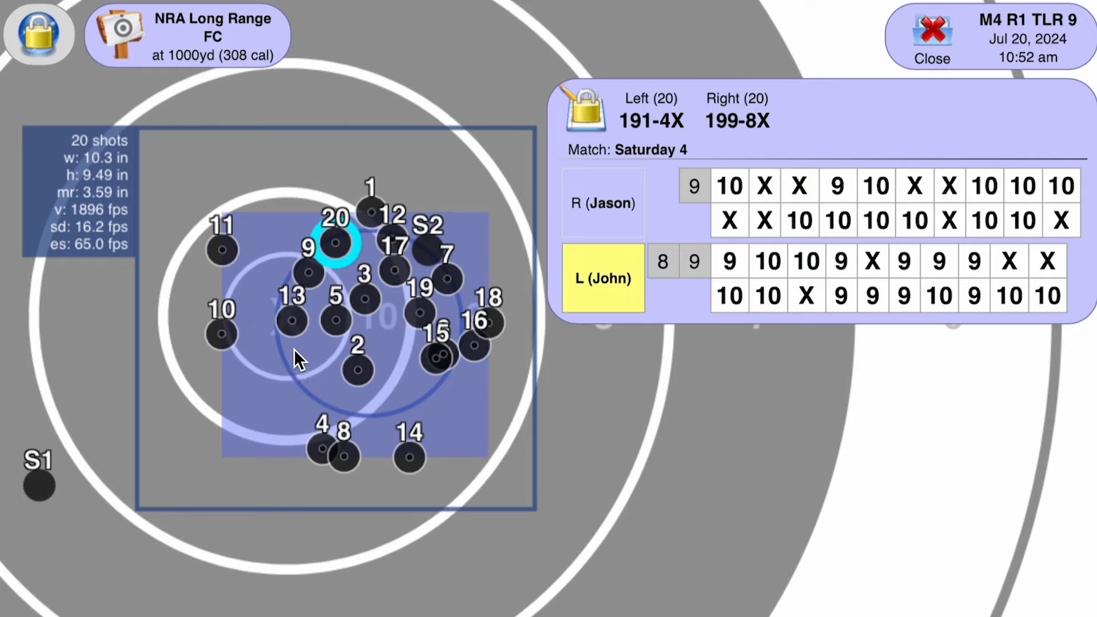
mouse_move(276, 307)
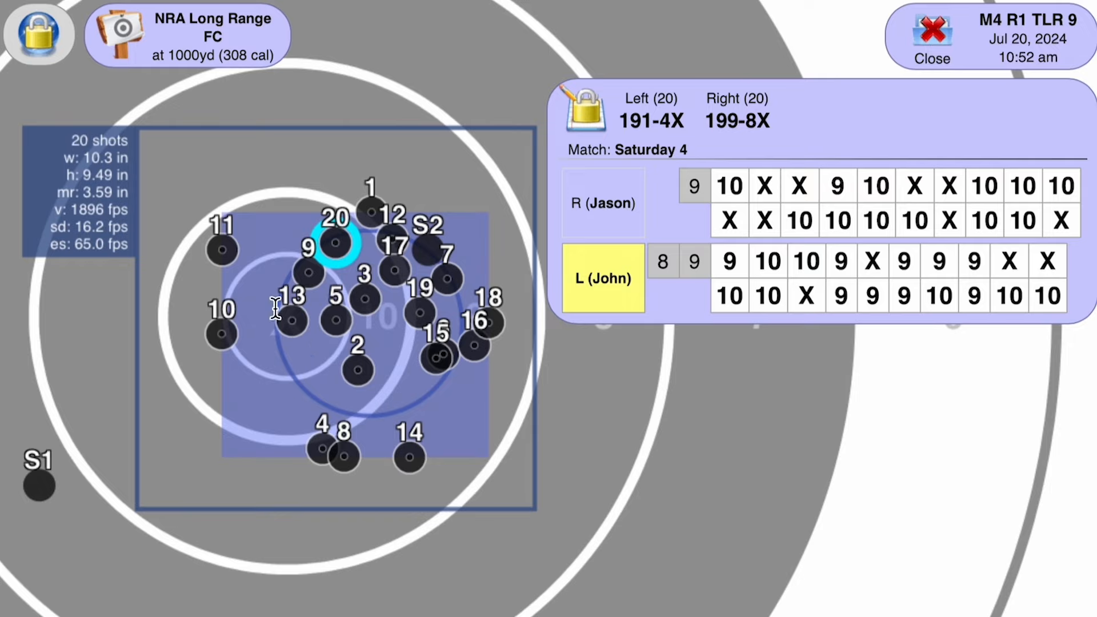
mouse_move(422, 319)
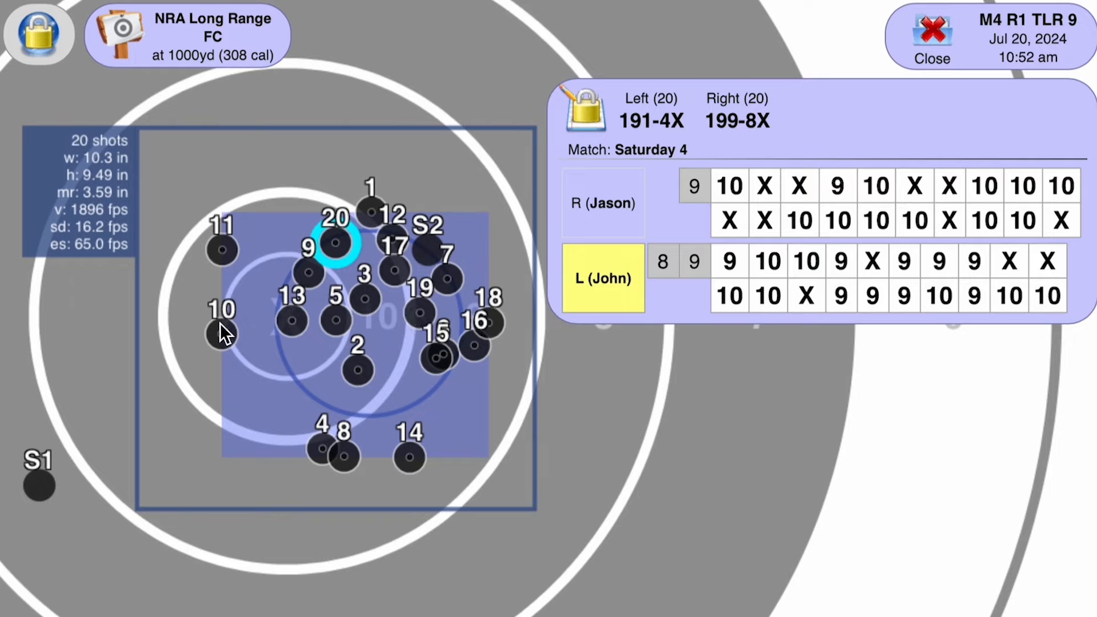
mouse_move(356, 220)
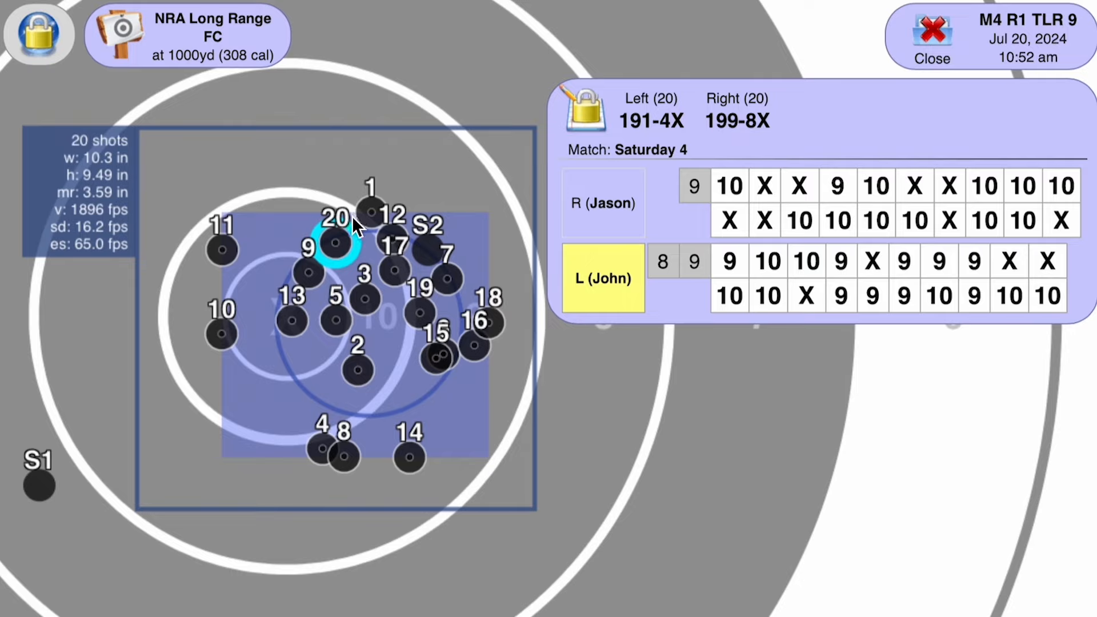
mouse_move(359, 428)
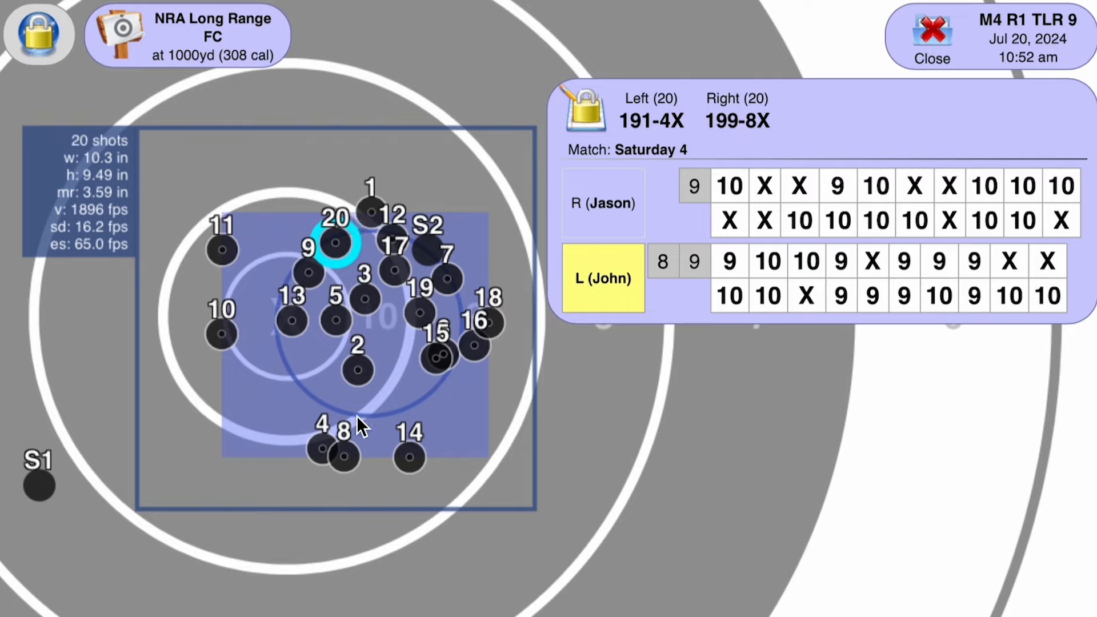
mouse_move(349, 458)
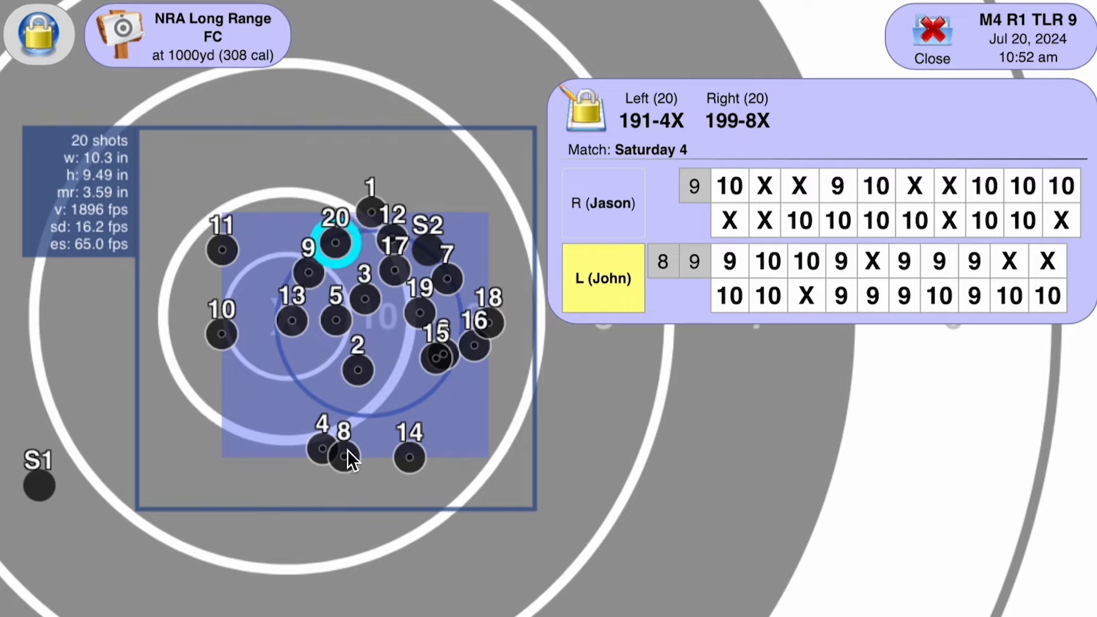
mouse_move(370, 454)
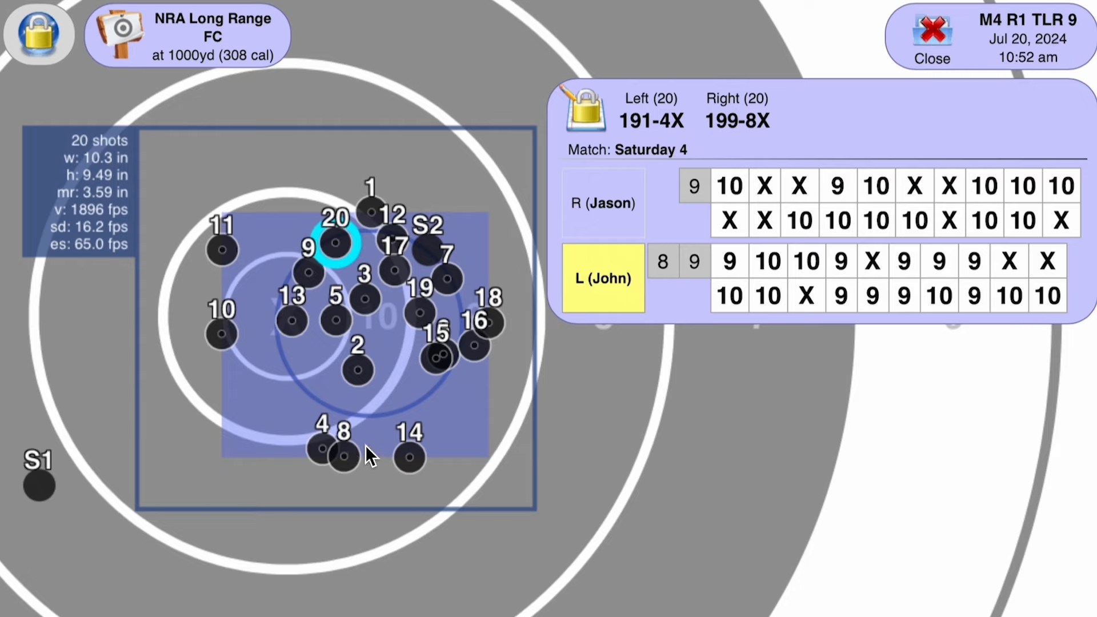
mouse_move(413, 465)
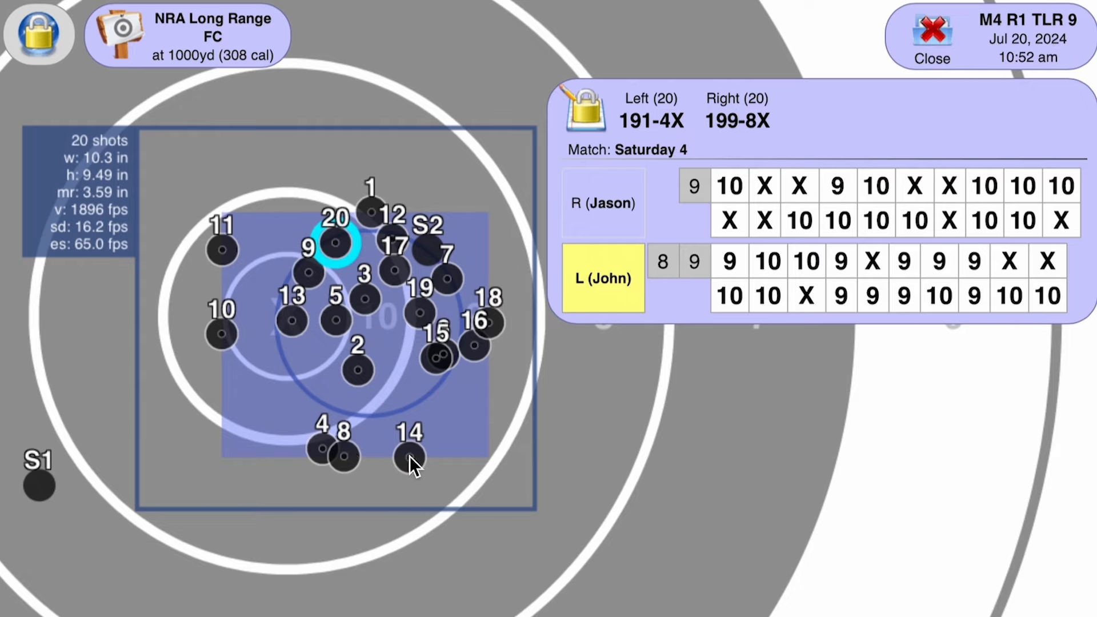
mouse_move(208, 346)
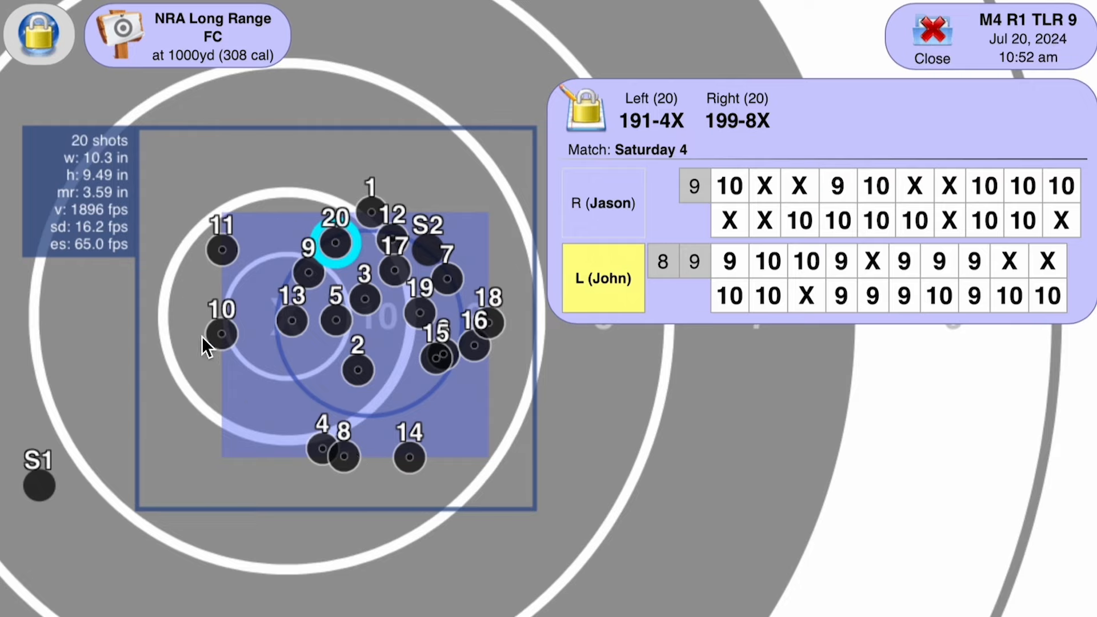
mouse_move(384, 482)
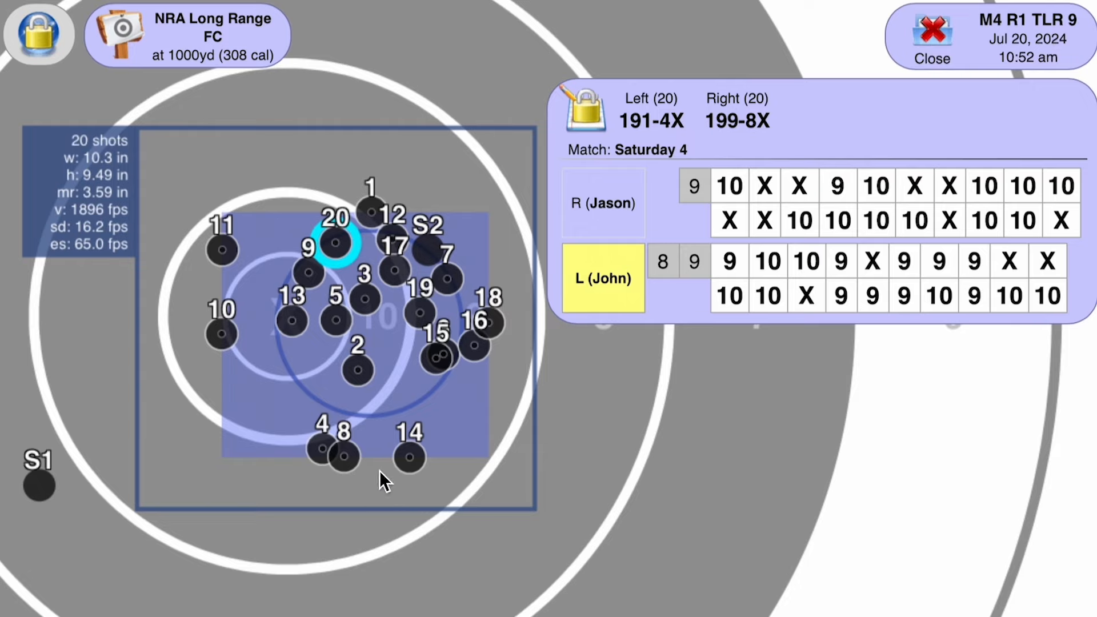
mouse_move(374, 349)
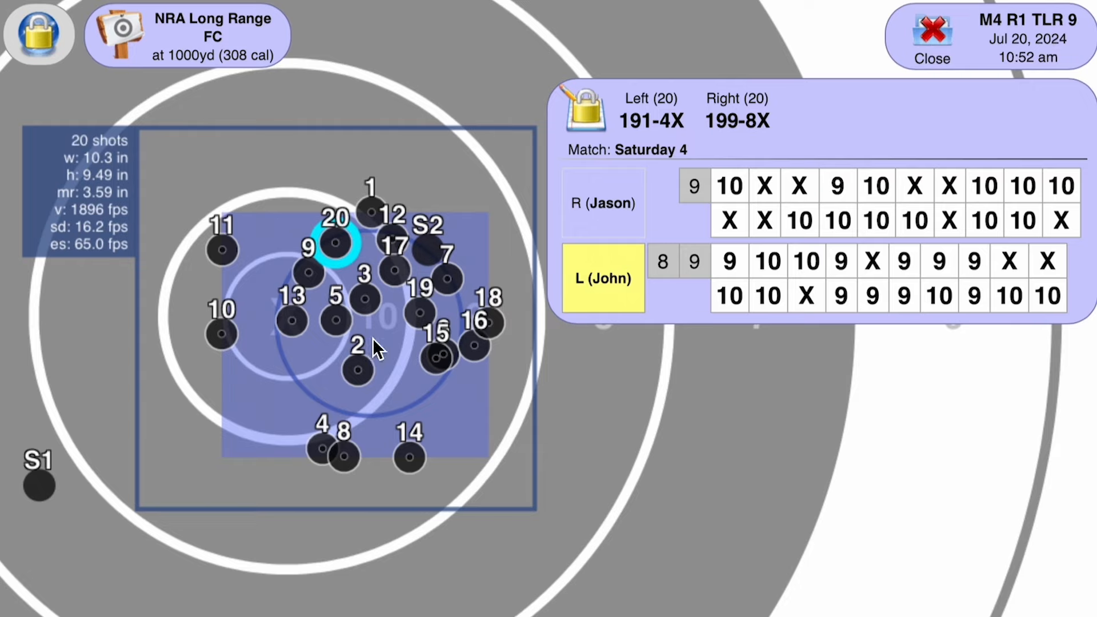
mouse_move(349, 382)
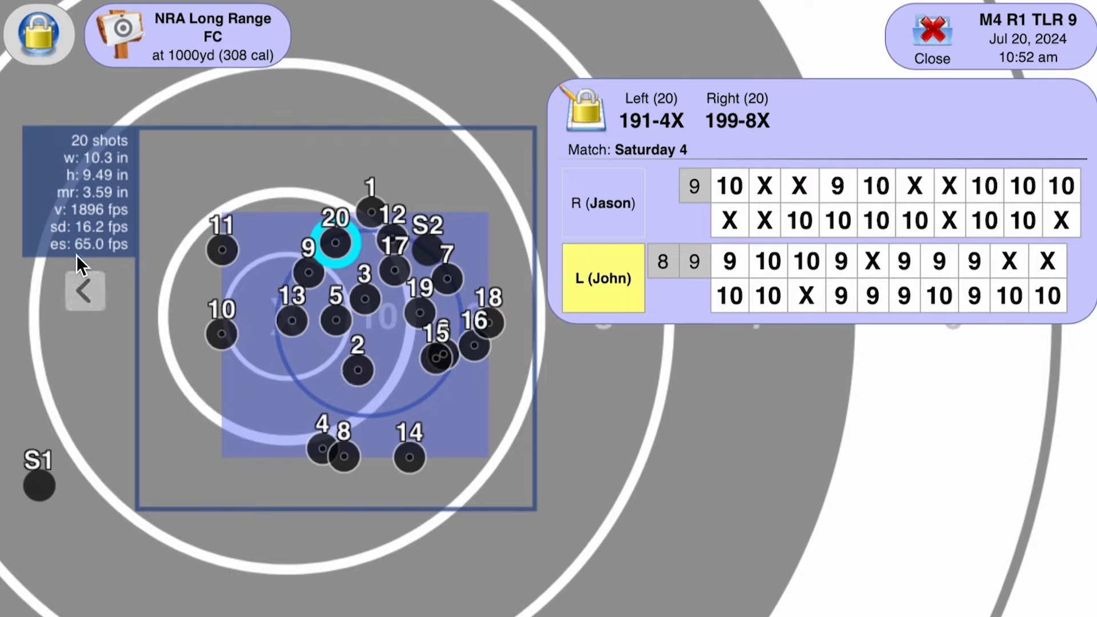
mouse_move(322, 419)
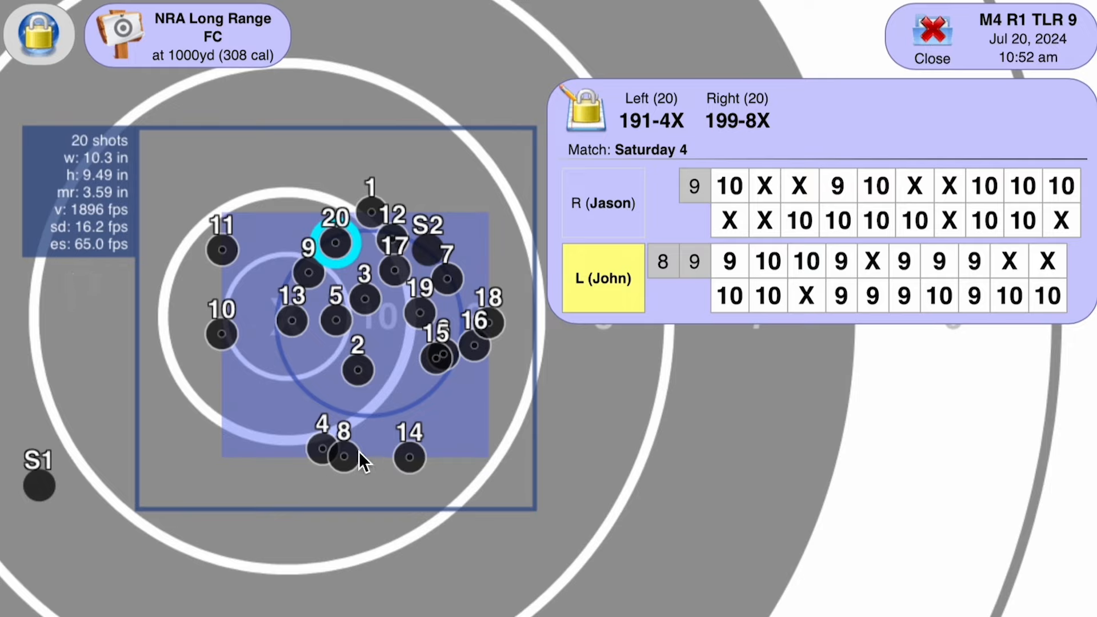
mouse_move(402, 448)
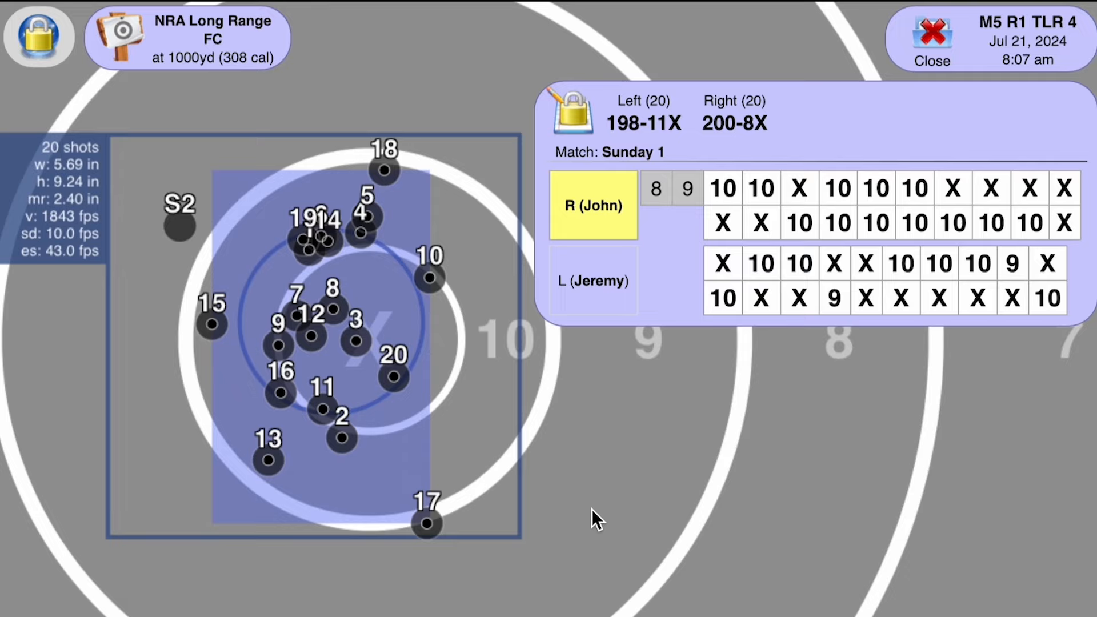
mouse_move(578, 517)
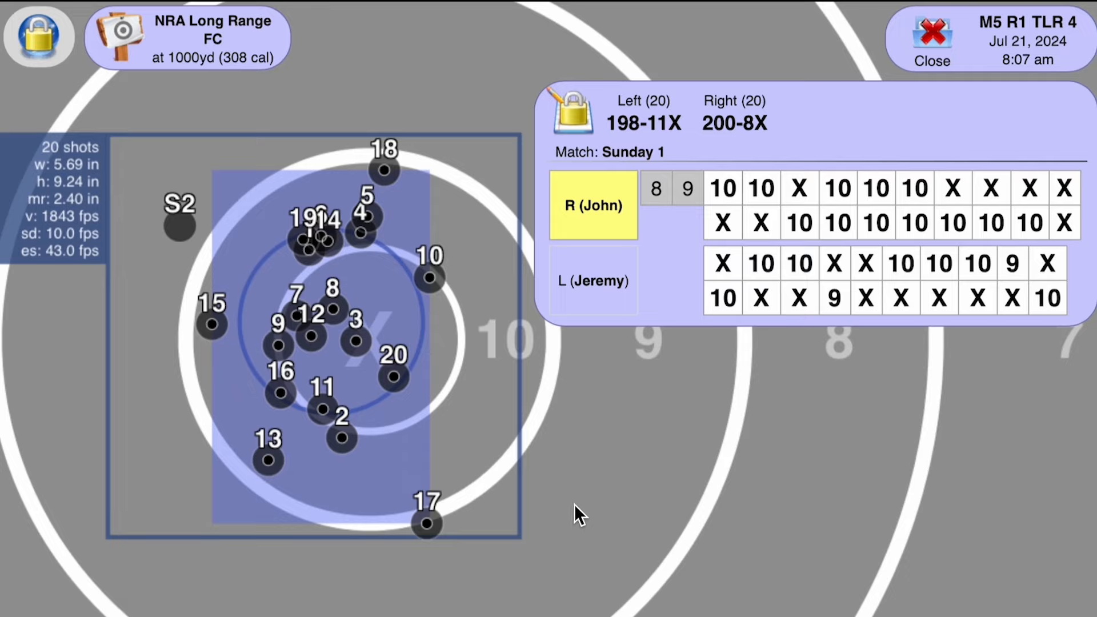
mouse_move(363, 189)
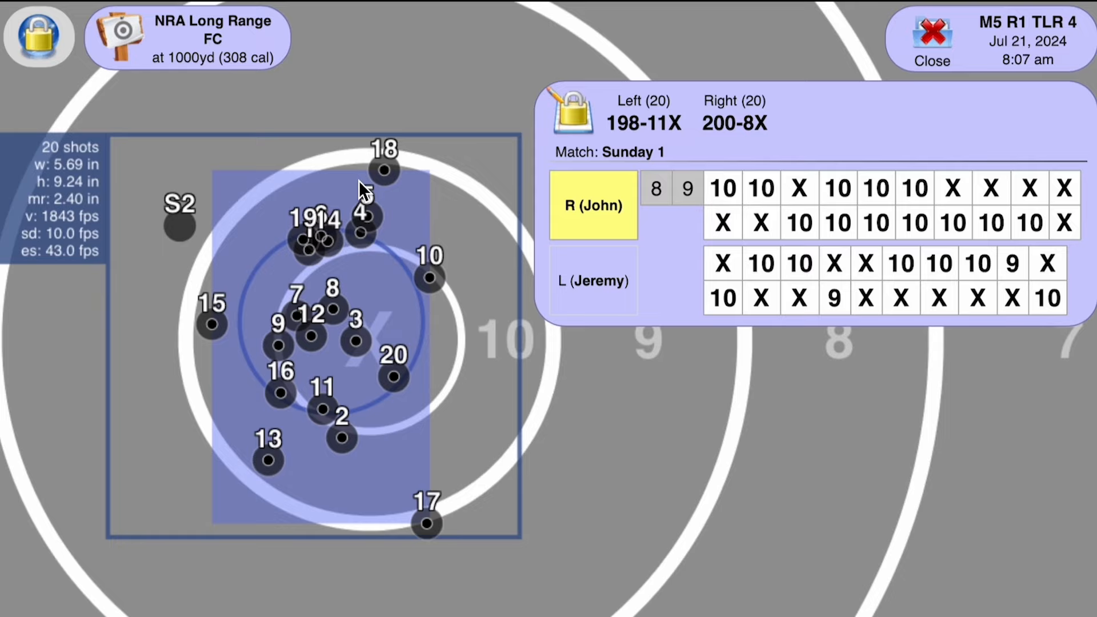
mouse_move(364, 182)
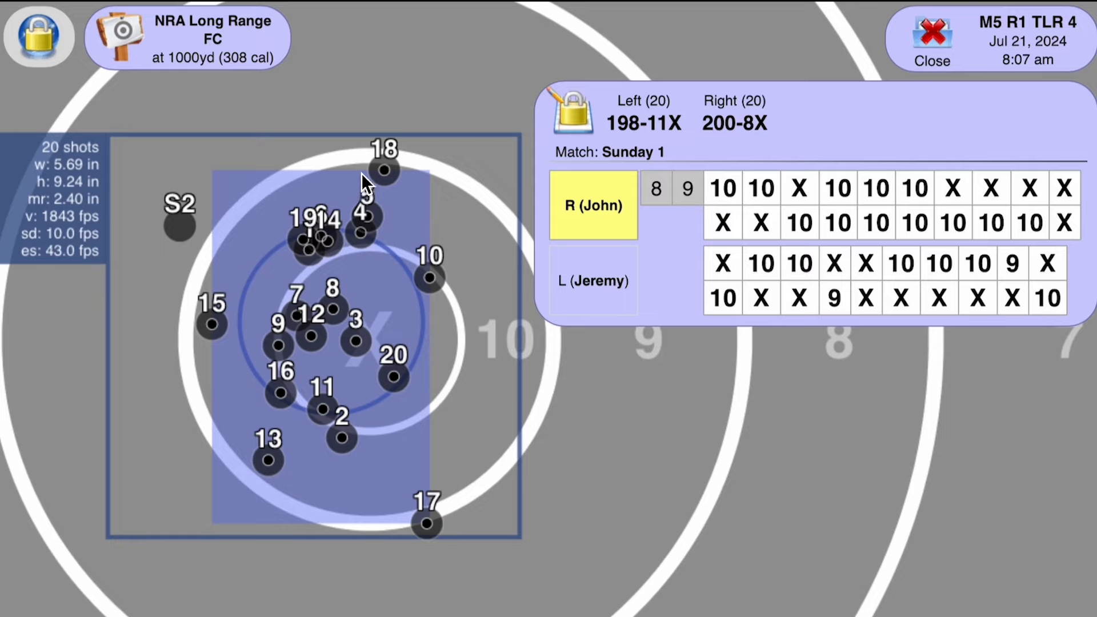
mouse_move(406, 455)
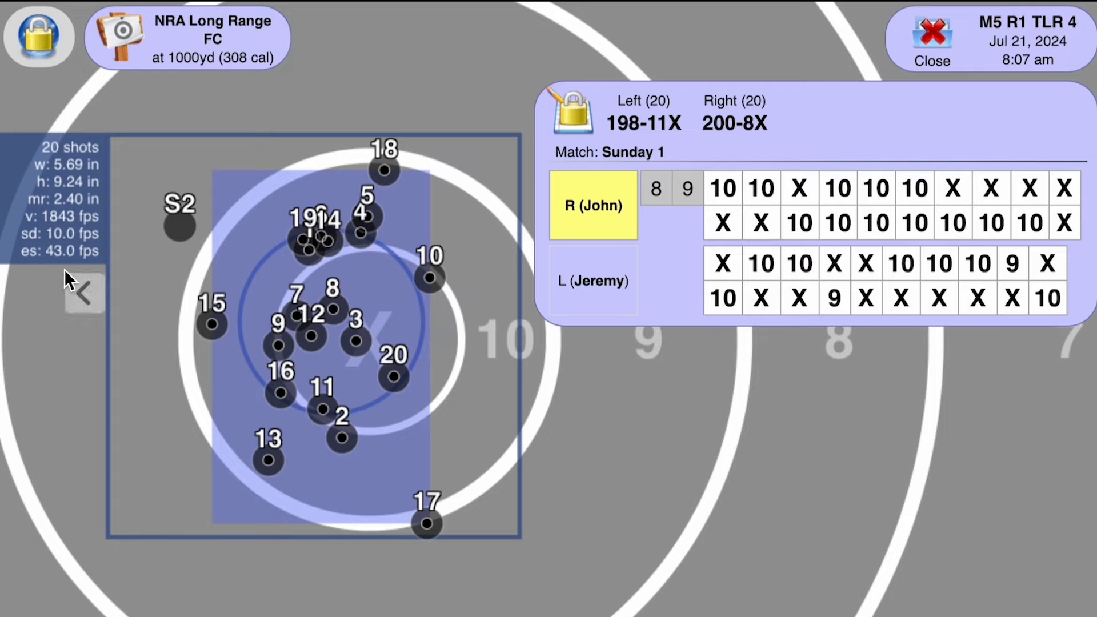
mouse_move(458, 336)
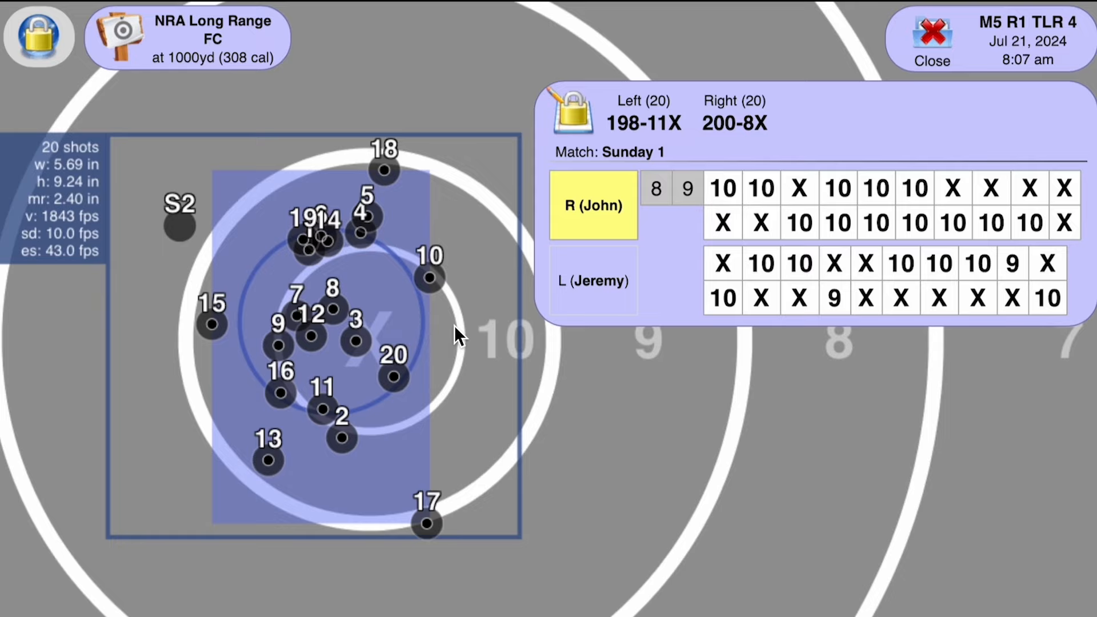
mouse_move(427, 388)
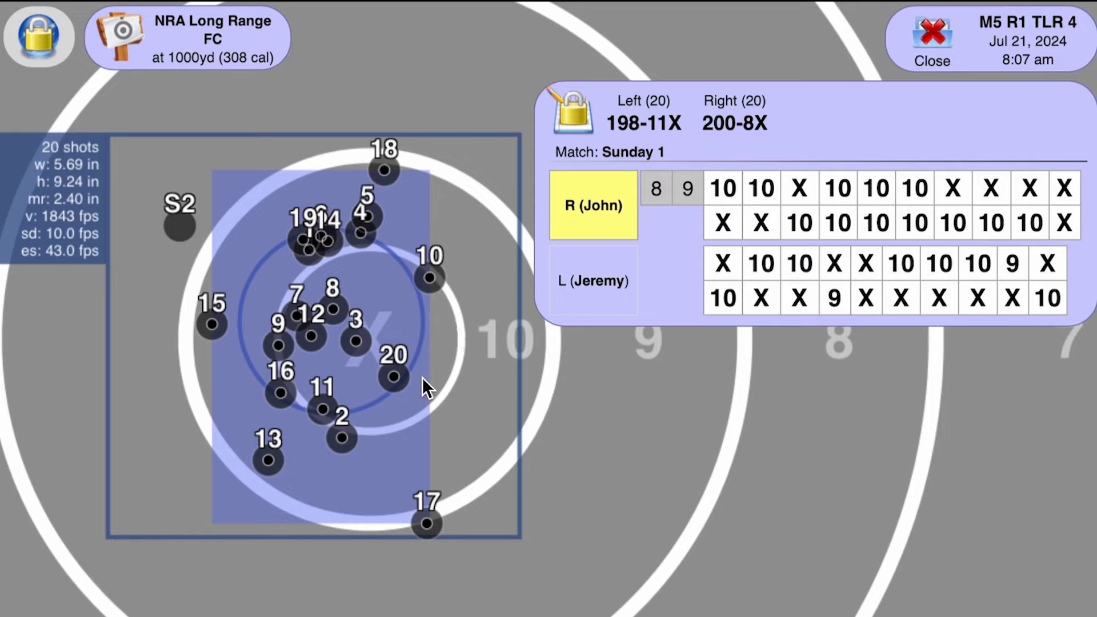
mouse_move(415, 534)
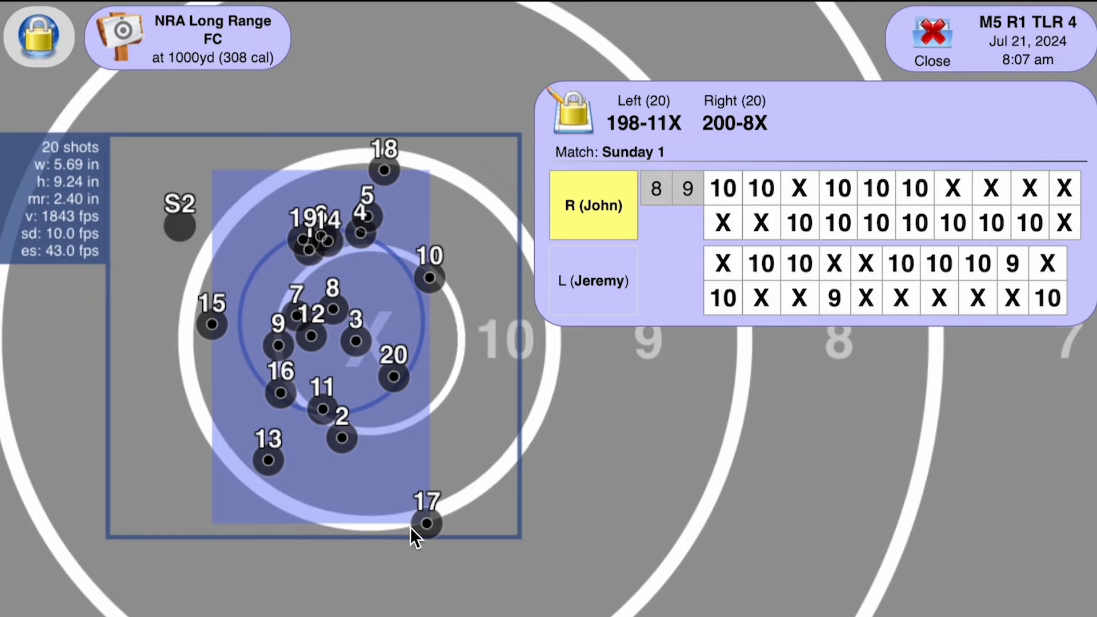
mouse_move(387, 174)
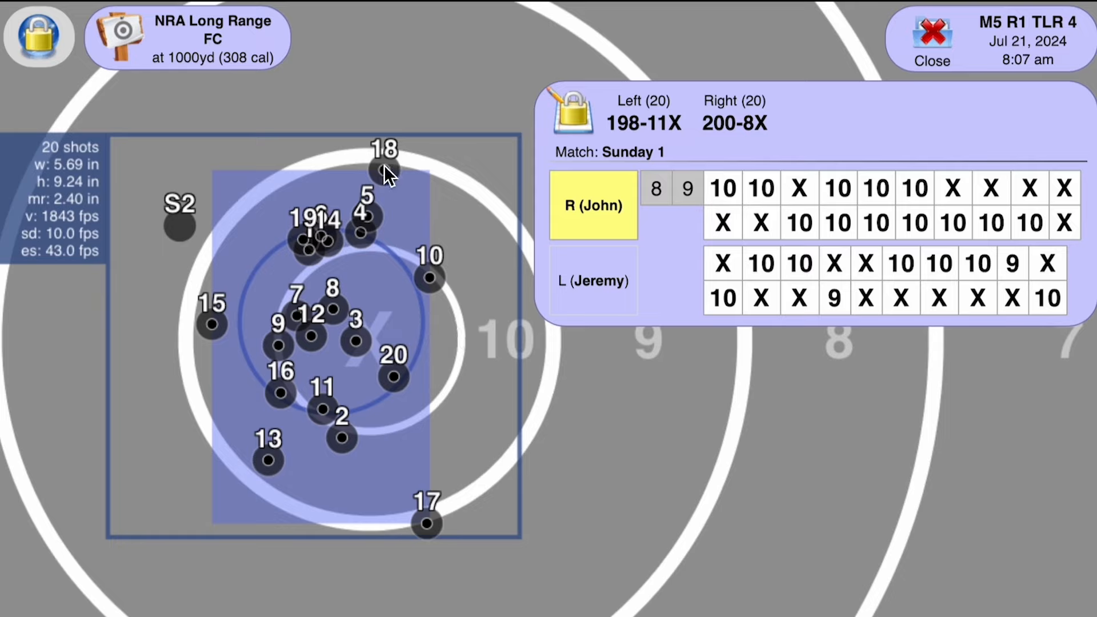
mouse_move(400, 245)
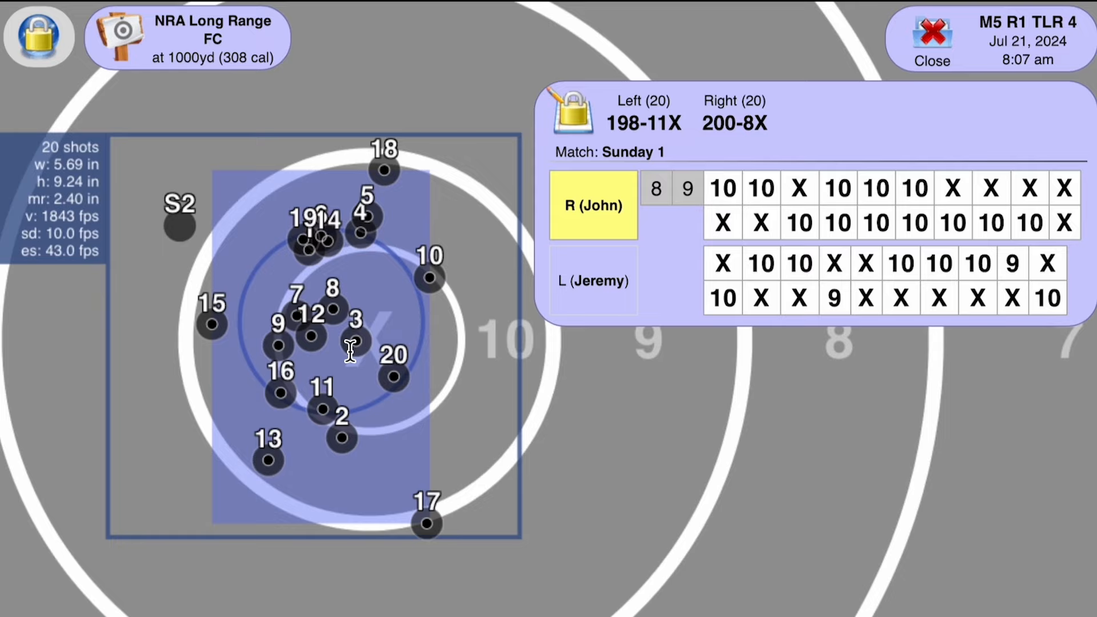
mouse_move(451, 507)
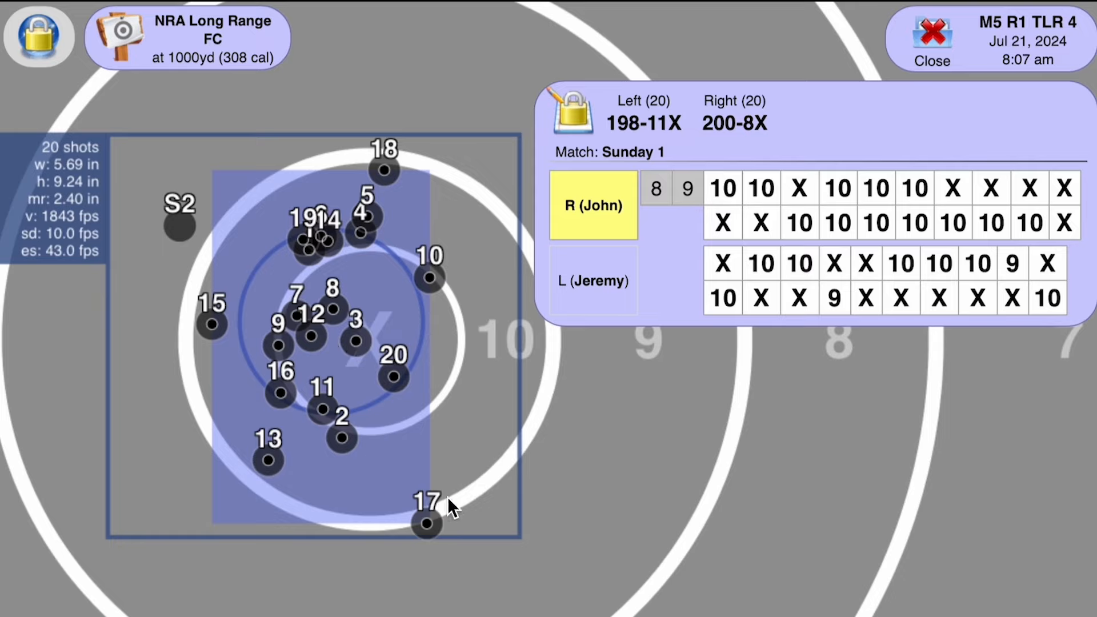
mouse_move(336, 395)
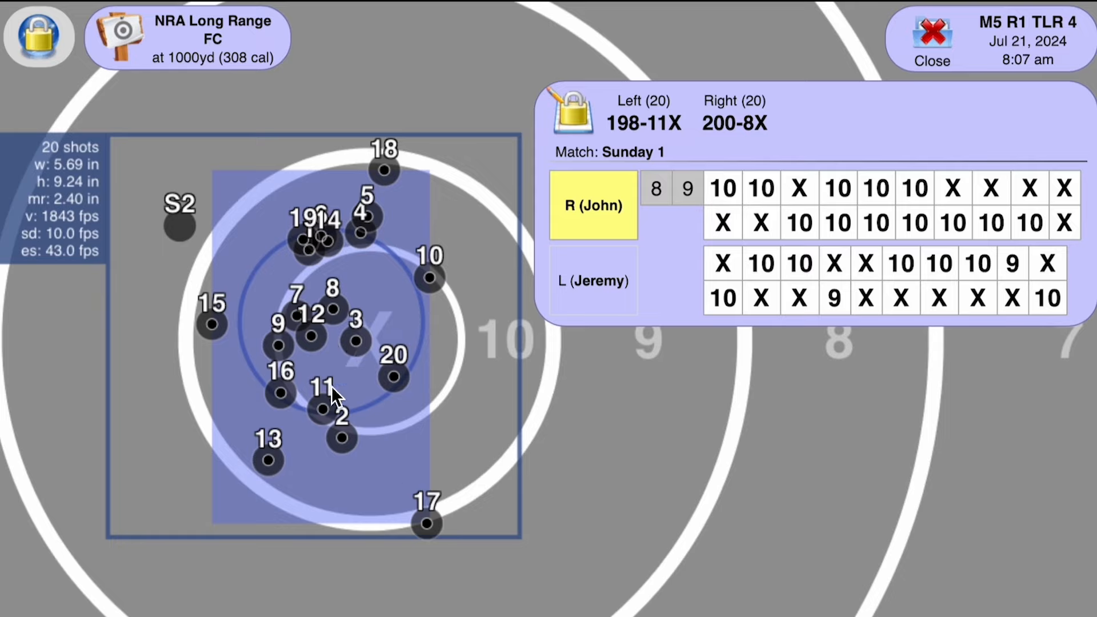
mouse_move(438, 335)
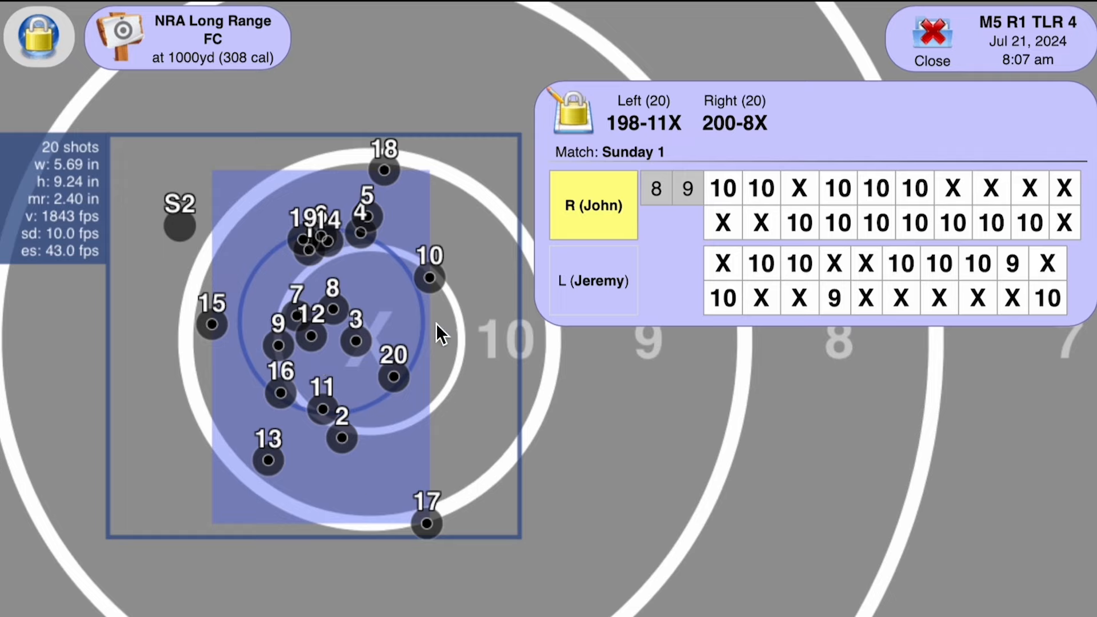
mouse_move(340, 404)
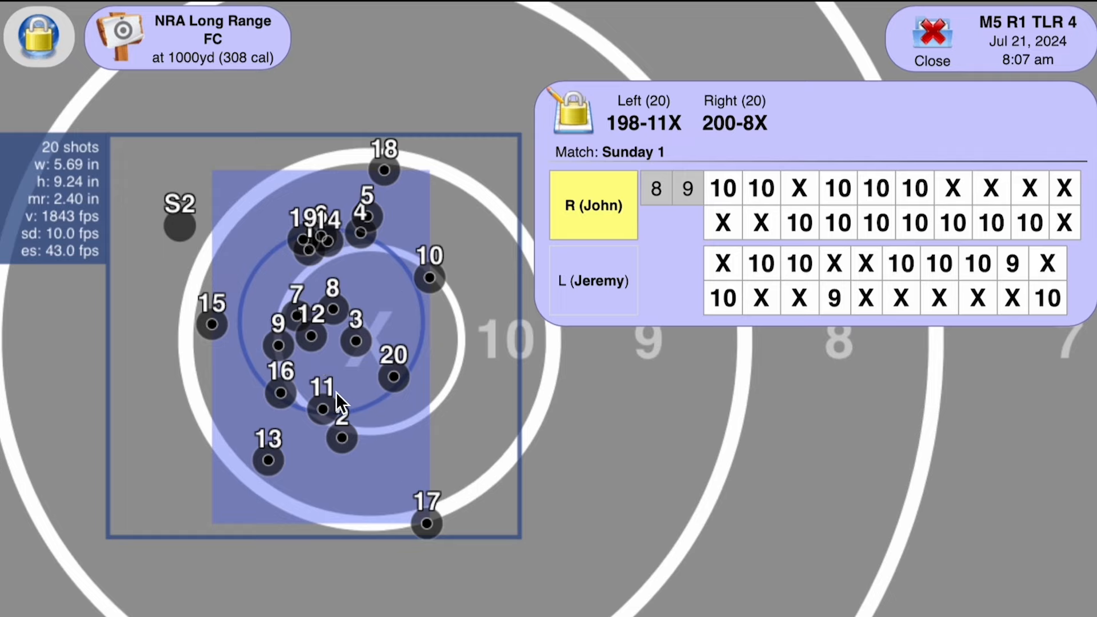
mouse_move(318, 355)
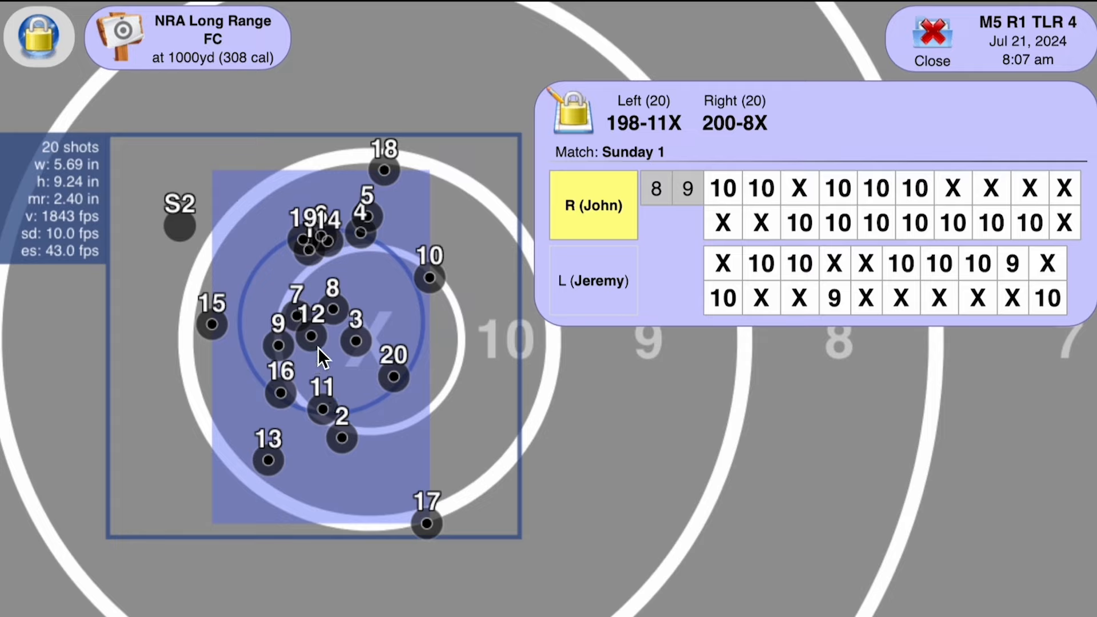
mouse_move(392, 335)
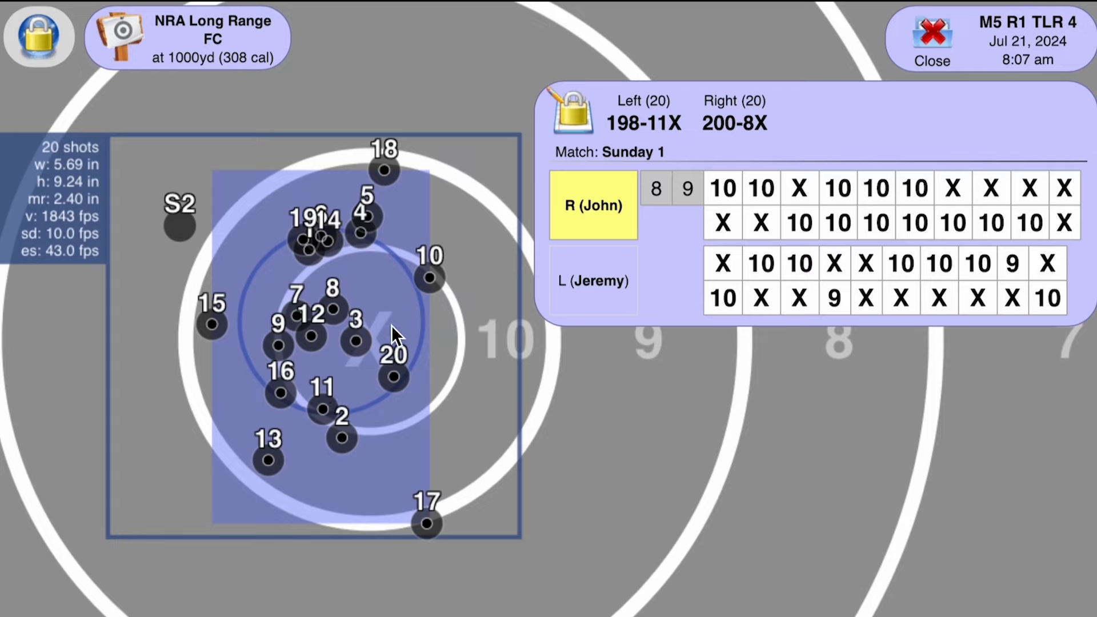
mouse_move(357, 426)
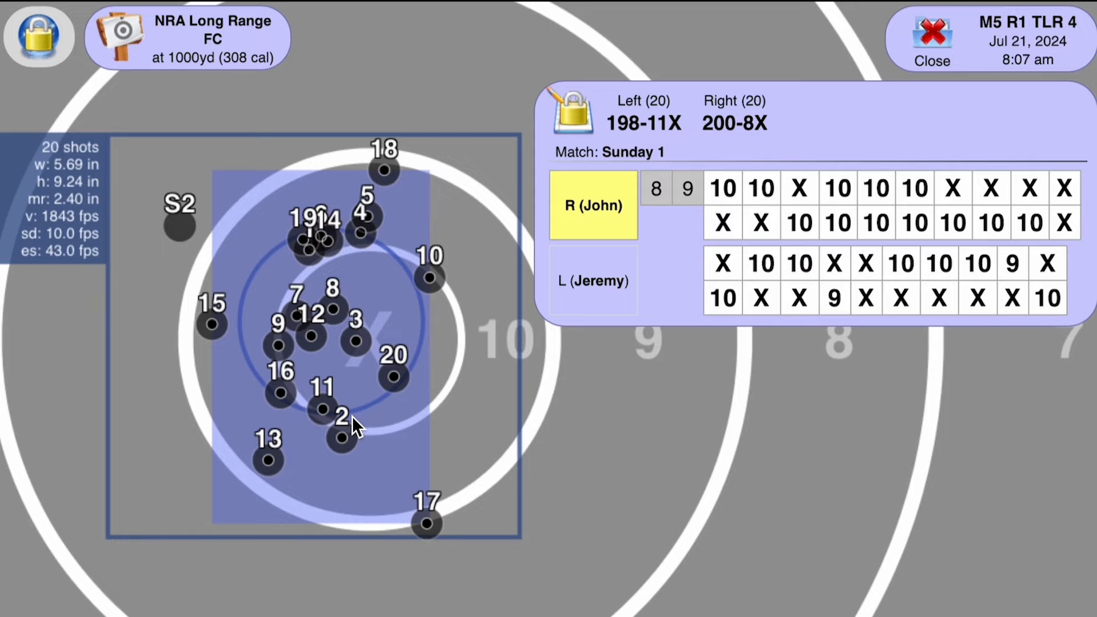
mouse_move(353, 431)
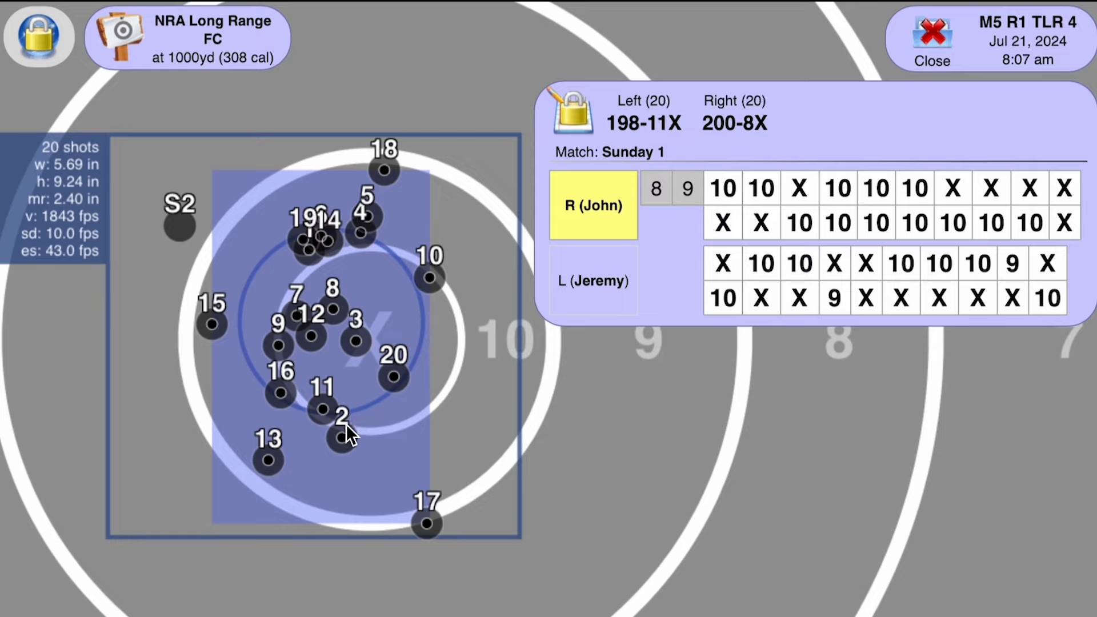
mouse_move(294, 313)
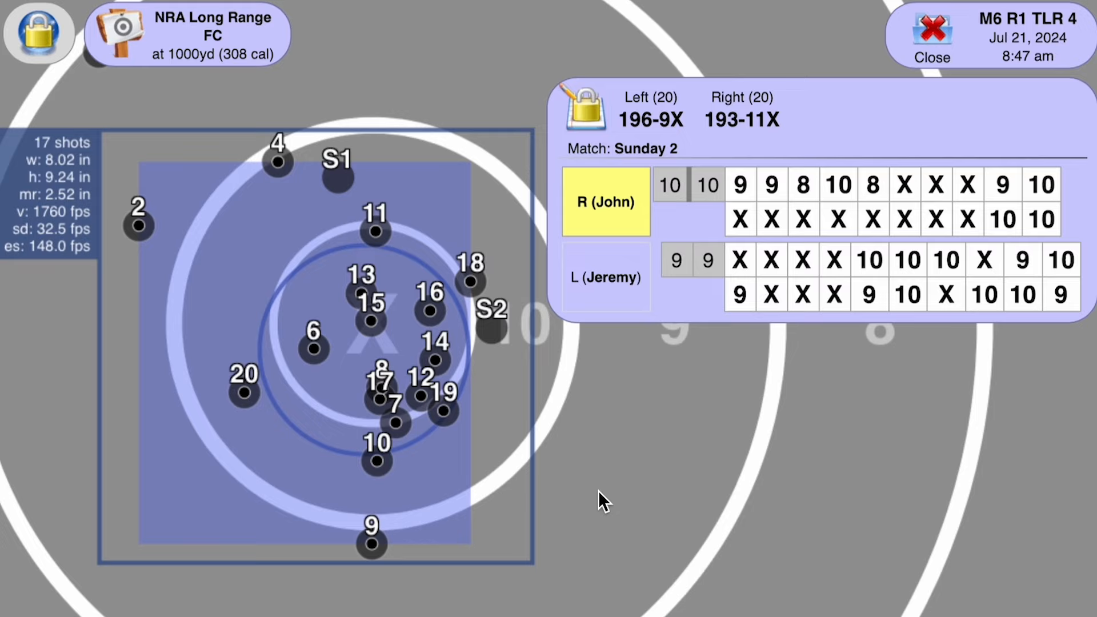
mouse_move(382, 494)
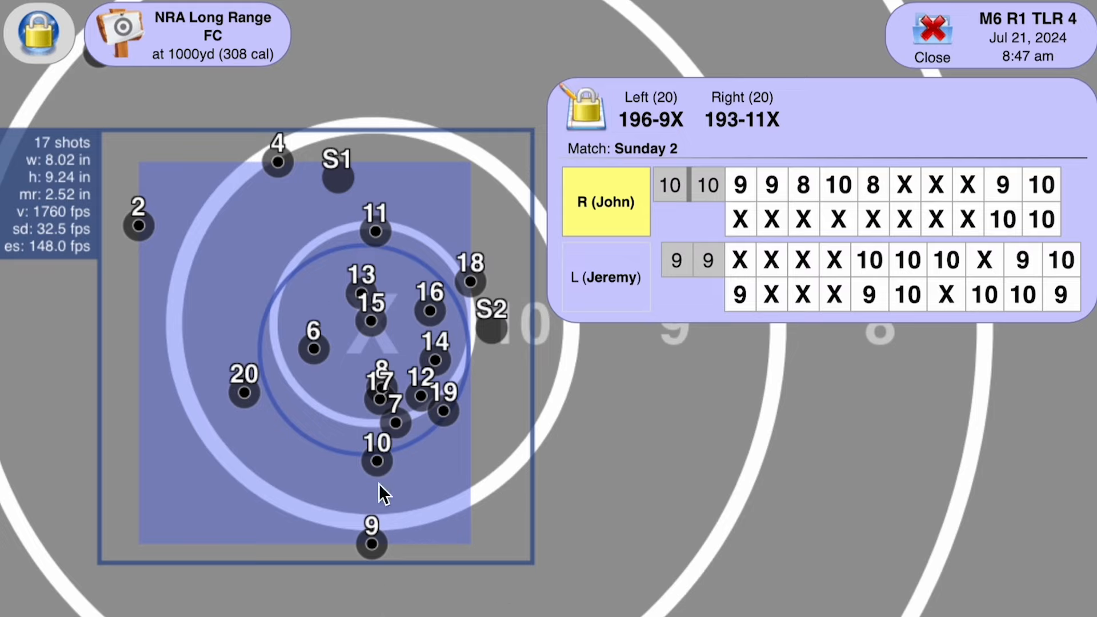
mouse_move(389, 521)
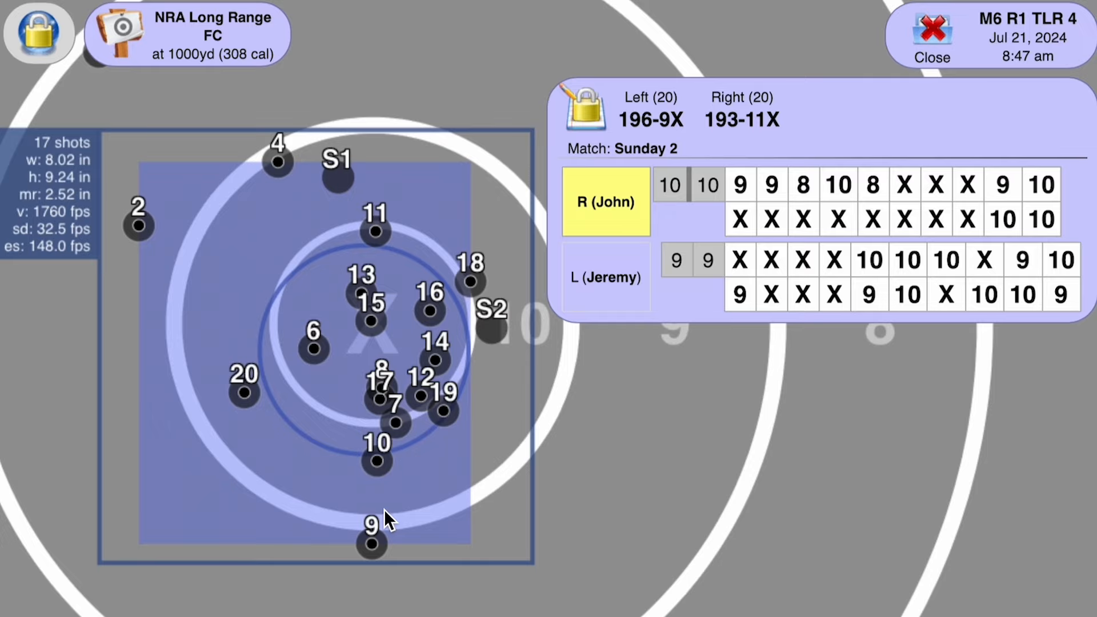
mouse_move(396, 556)
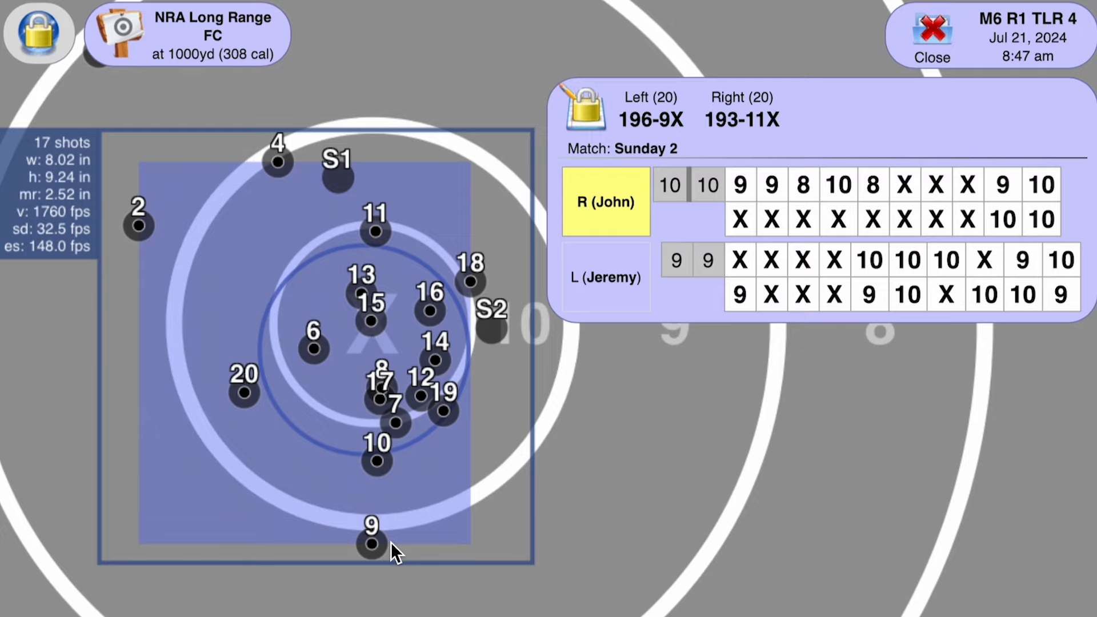
mouse_move(161, 247)
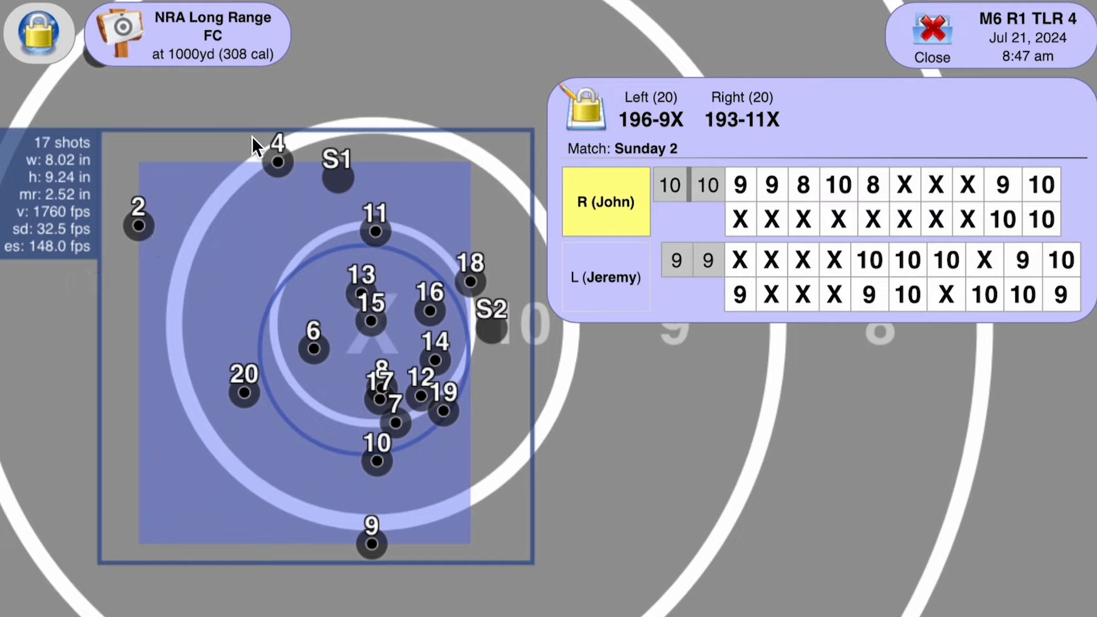
mouse_move(363, 147)
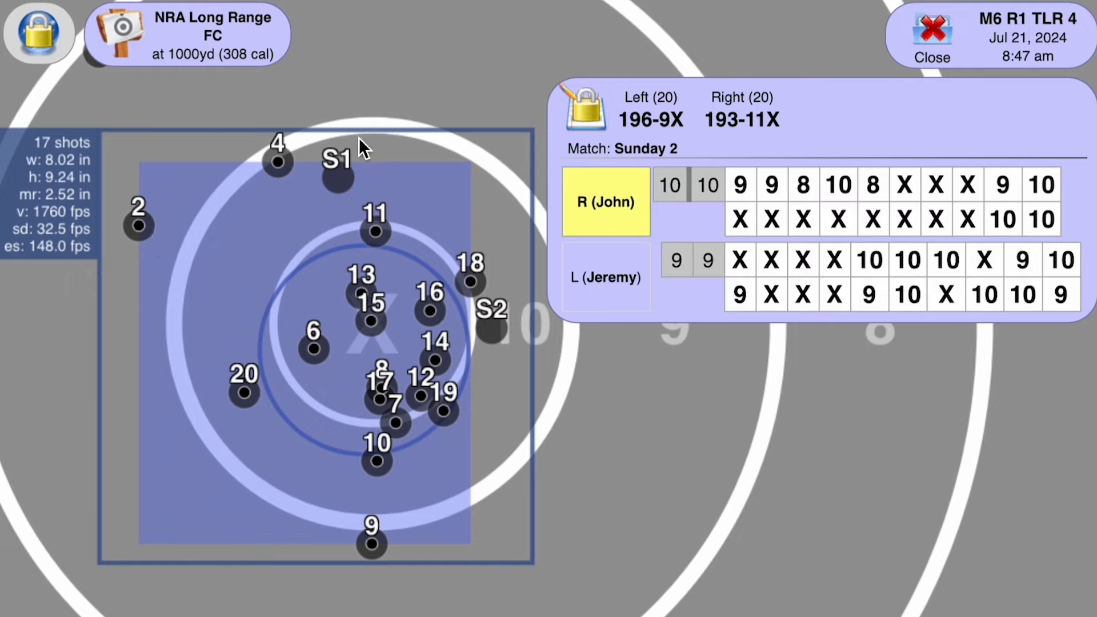
mouse_move(273, 174)
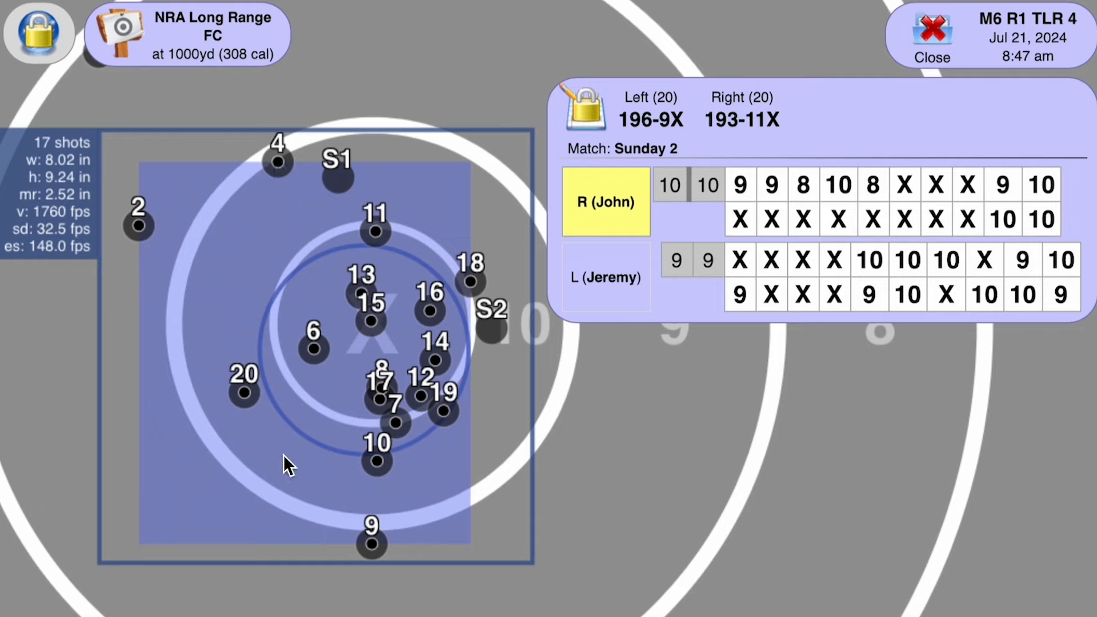
mouse_move(173, 280)
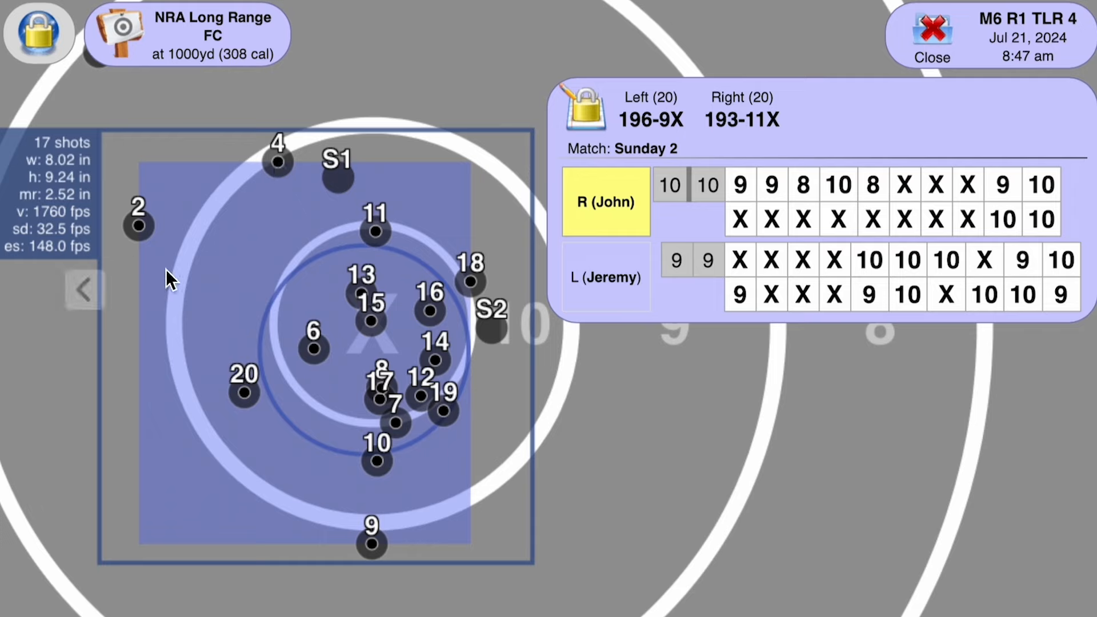
mouse_move(163, 280)
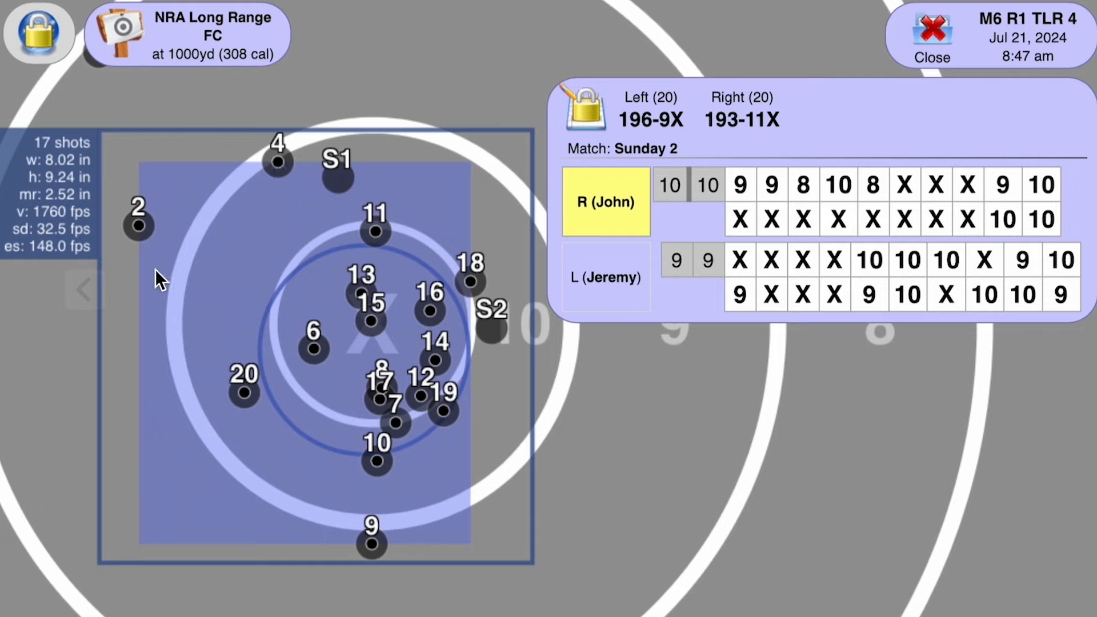
mouse_move(143, 224)
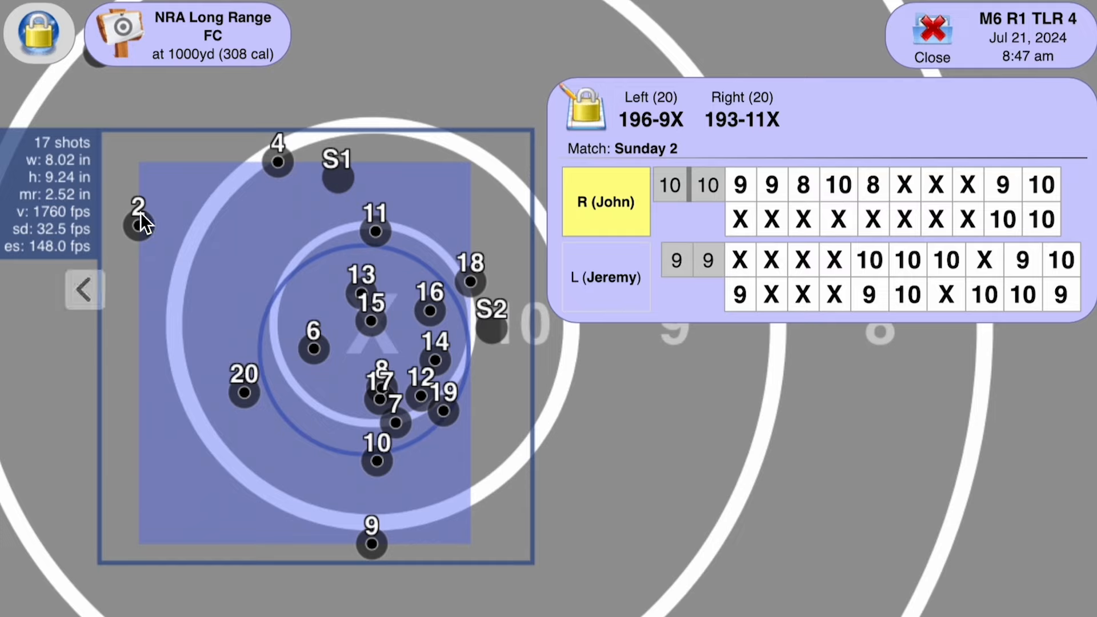
mouse_move(105, 266)
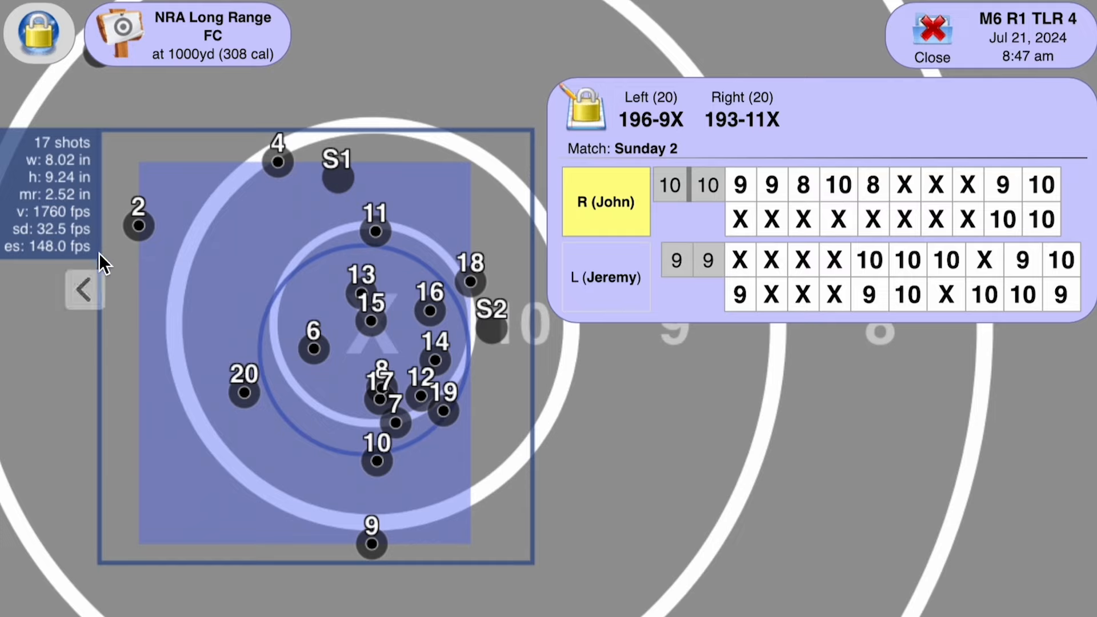
mouse_move(128, 246)
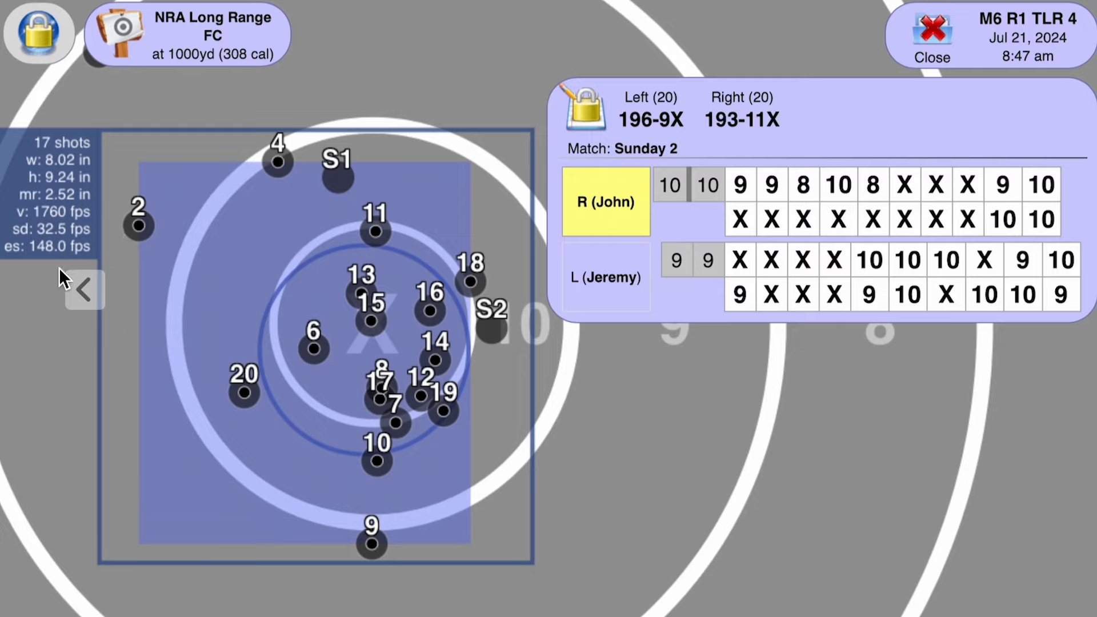
mouse_move(301, 316)
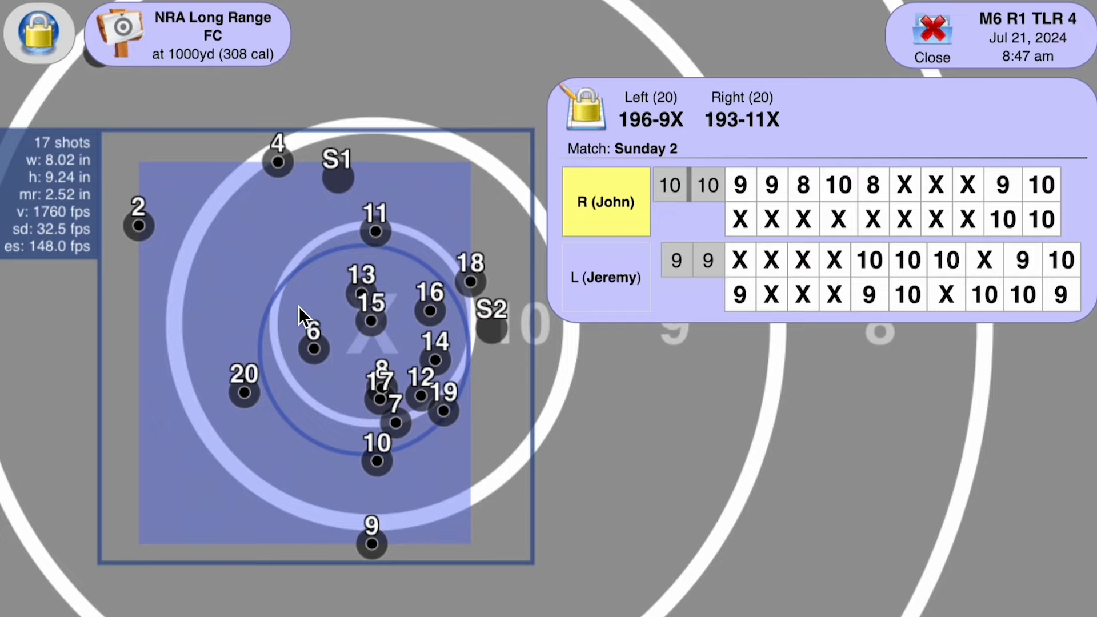
mouse_move(370, 395)
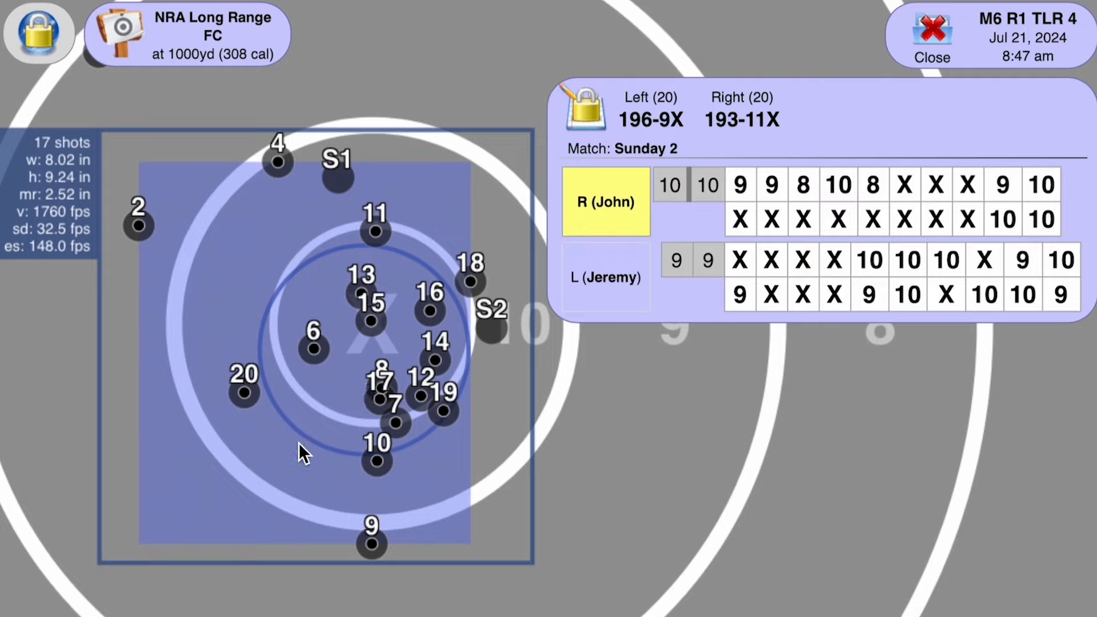
mouse_move(382, 335)
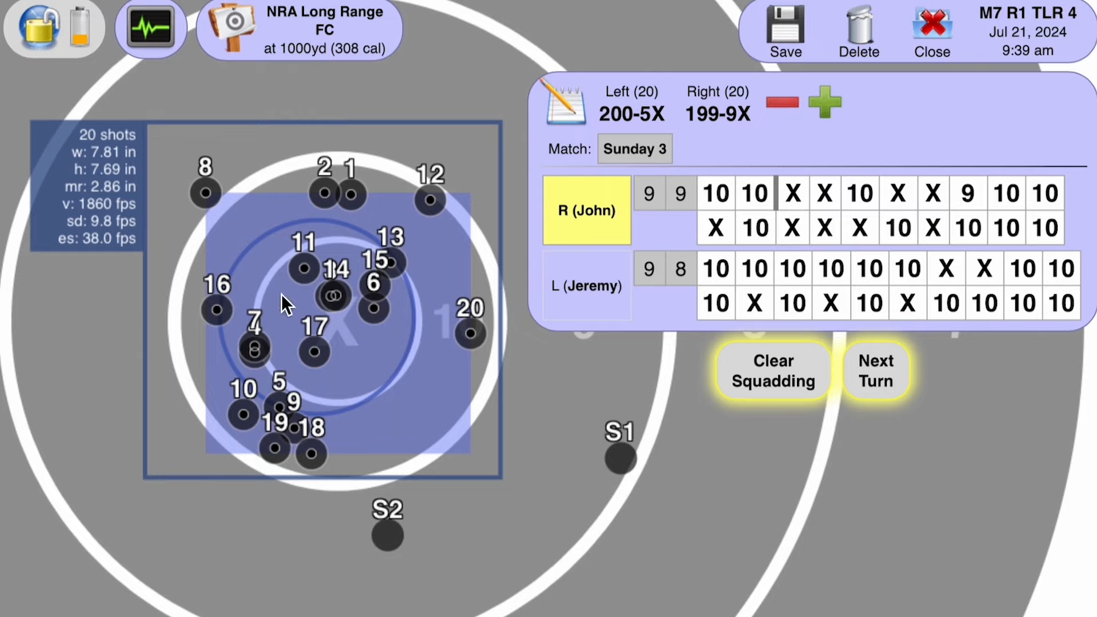
mouse_move(257, 241)
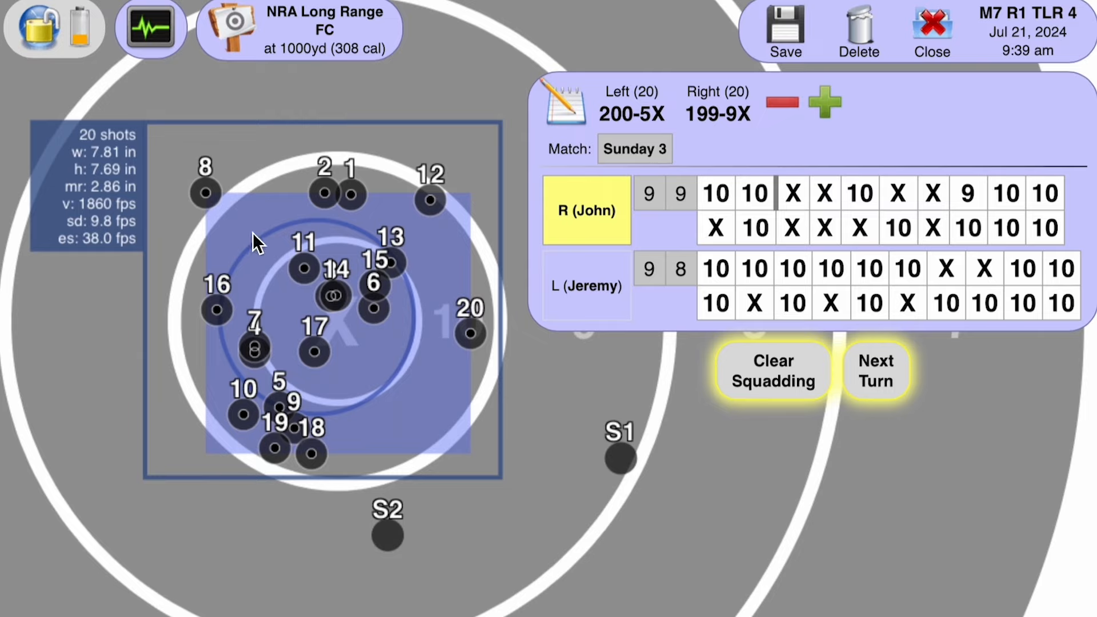
mouse_move(391, 199)
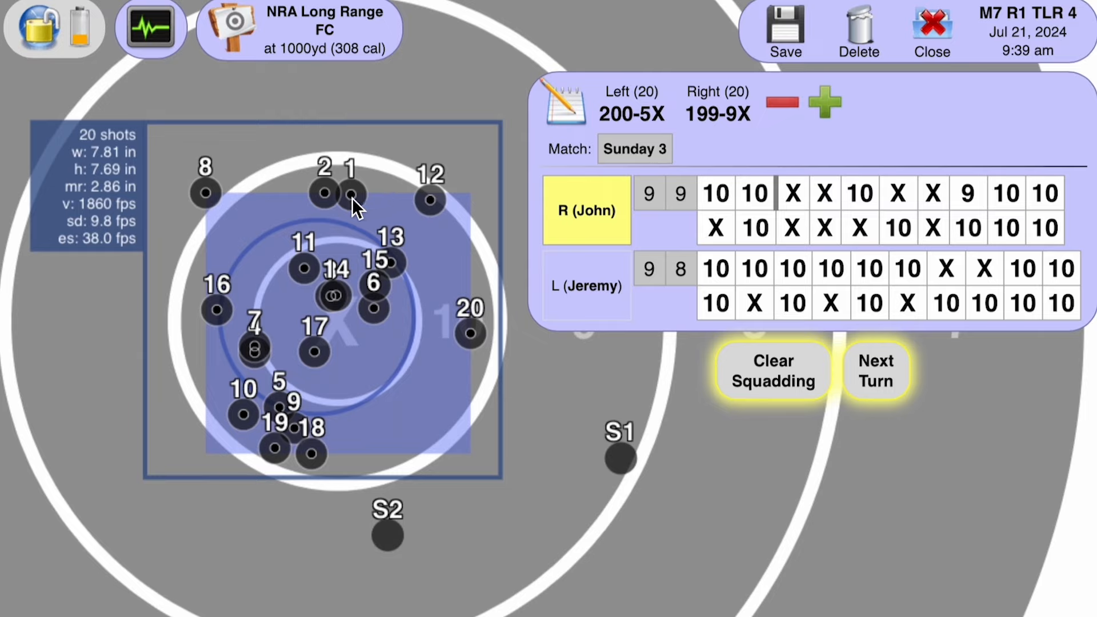
mouse_move(273, 416)
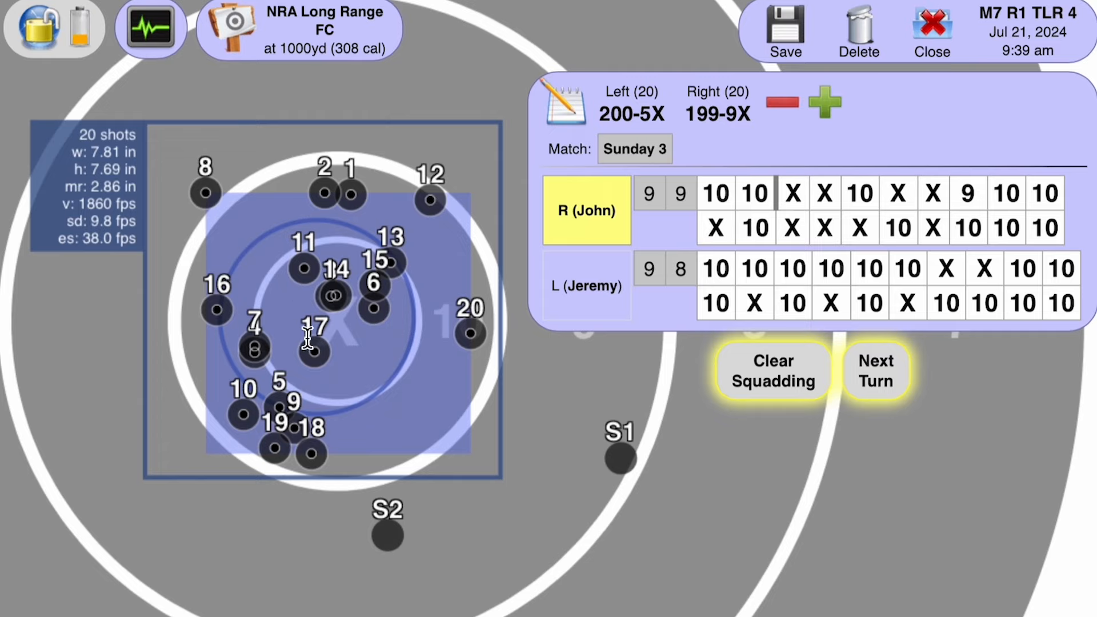
mouse_move(258, 422)
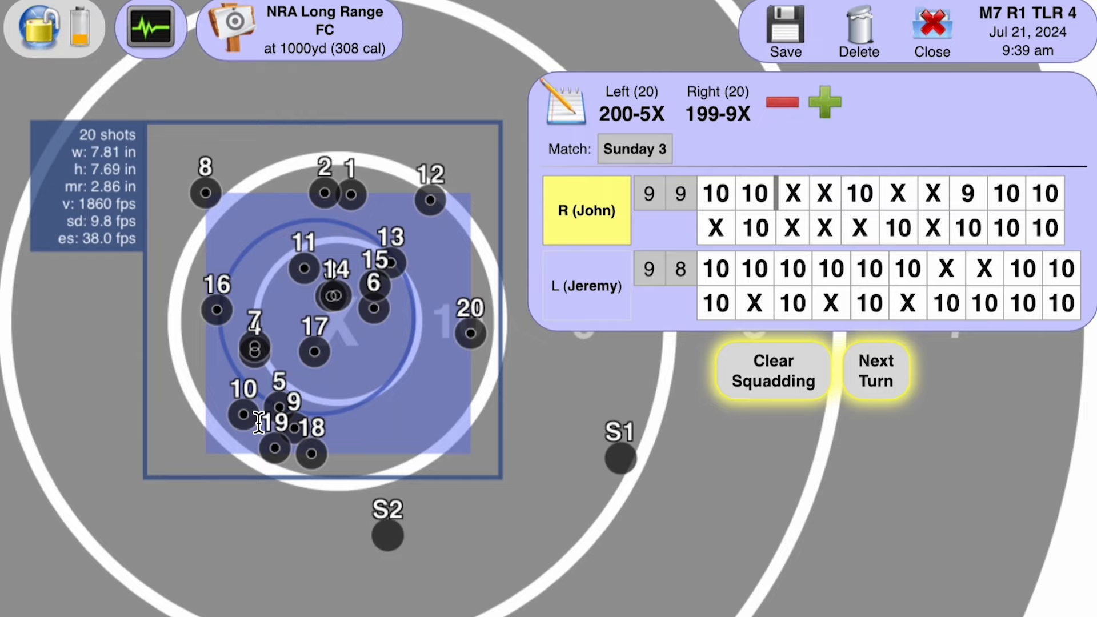
mouse_move(214, 459)
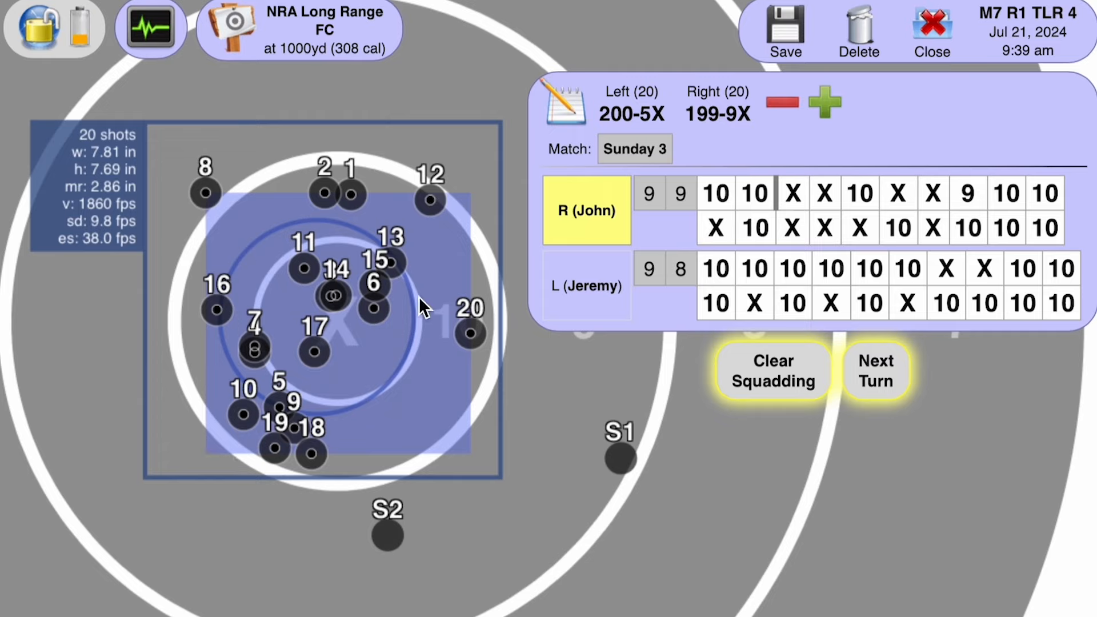
mouse_move(276, 396)
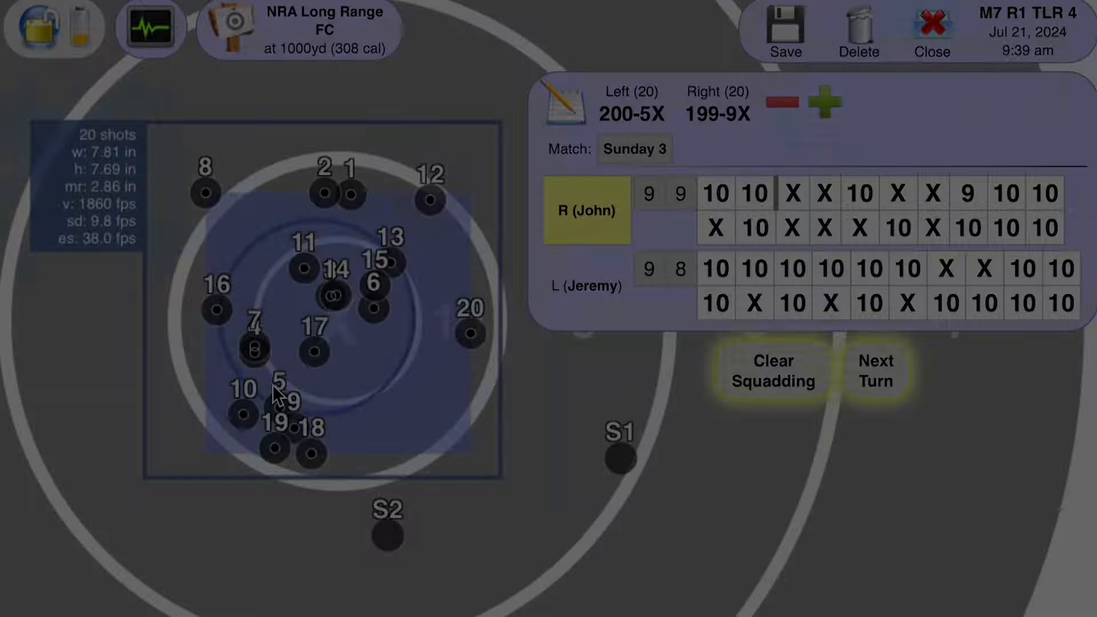
Bring up the Sunday 4 target showing its 19-shot group and 197-7X, 193-4X scores
left_click(874, 370)
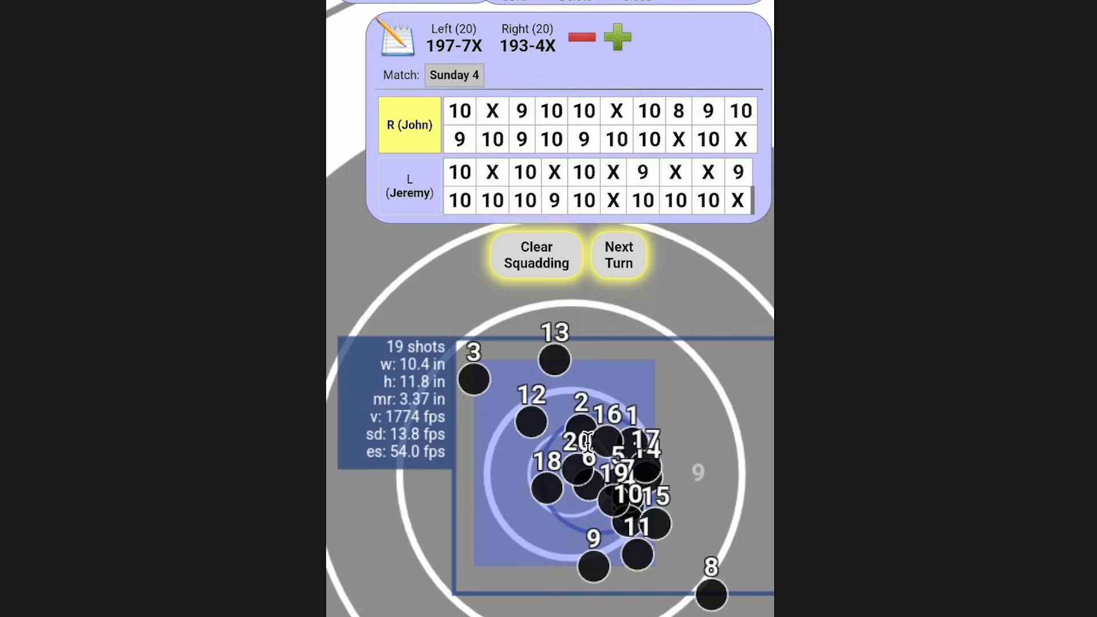
mouse_move(580, 472)
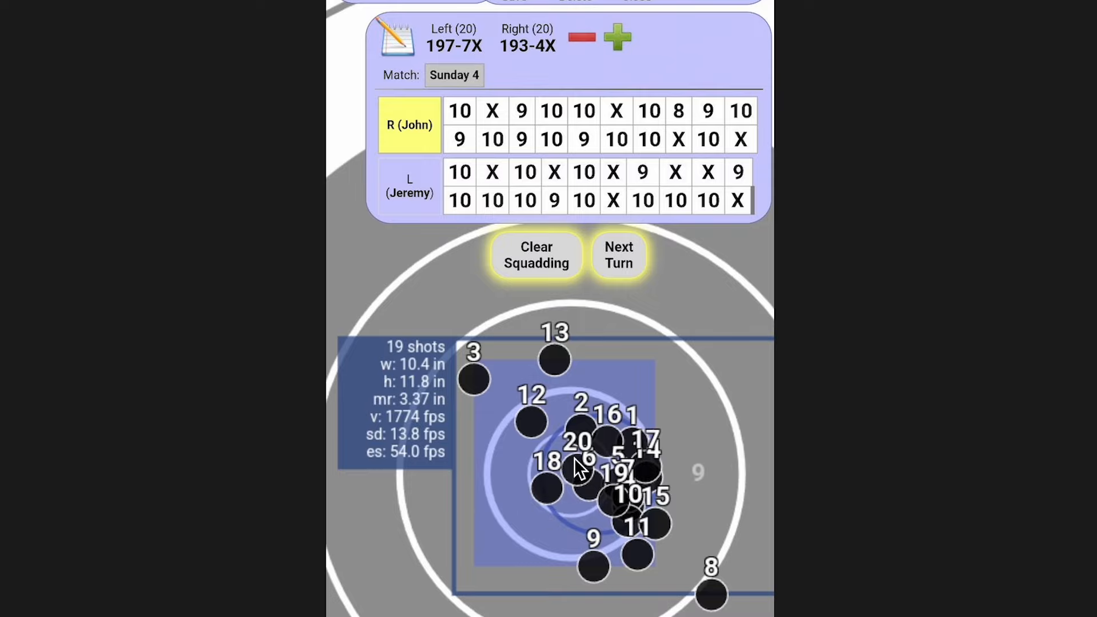